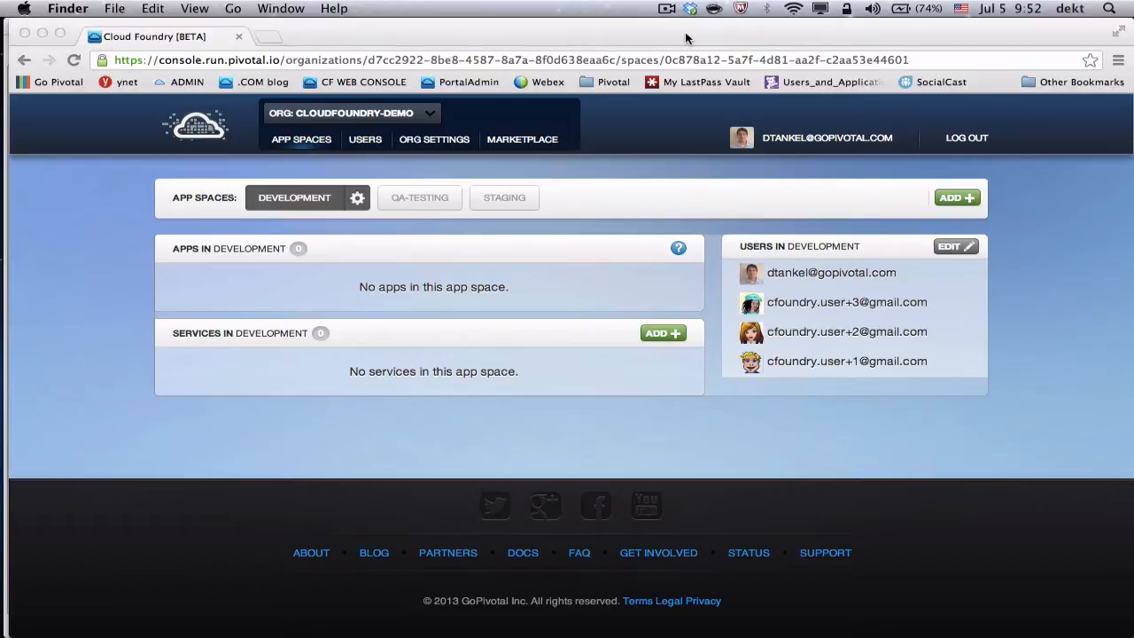
{"action": "mouse_move", "coordinate": [607, 122]}
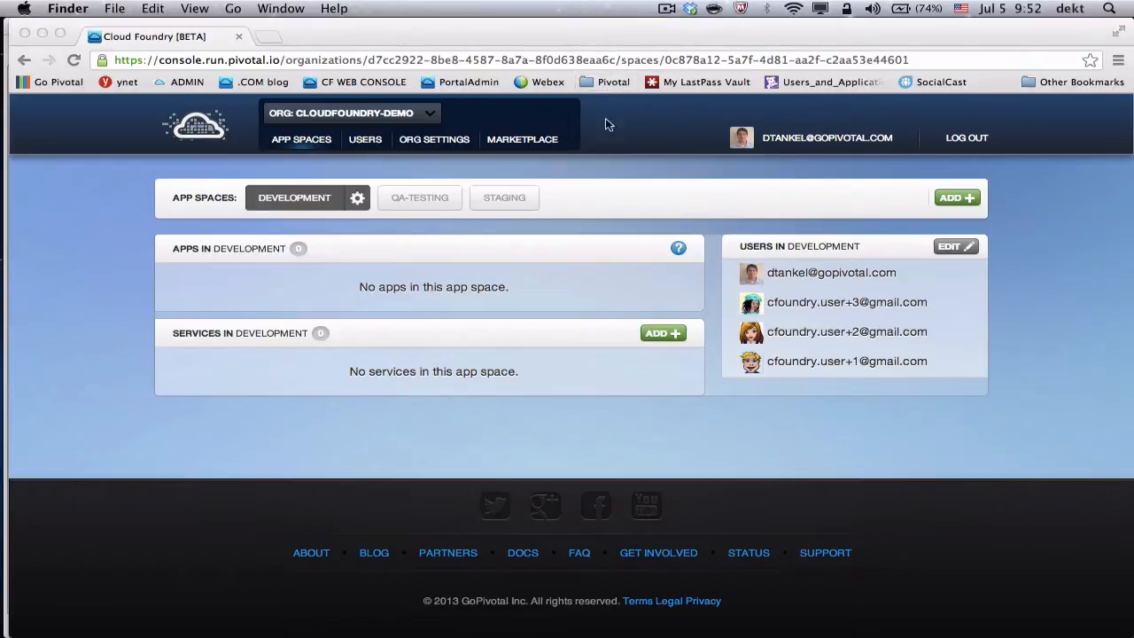
{"action": "mouse_move", "coordinate": [585, 164]}
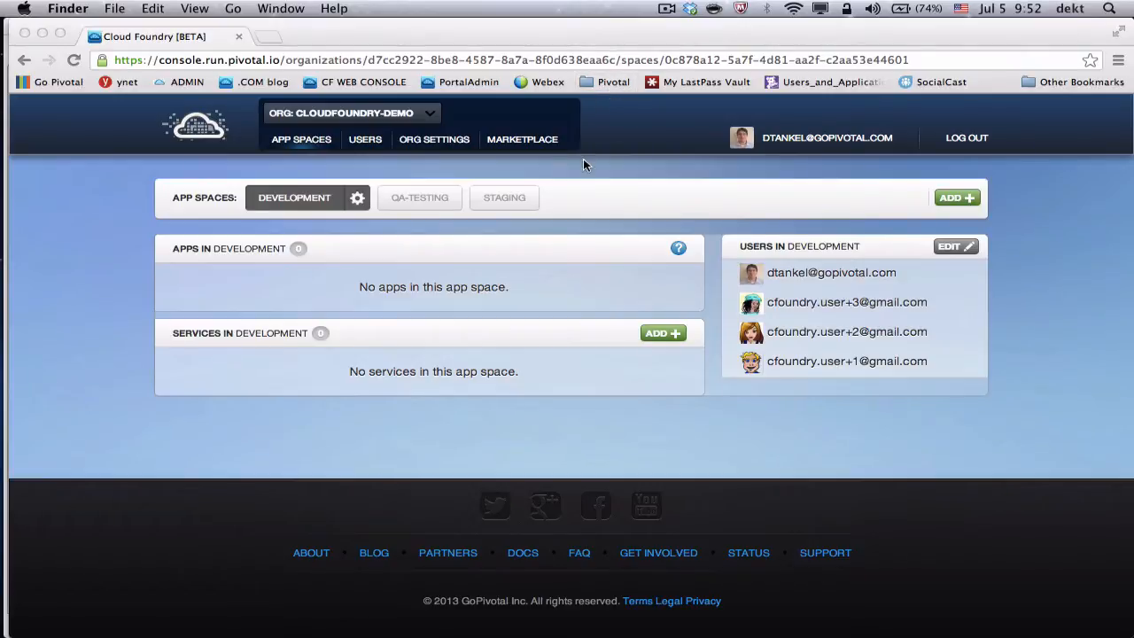
{"action": "mouse_move", "coordinate": [427, 194]}
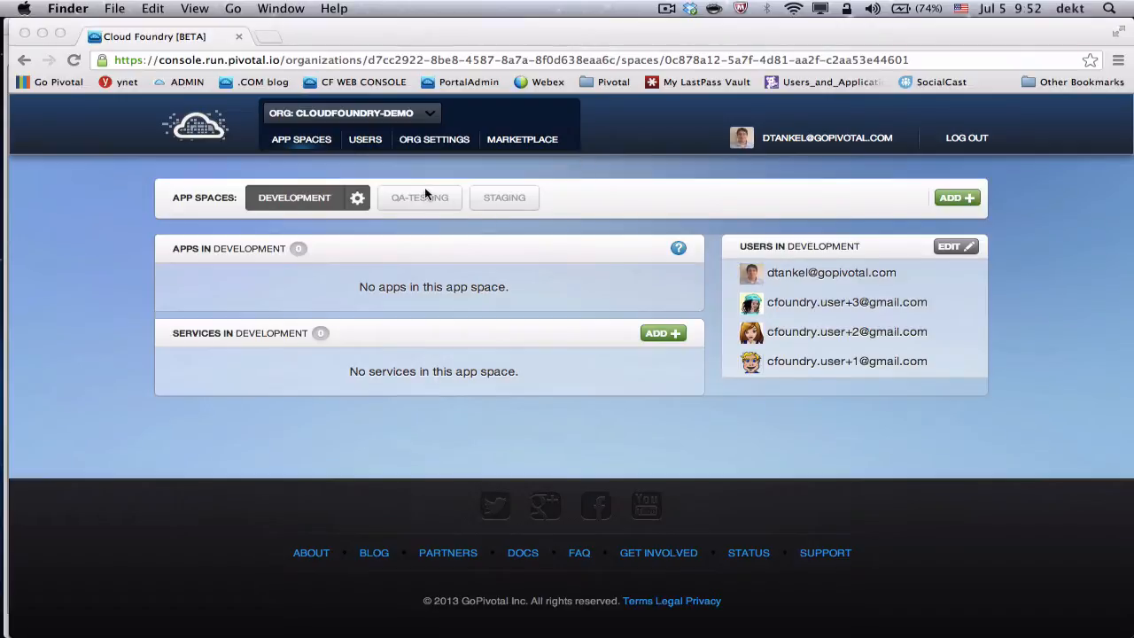
{"action": "mouse_move", "coordinate": [400, 124]}
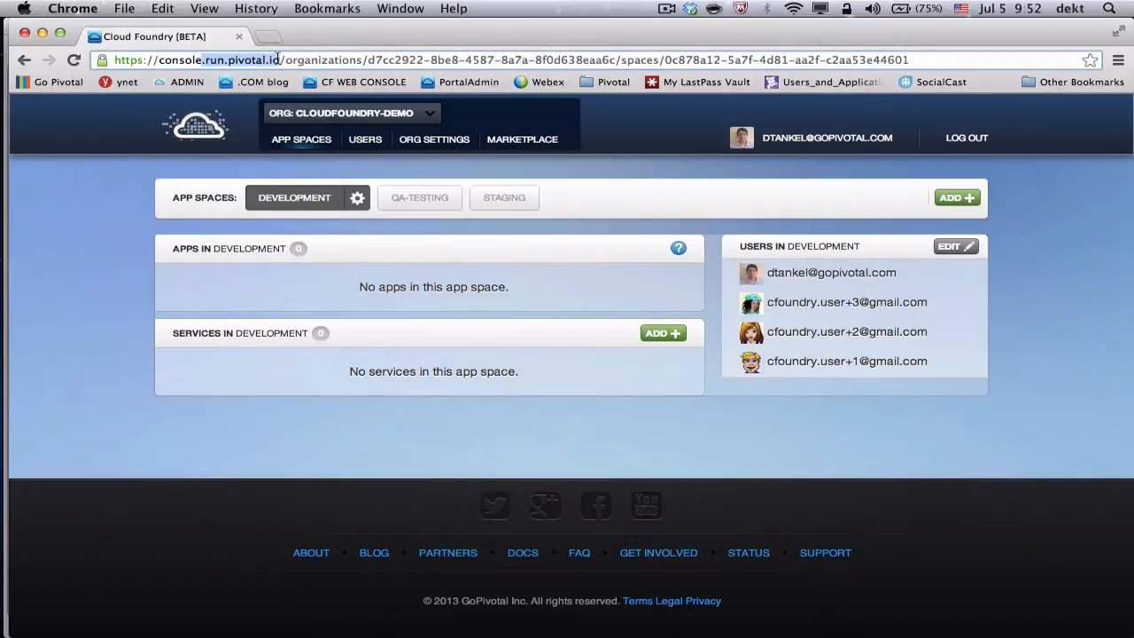
{"action": "mouse_move", "coordinate": [373, 179]}
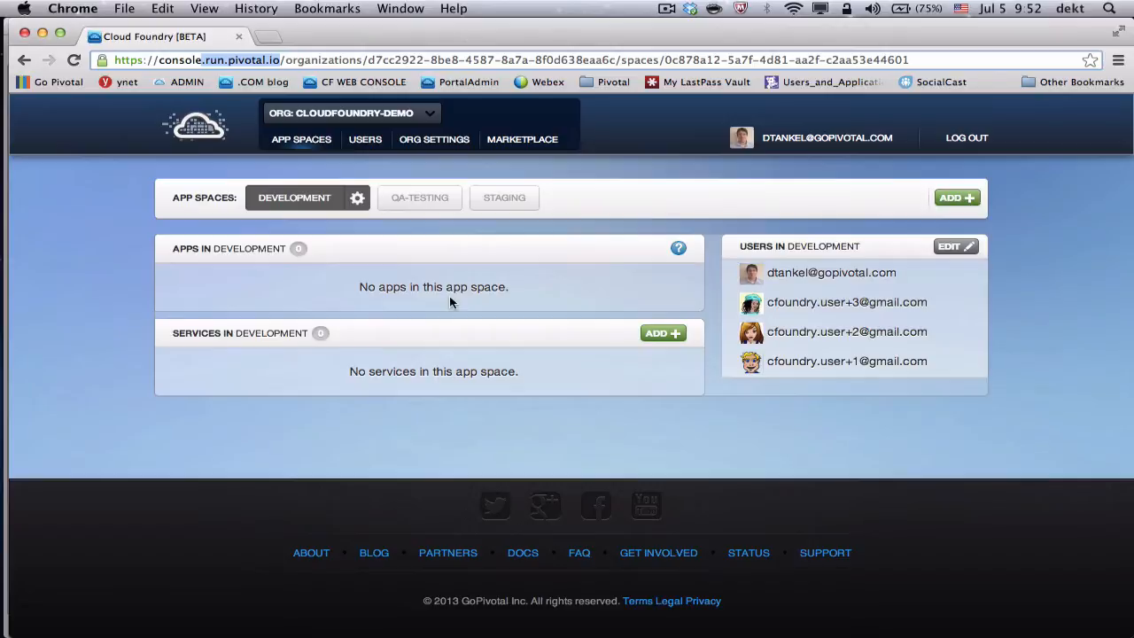
Tour the organization list and the Development, QA-Testing and Staging spaces in the web console
{"action": "left_click", "coordinate": [353, 112]}
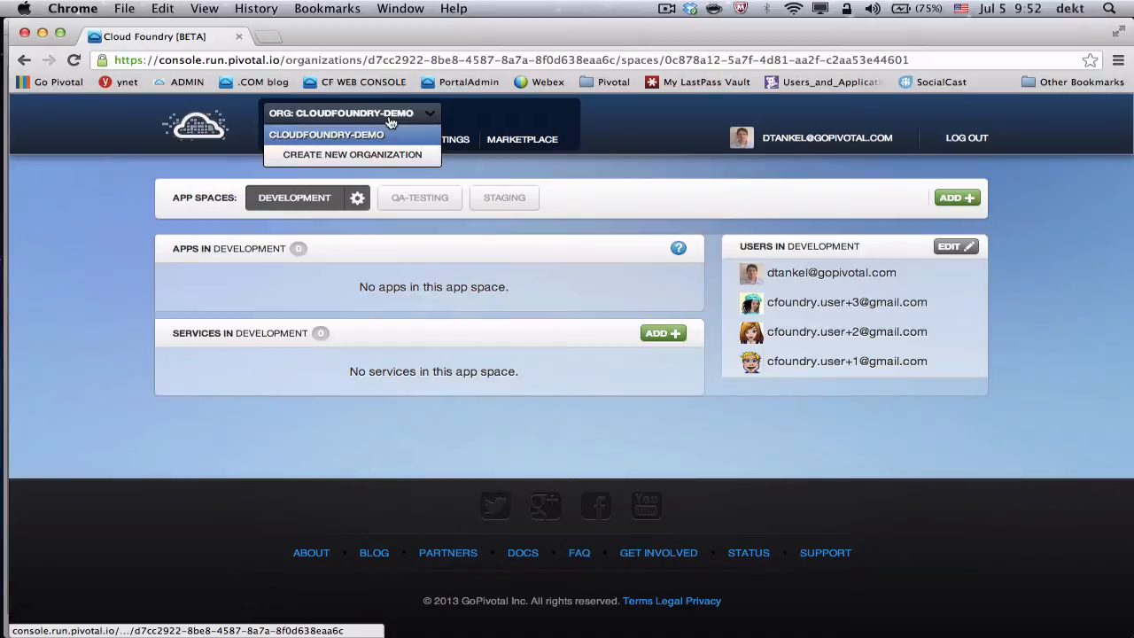
{"action": "left_click", "coordinate": [366, 139]}
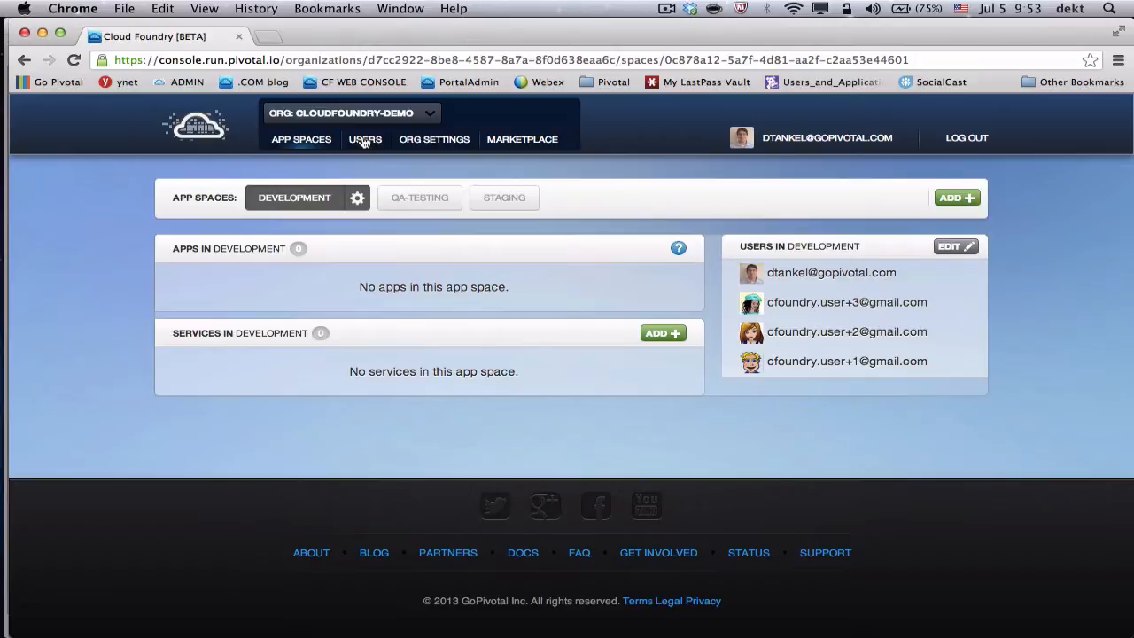
{"action": "left_click", "coordinate": [302, 139]}
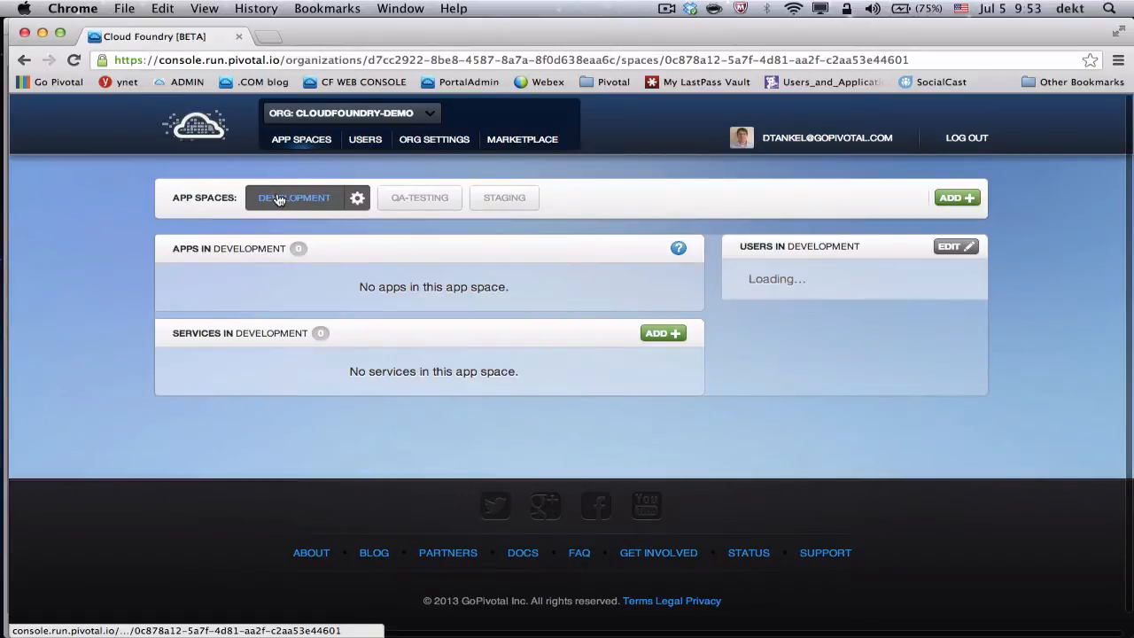
{"action": "left_click", "coordinate": [393, 197]}
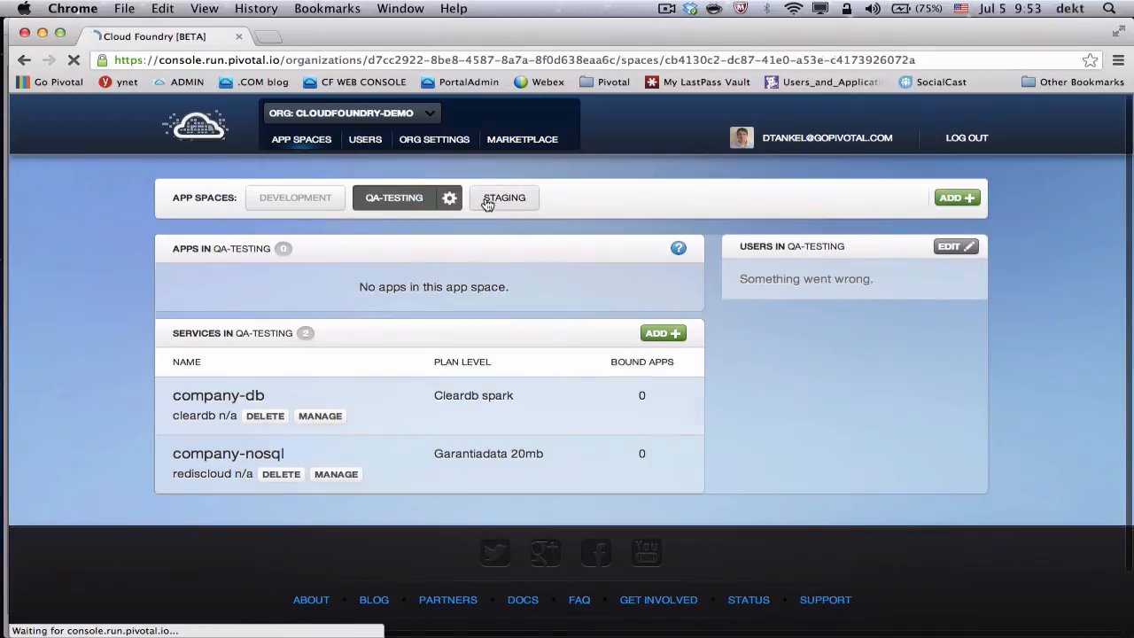
{"action": "left_click", "coordinate": [505, 196]}
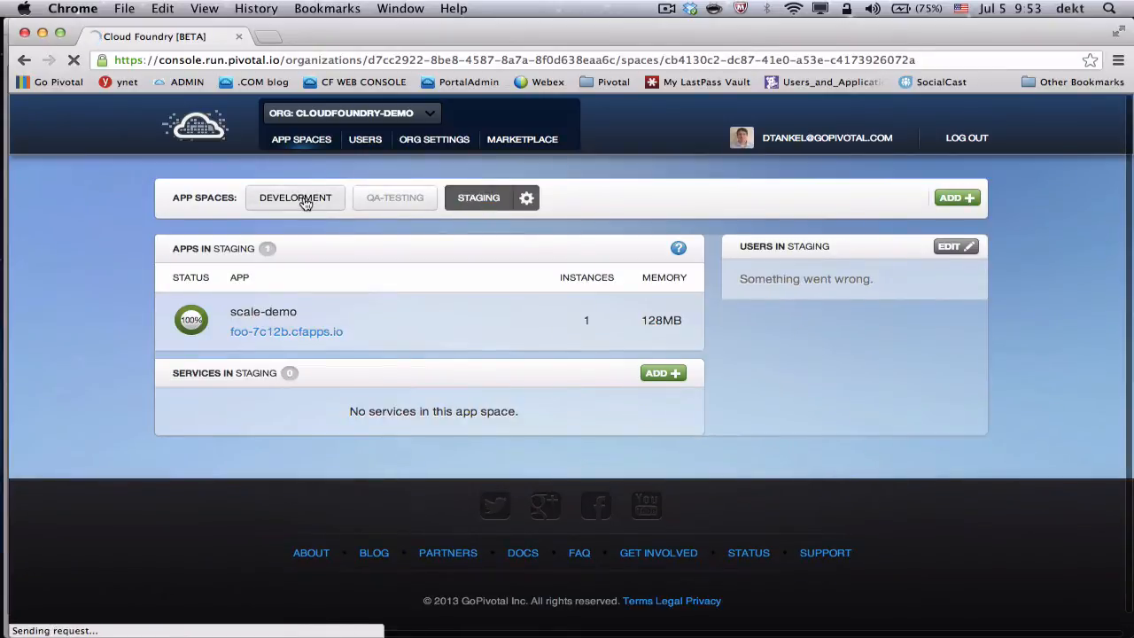
{"action": "left_click", "coordinate": [295, 197]}
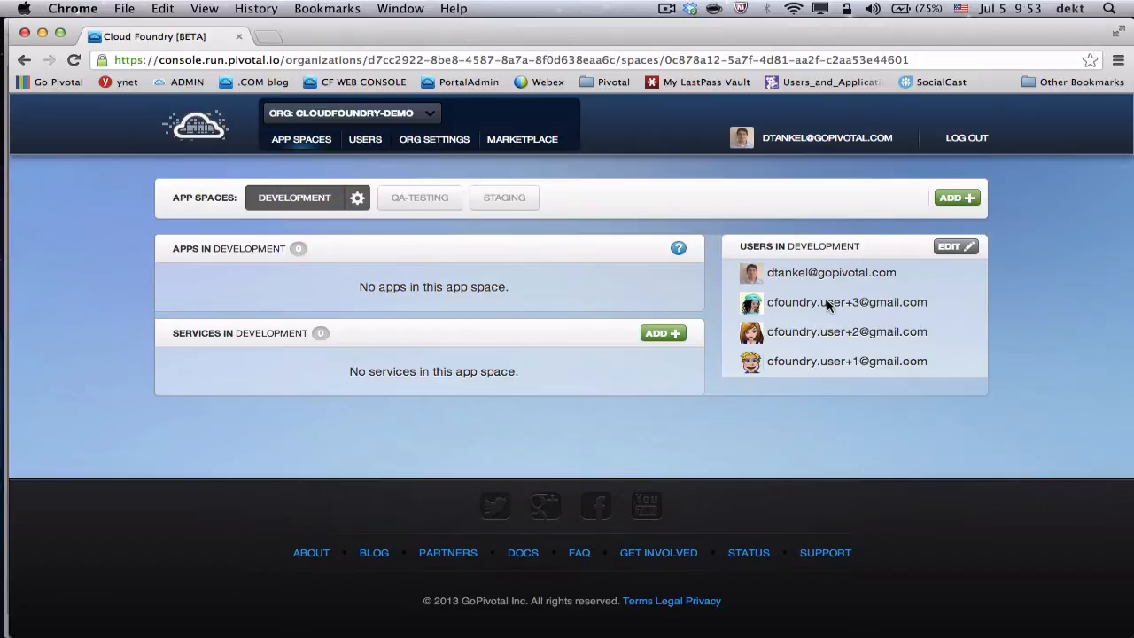
{"action": "mouse_move", "coordinate": [352, 267]}
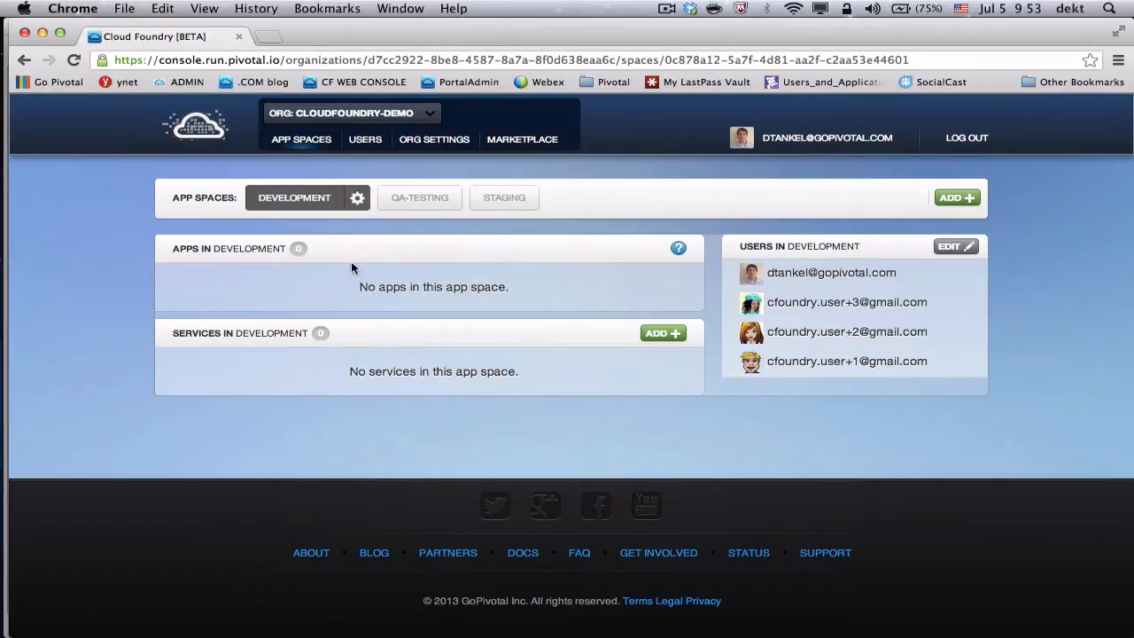
{"action": "mouse_move", "coordinate": [297, 264]}
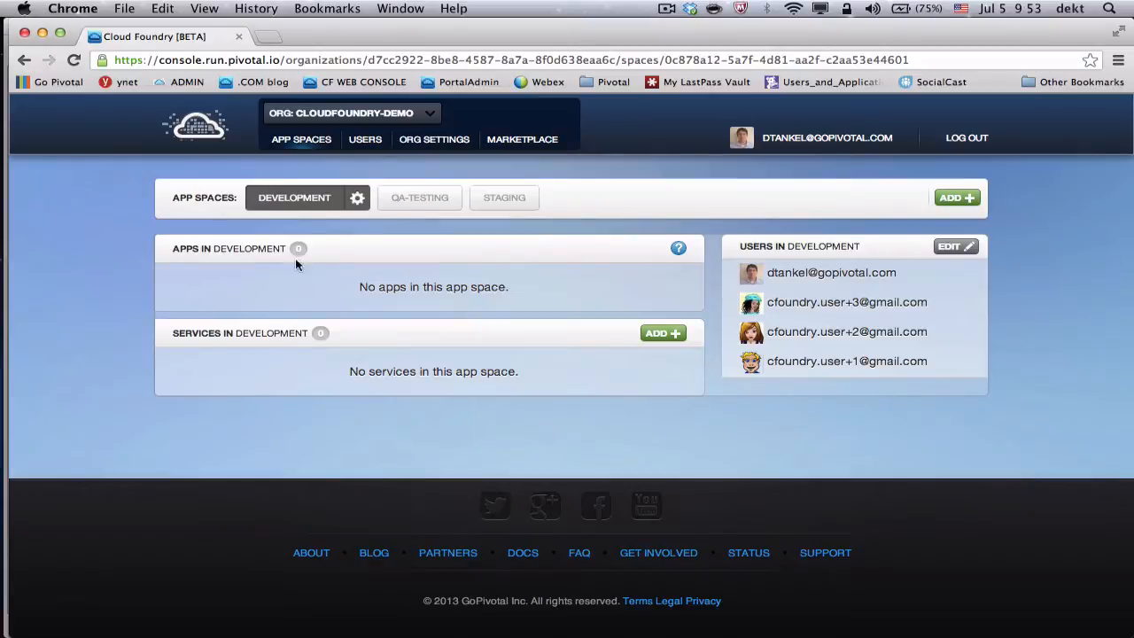
{"action": "mouse_move", "coordinate": [472, 202]}
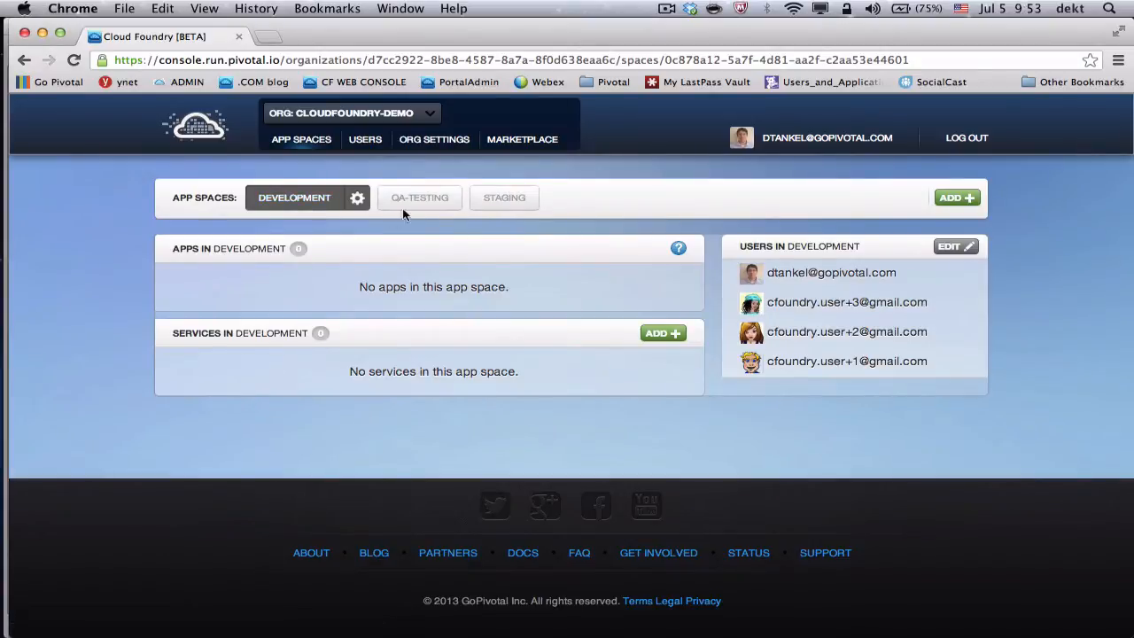
{"action": "left_click", "coordinate": [504, 197]}
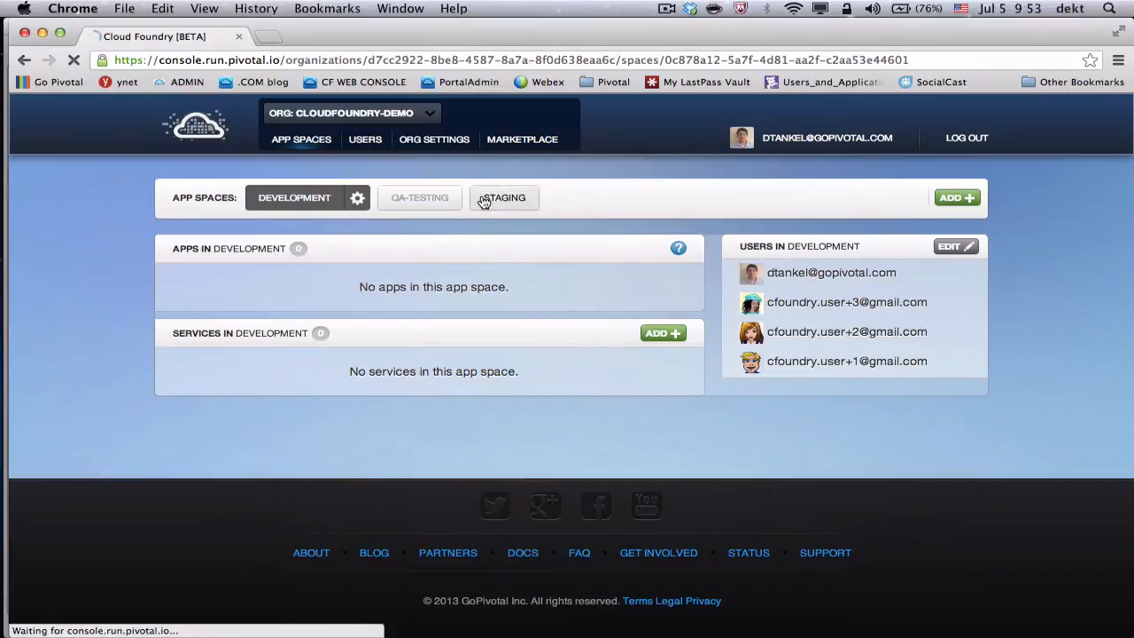
{"action": "left_click", "coordinate": [504, 197]}
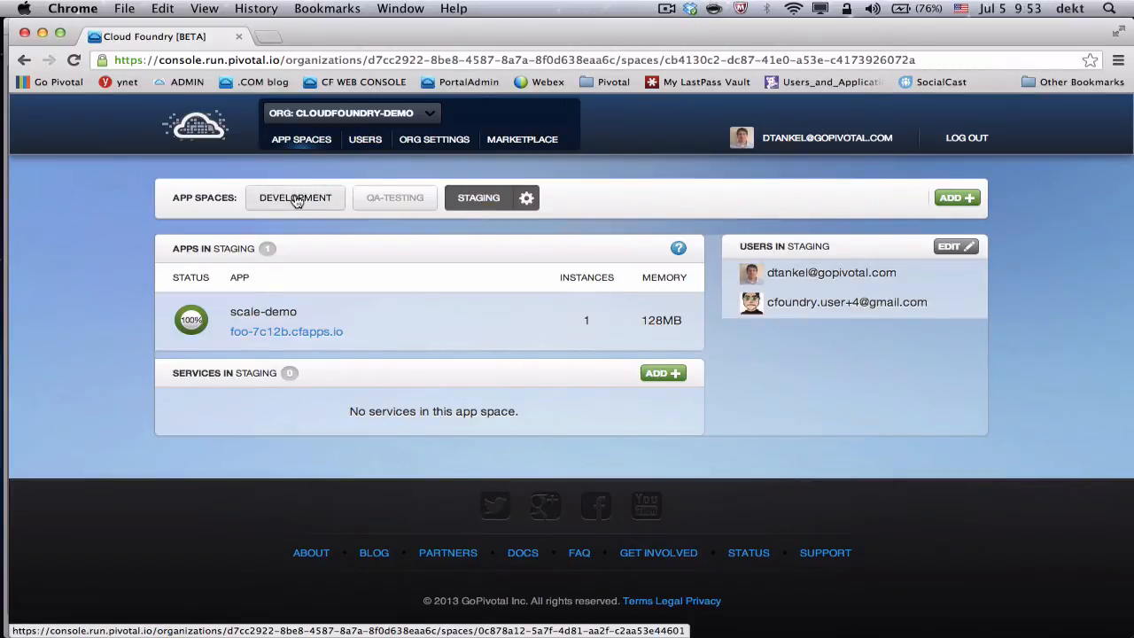
{"action": "left_click", "coordinate": [295, 197]}
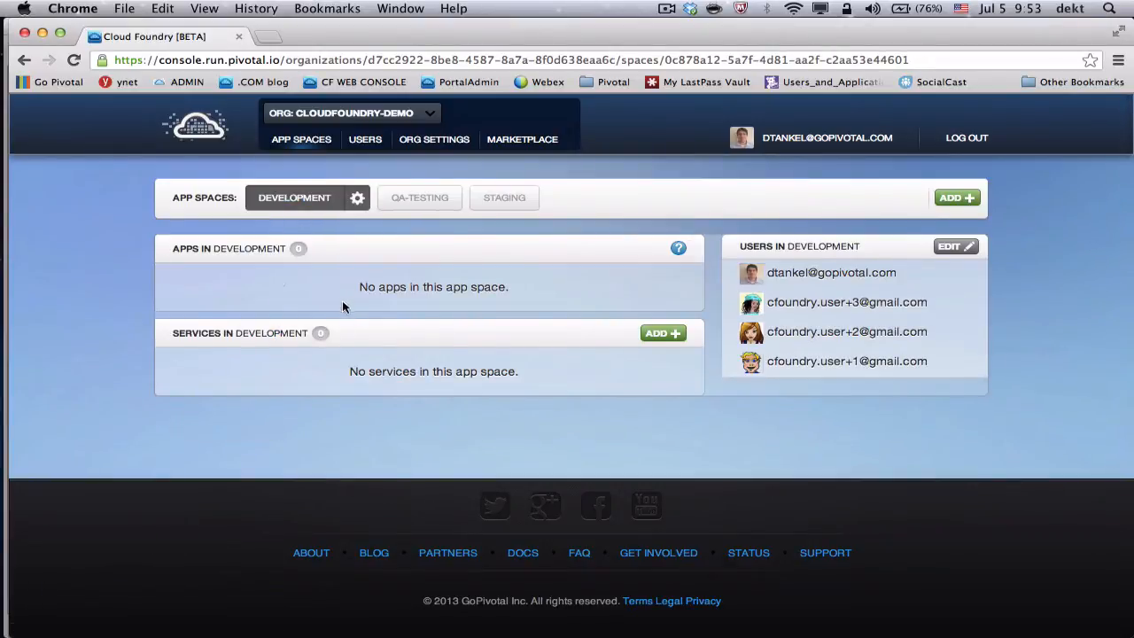
{"action": "mouse_move", "coordinate": [279, 384]}
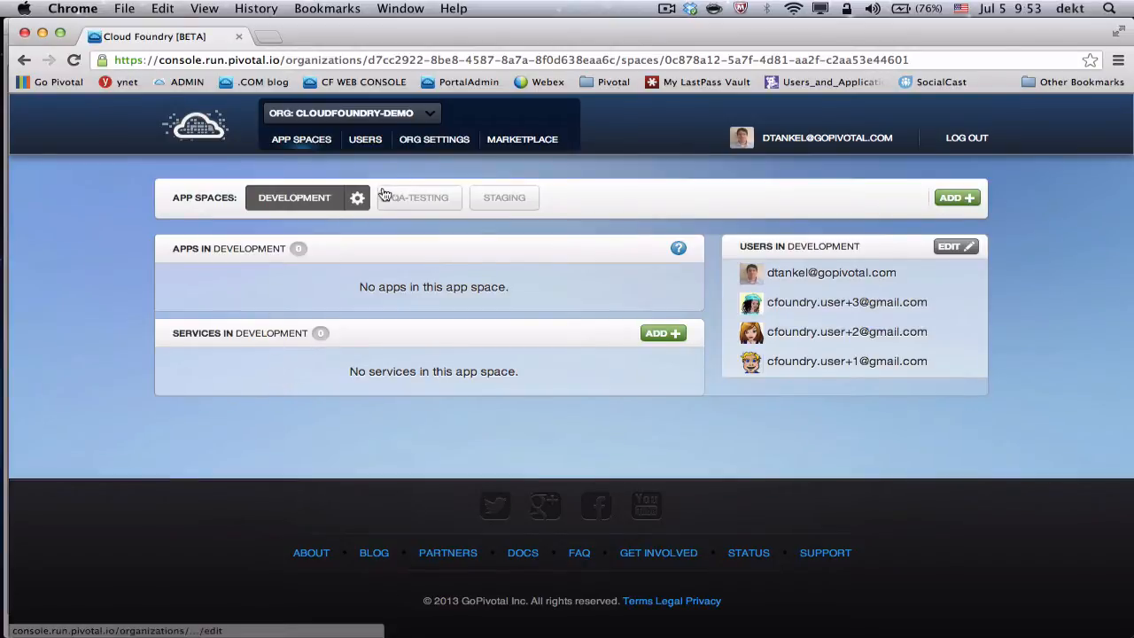
{"action": "mouse_move", "coordinate": [394, 196]}
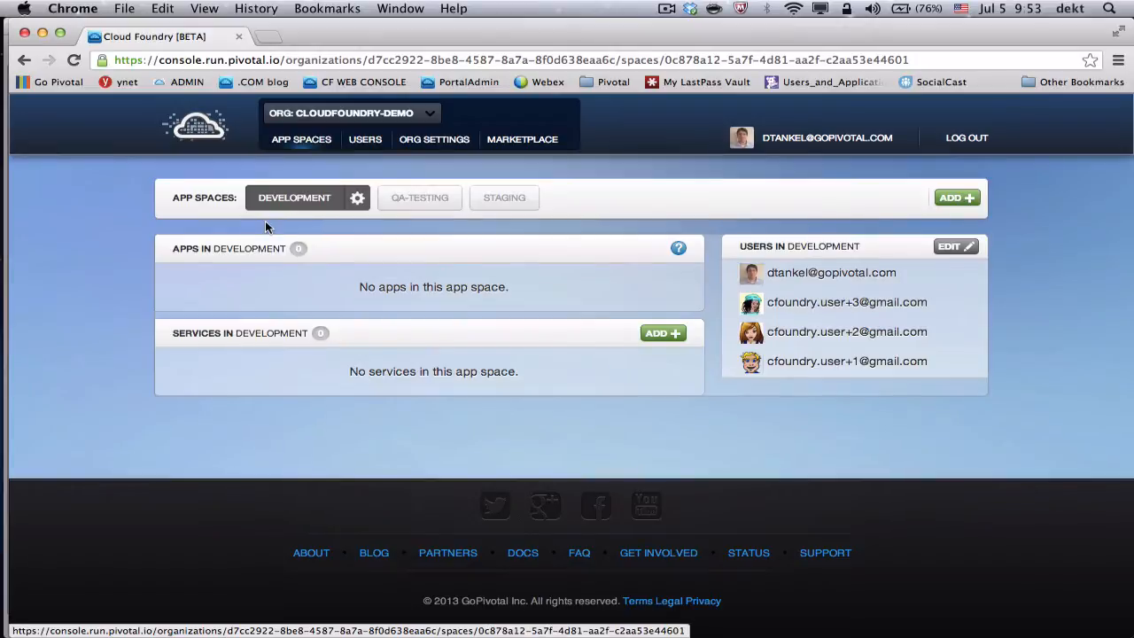
{"action": "mouse_move", "coordinate": [149, 248]}
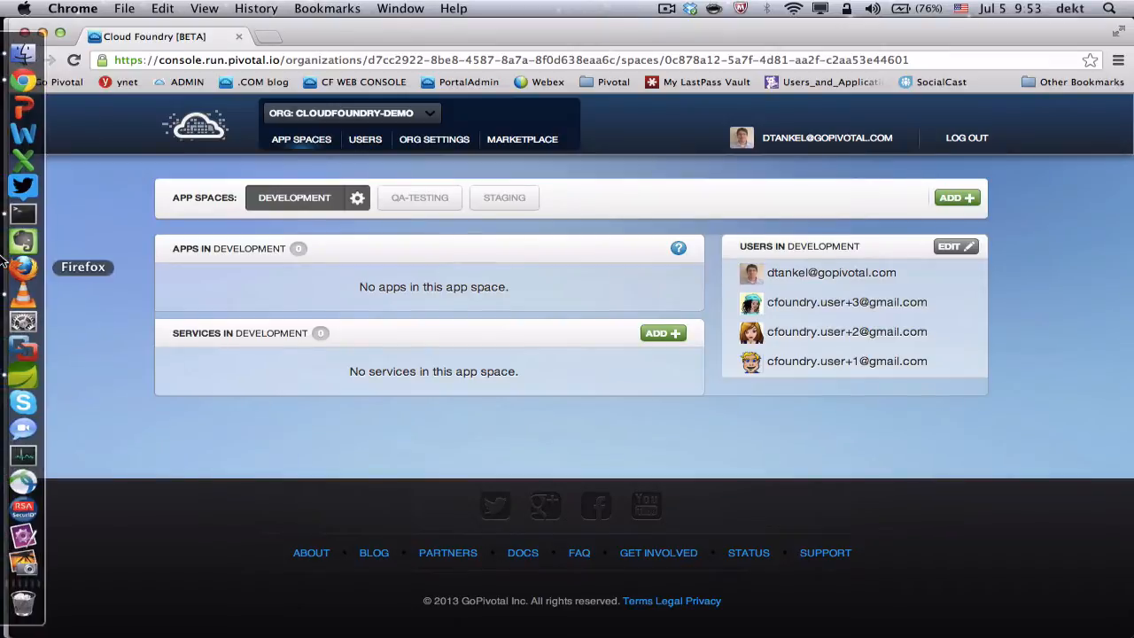
{"action": "mouse_move", "coordinate": [22, 373]}
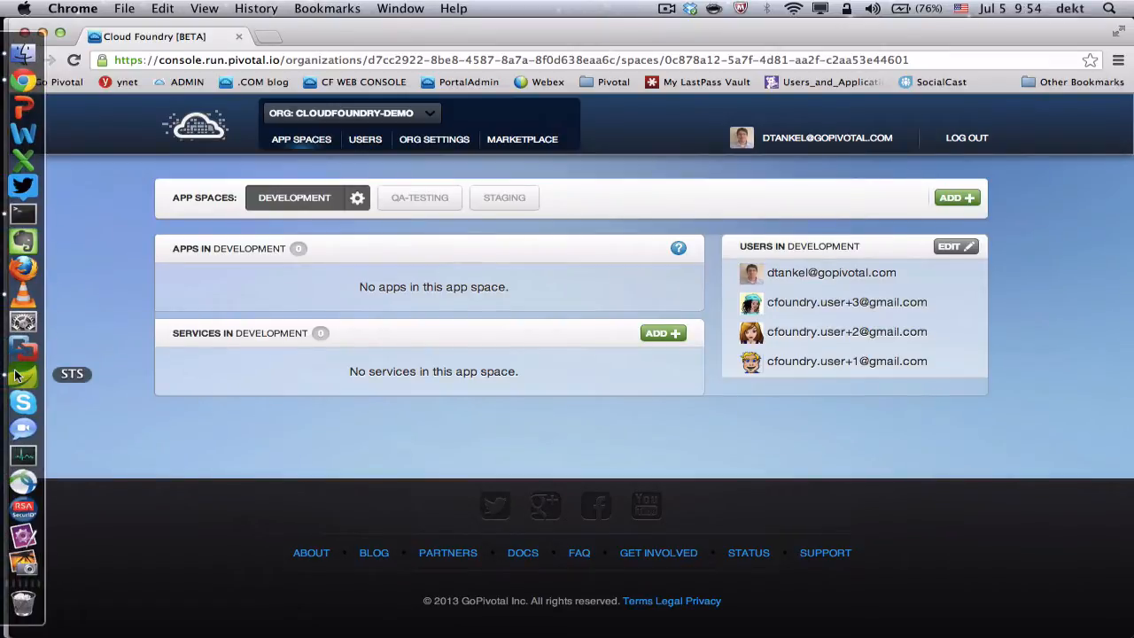
Bring up Spring Tool Suite and expand the books-demo project's src/main/java folder
{"action": "left_click", "coordinate": [22, 373]}
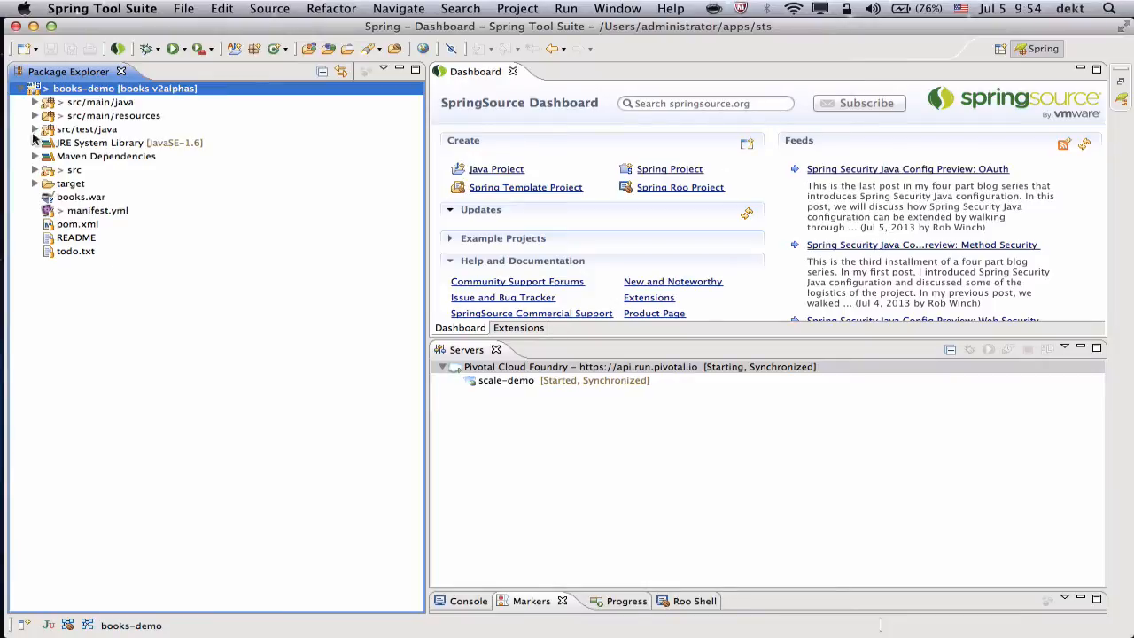
{"action": "left_click", "coordinate": [34, 102]}
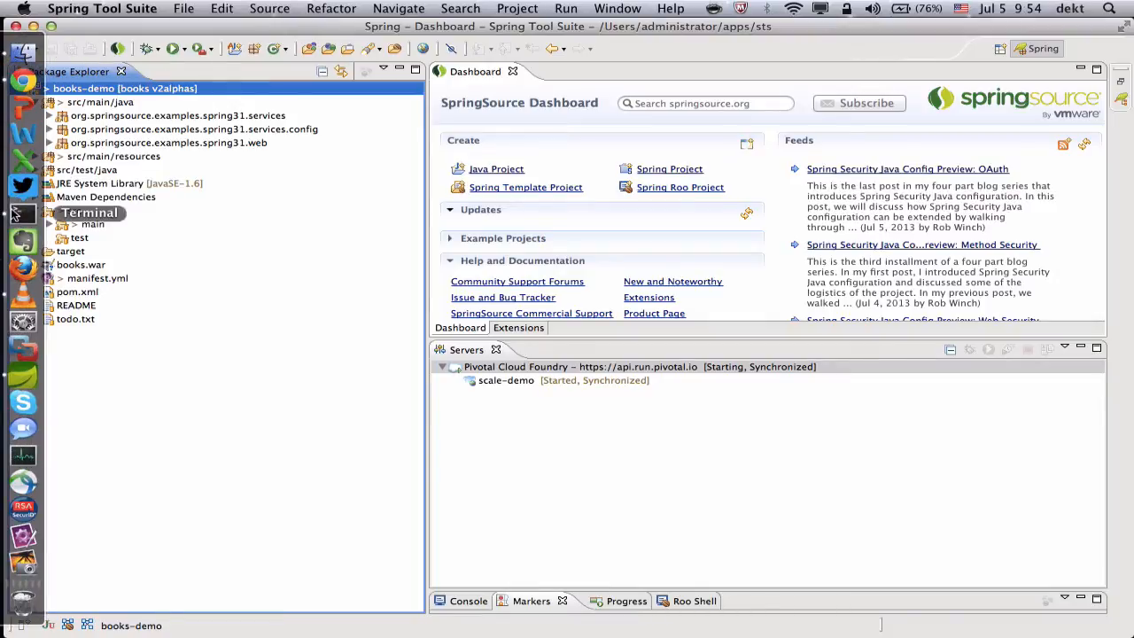
{"action": "left_click", "coordinate": [24, 213]}
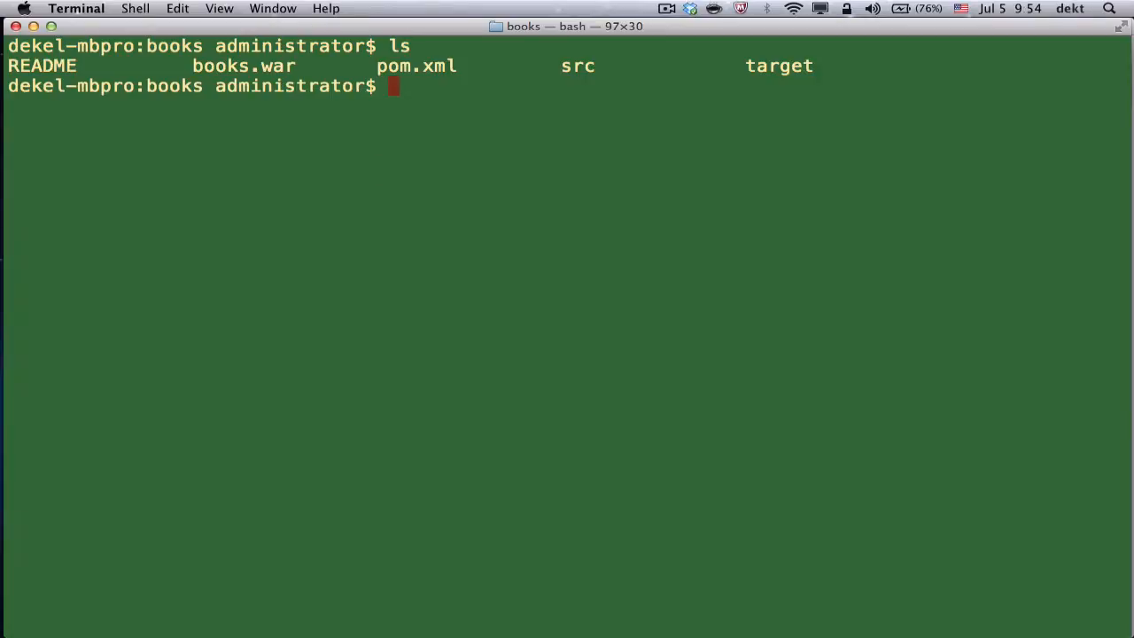
List the project files, then target cf at api.run.pivotal.io, org cloudfoundry-demo, development space
{"action": "double_click", "coordinate": [244, 65]}
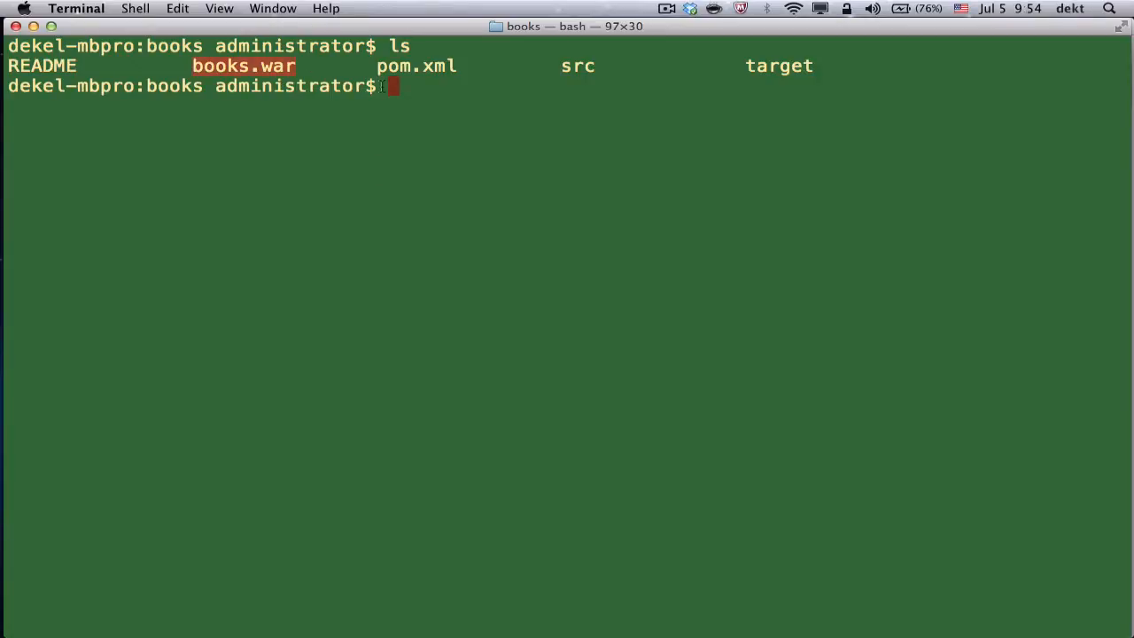
{"action": "type", "text": "ls"}
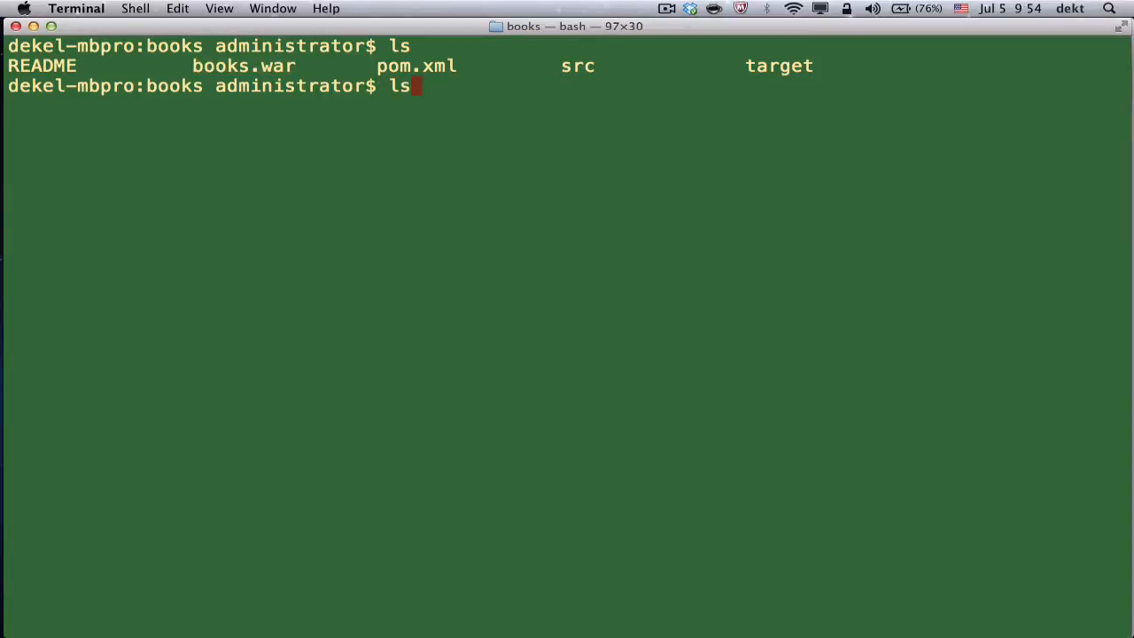
{"action": "type", "text": "cf target api.run.pivotal.io -o cloudfoundry-demo -s development"}
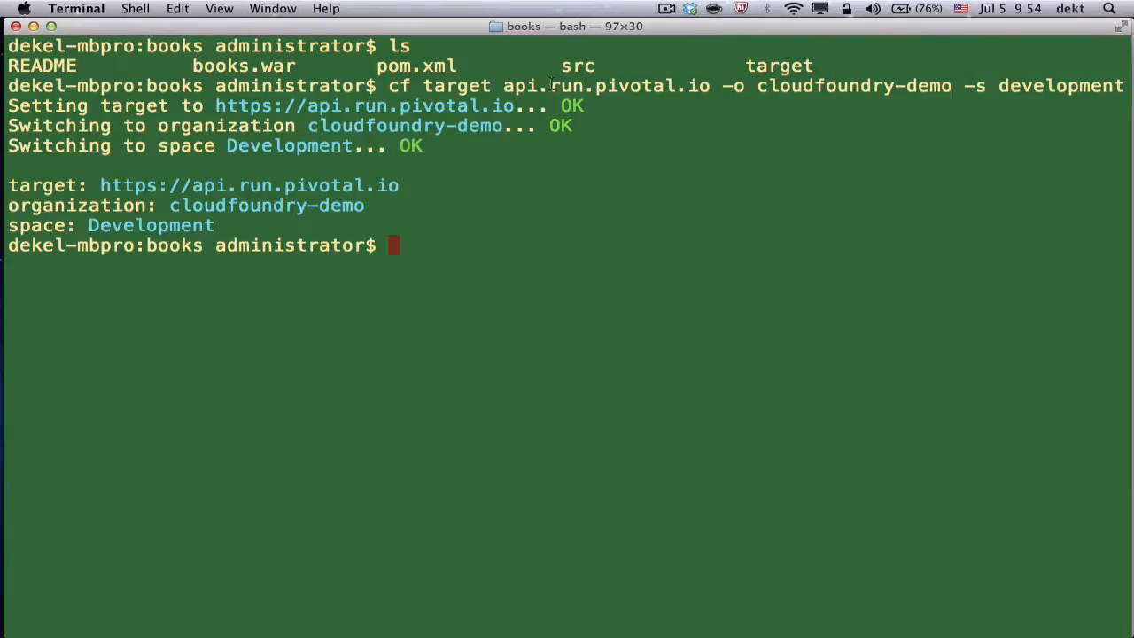
{"action": "double_click", "coordinate": [629, 86]}
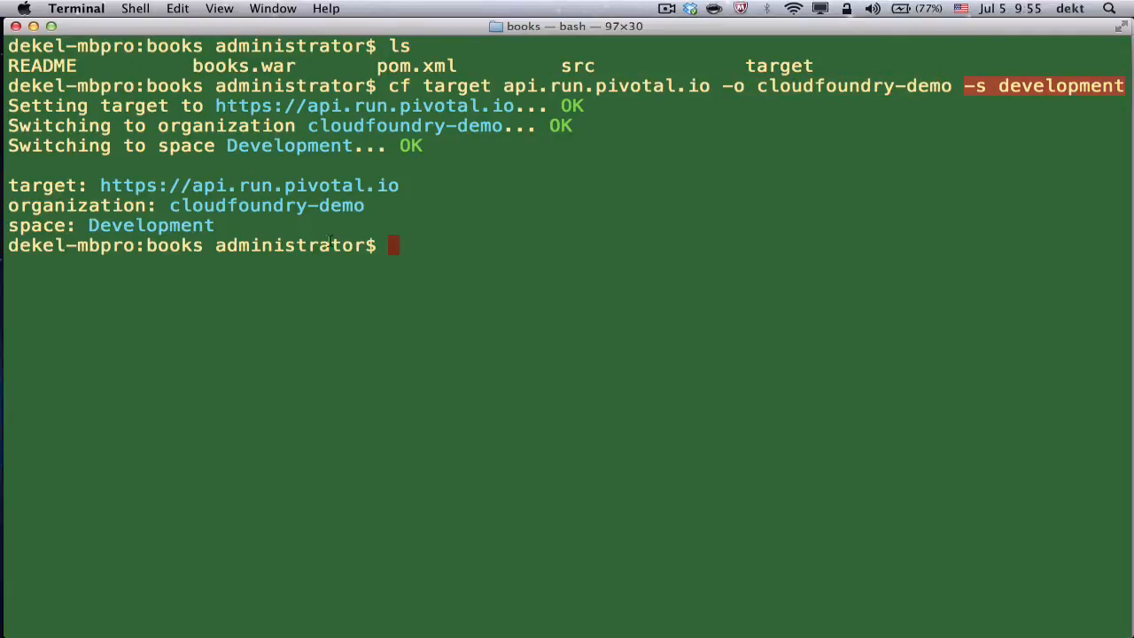
Start a cf push of book-dev with 1 instance and 512M memory at book-dev.cfapps.io
{"action": "type", "text": "cf push"}
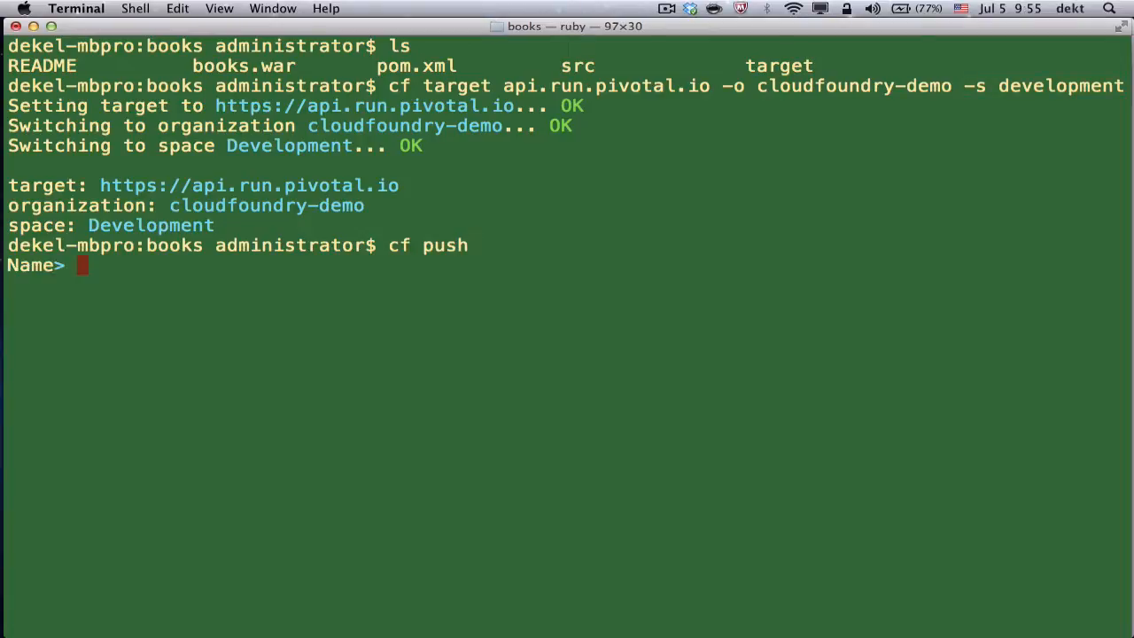
{"action": "type", "text": "book-dev"}
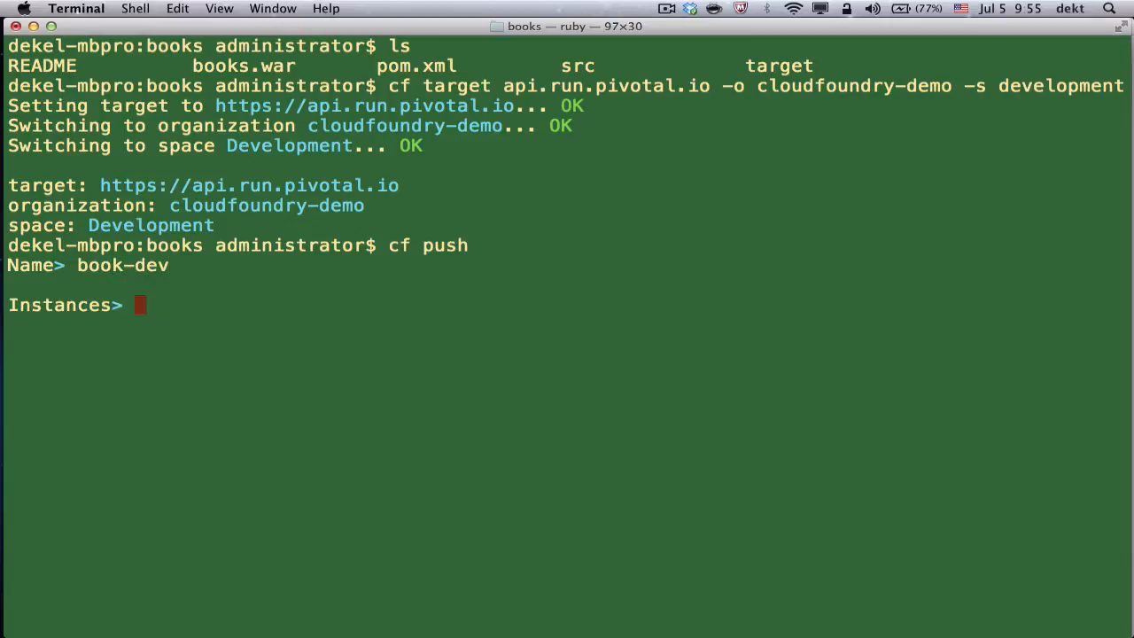
{"action": "type", "text": "1"}
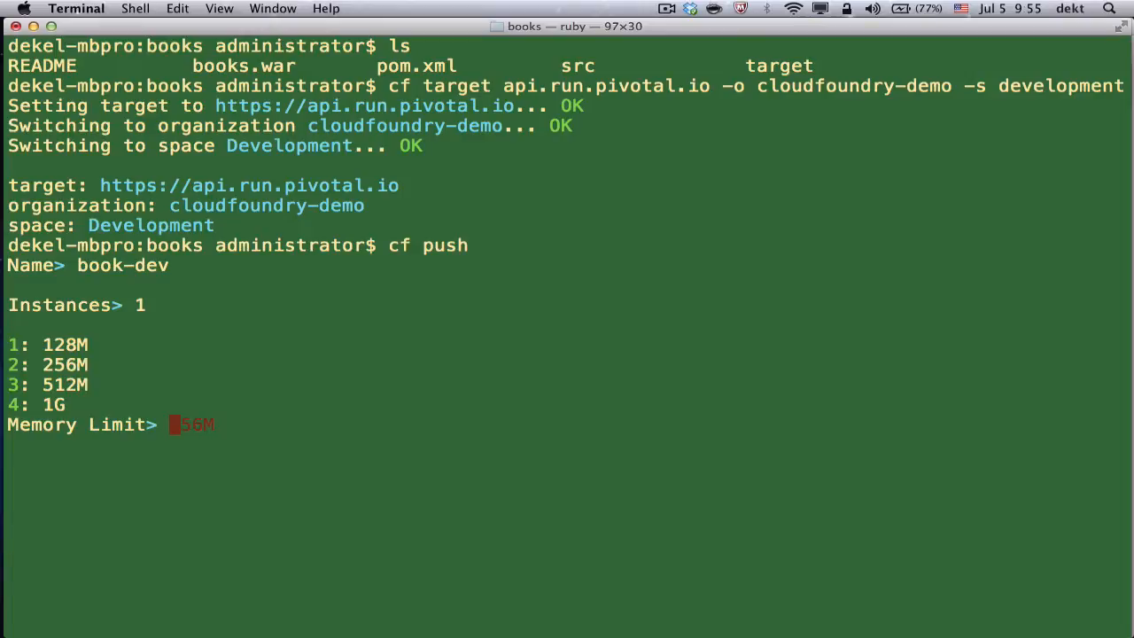
{"action": "type", "text": "3"}
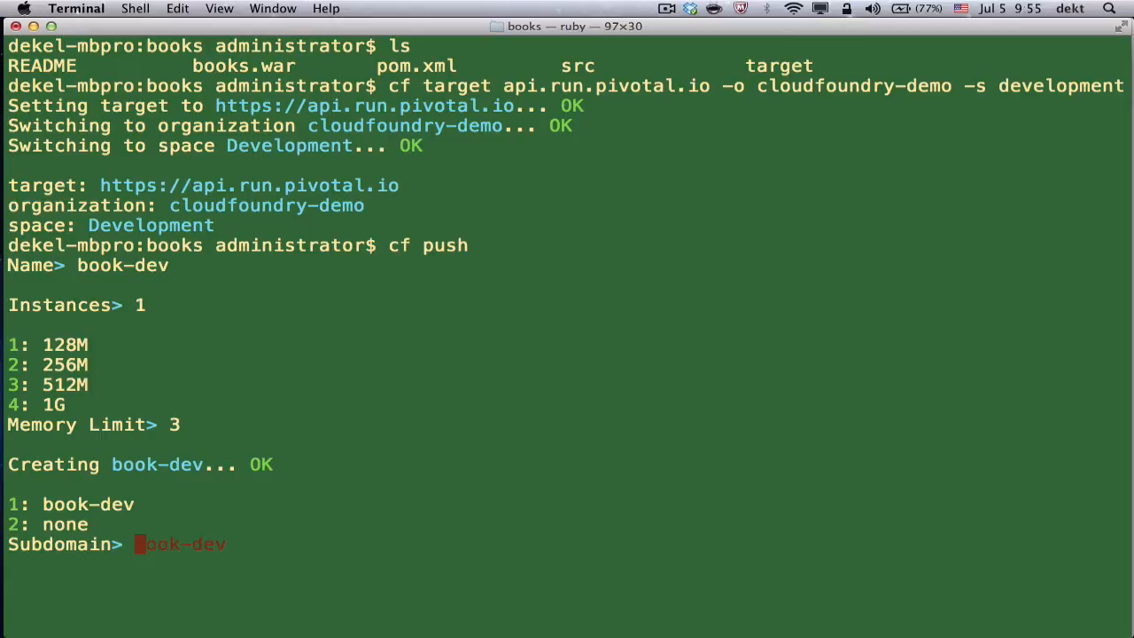
{"action": "key", "text": "enter"}
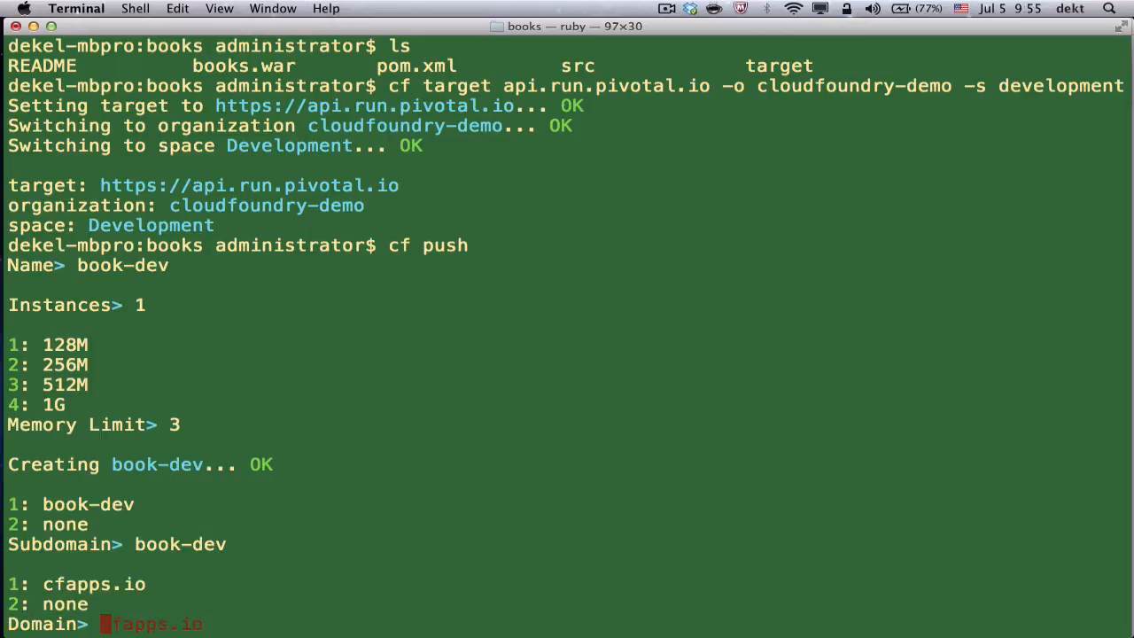
{"action": "key", "text": "Return"}
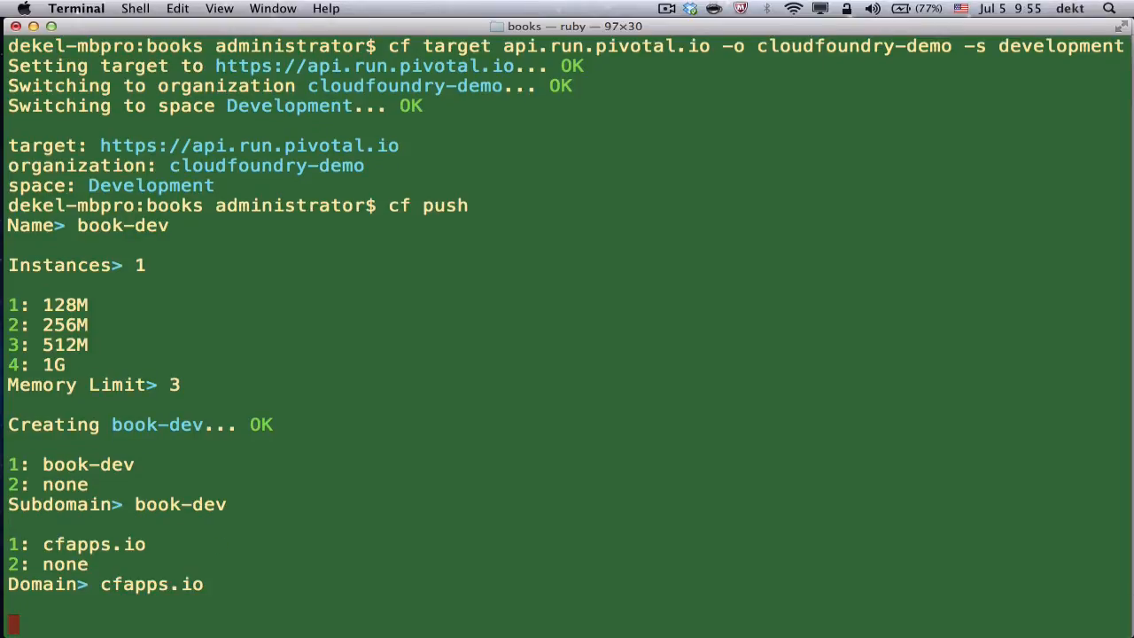
{"action": "key", "text": "Return"}
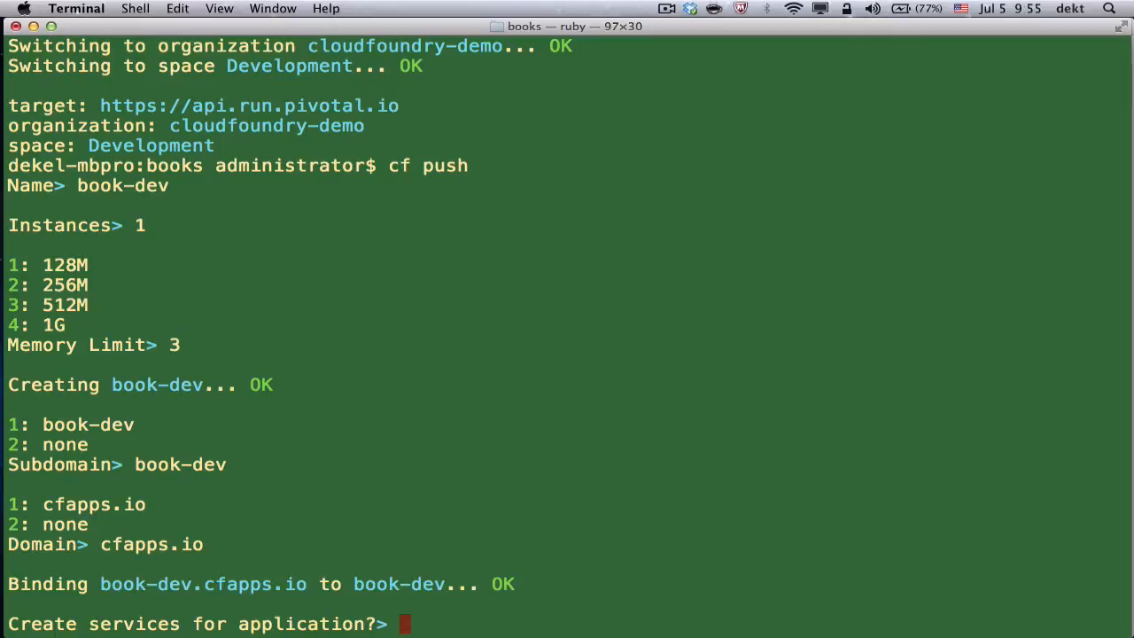
Create a ClearDB service named dev-db and bind it to book-dev
{"action": "type", "text": "y"}
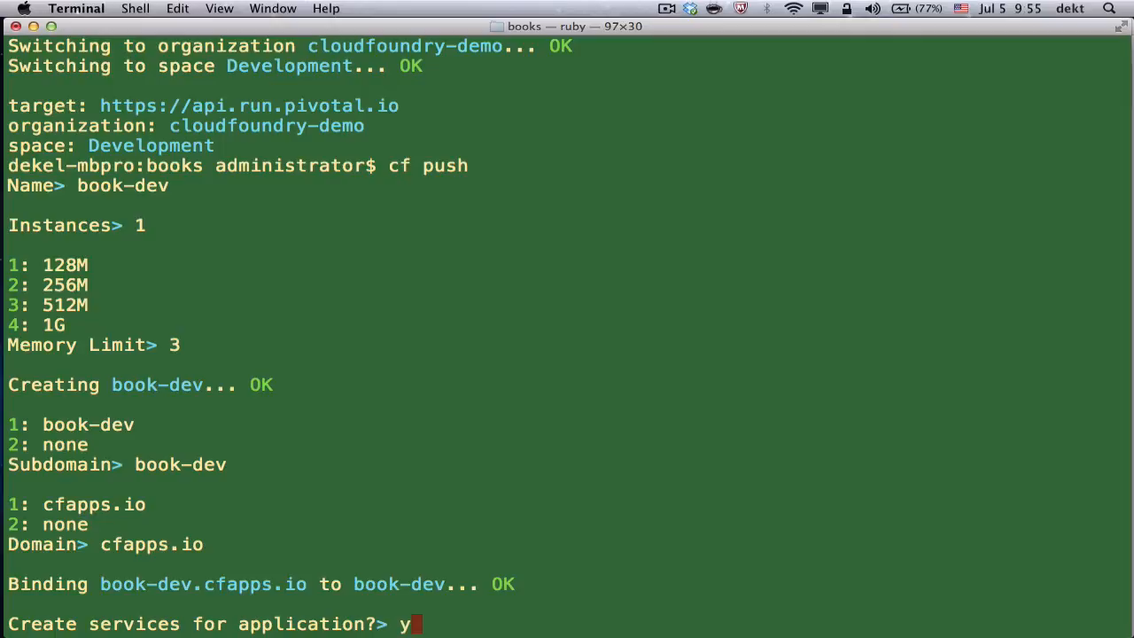
{"action": "key", "text": "enter"}
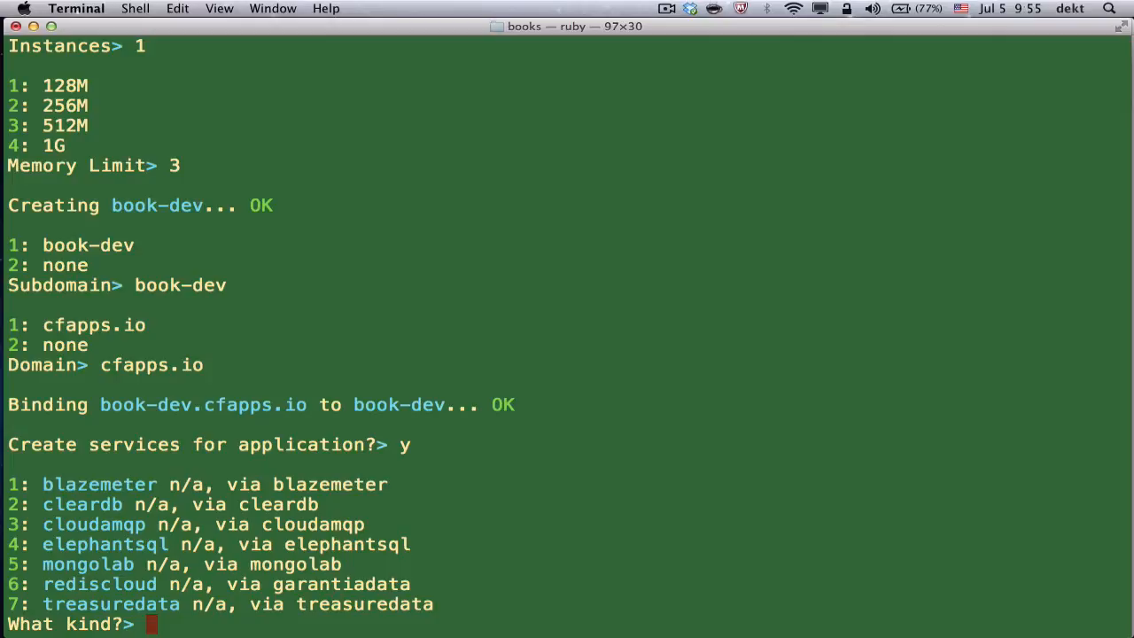
{"action": "mouse_move", "coordinate": [128, 494]}
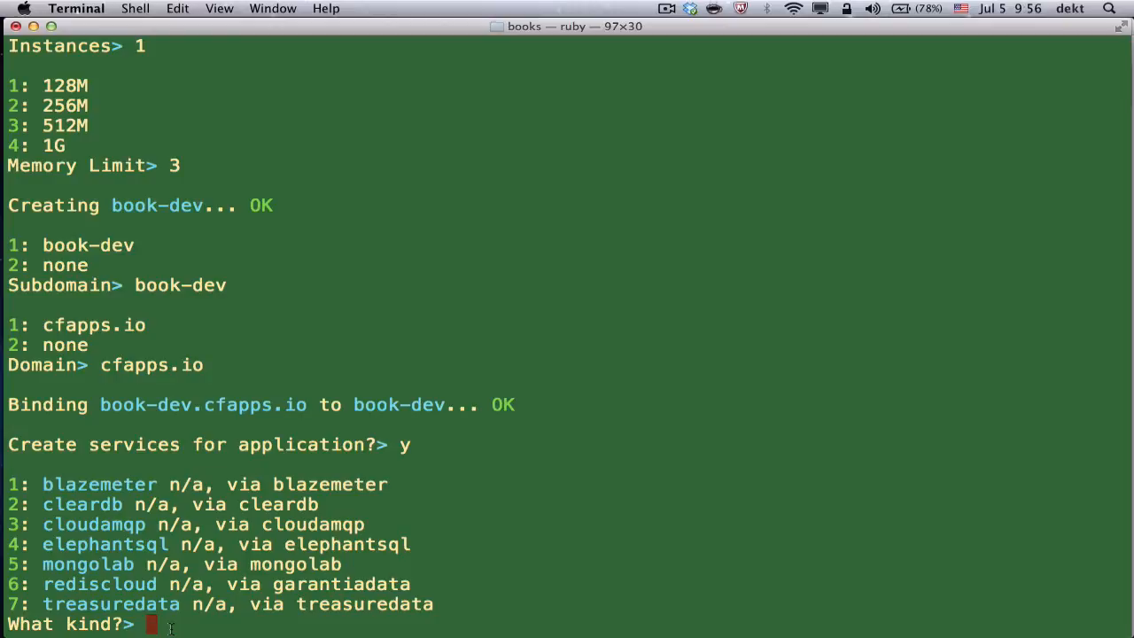
{"action": "type", "text": "2"}
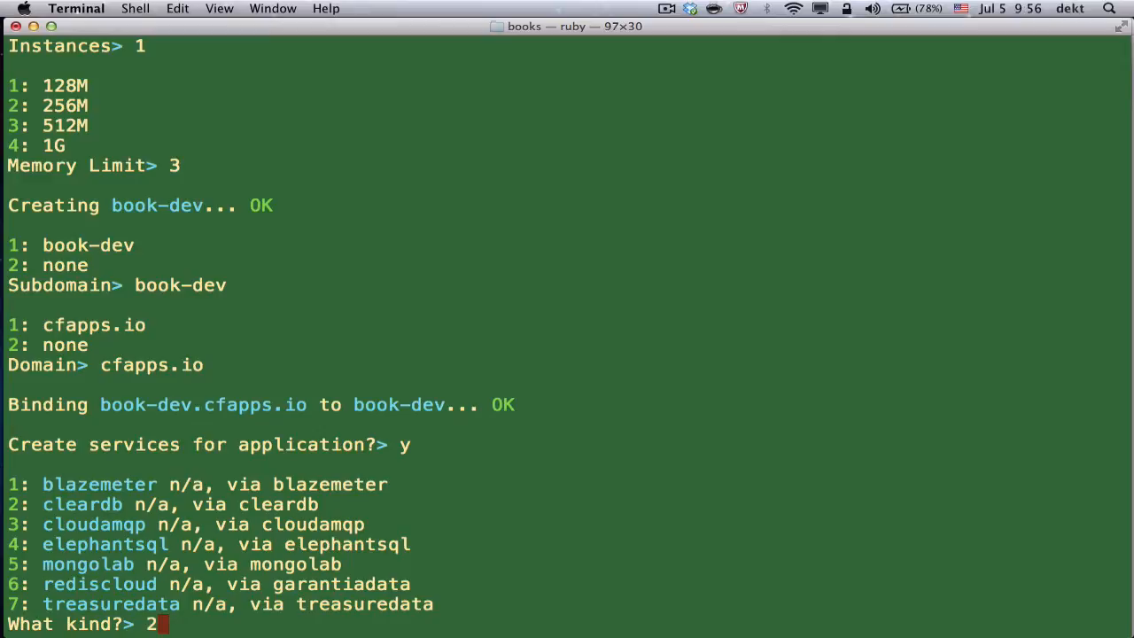
{"action": "key", "text": "return"}
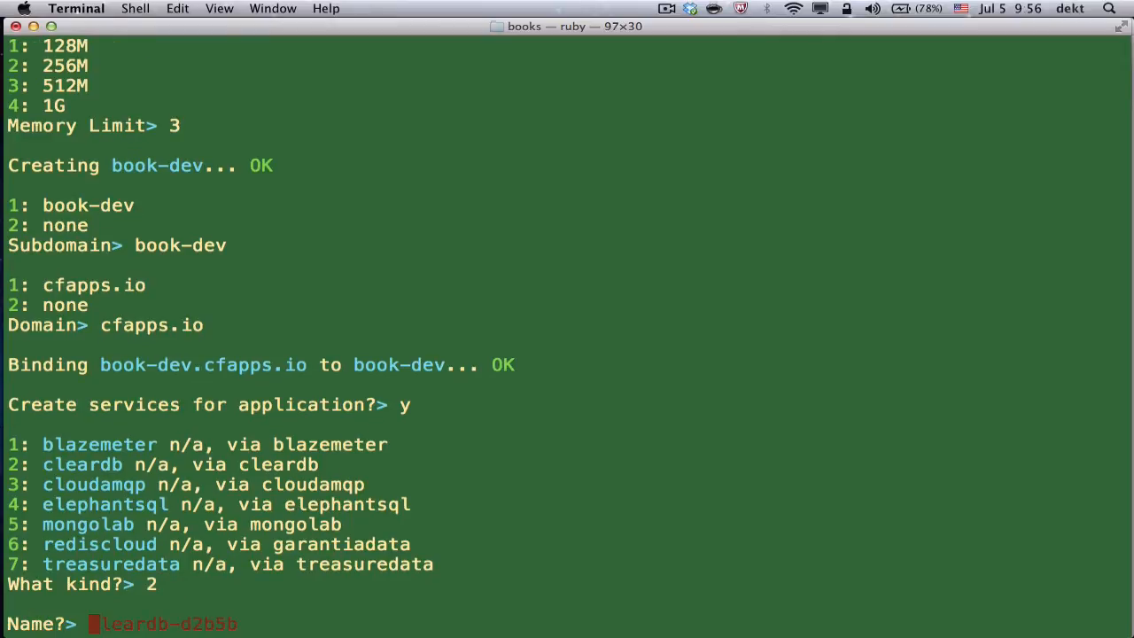
{"action": "type", "text": "dev-sql"}
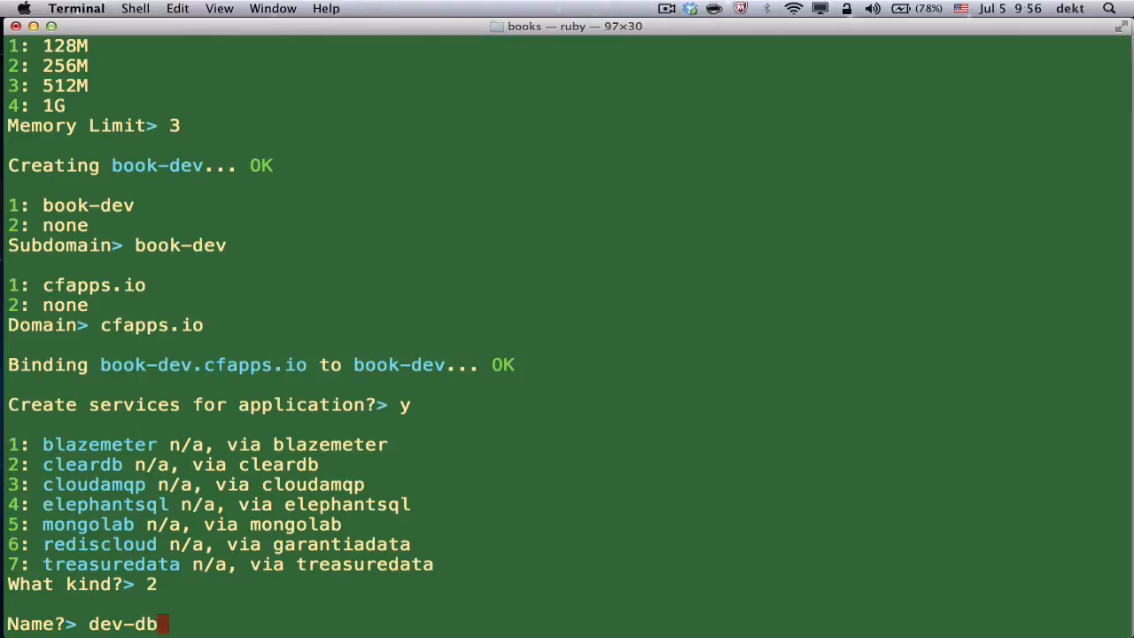
{"action": "key", "text": "Enter"}
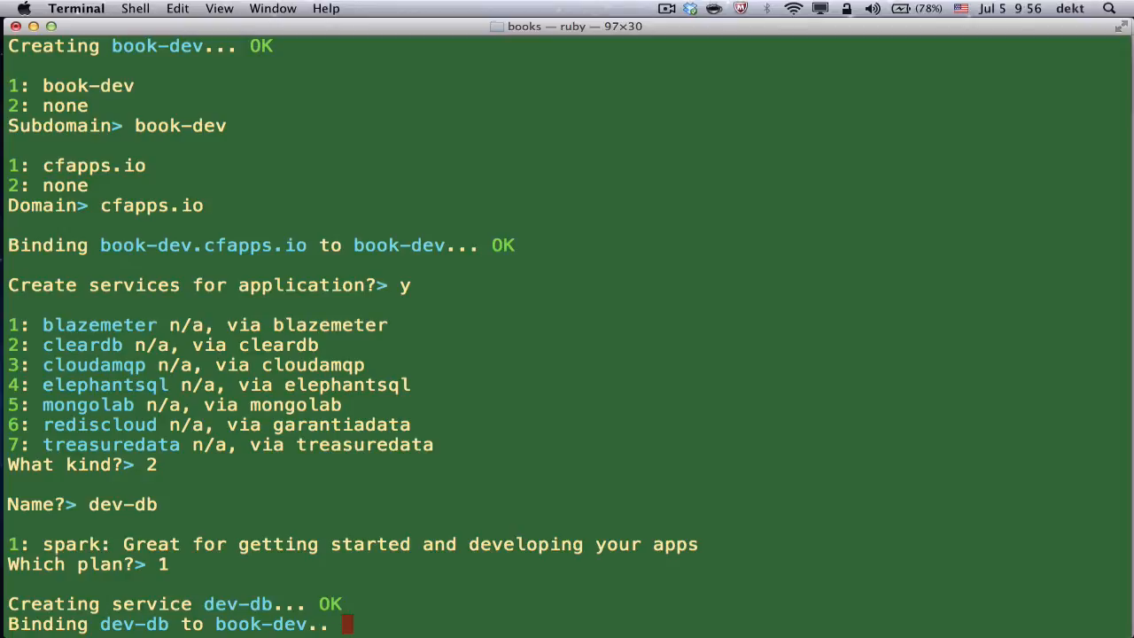
{"action": "type", "text": "y"}
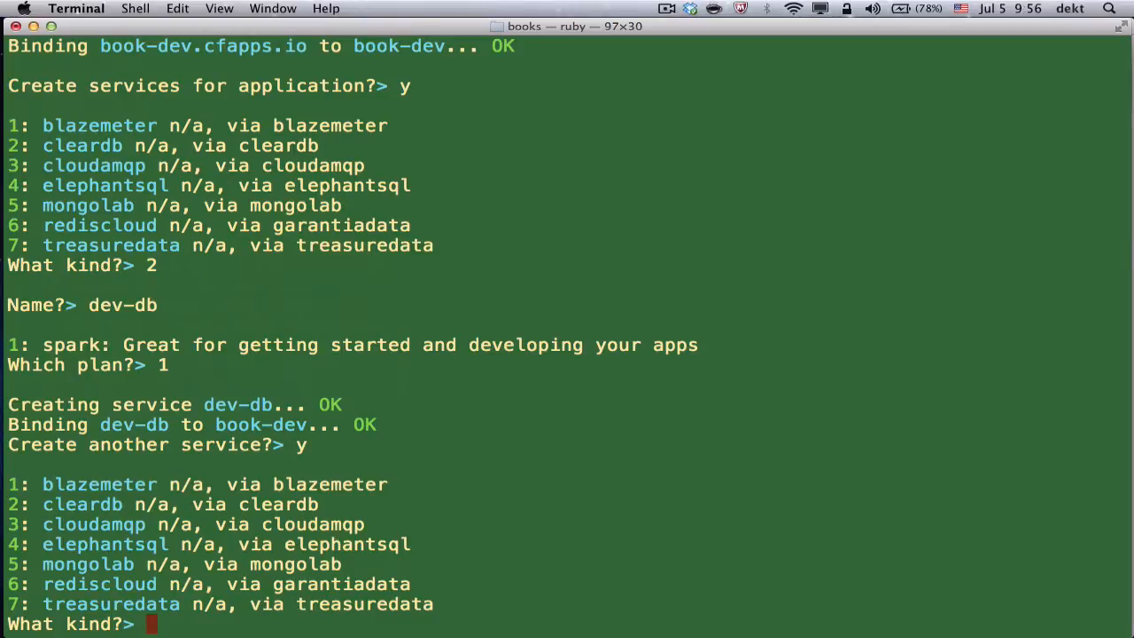
Create rediscloud service dev-nosql on plan 1, decline further services, and save the configuration
{"action": "type", "text": "6"}
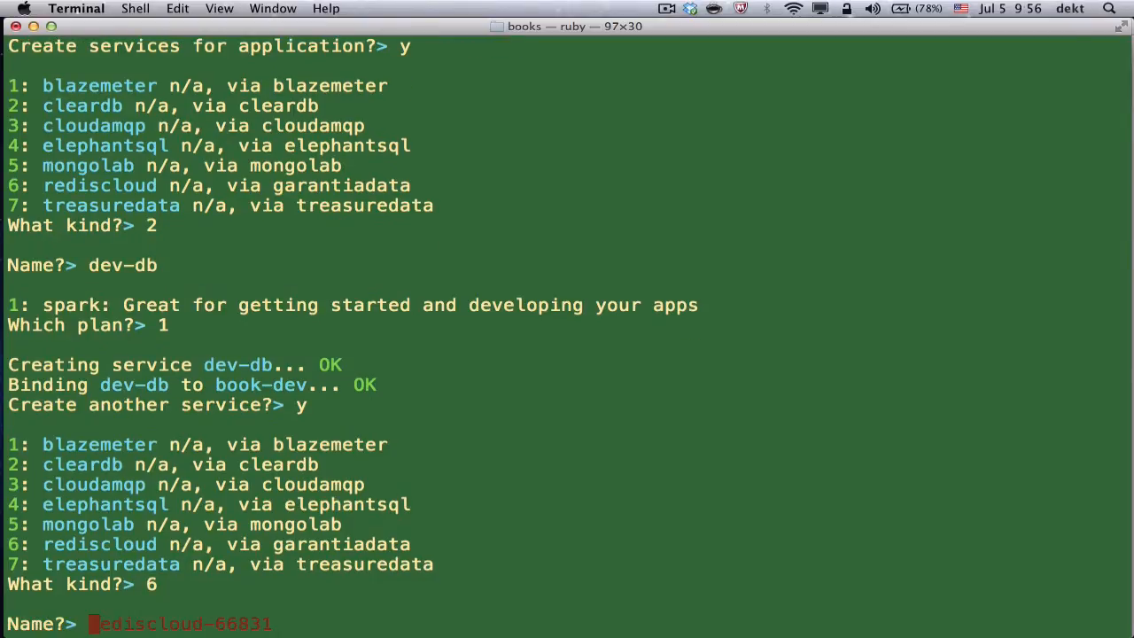
{"action": "type", "text": "dev-nosql"}
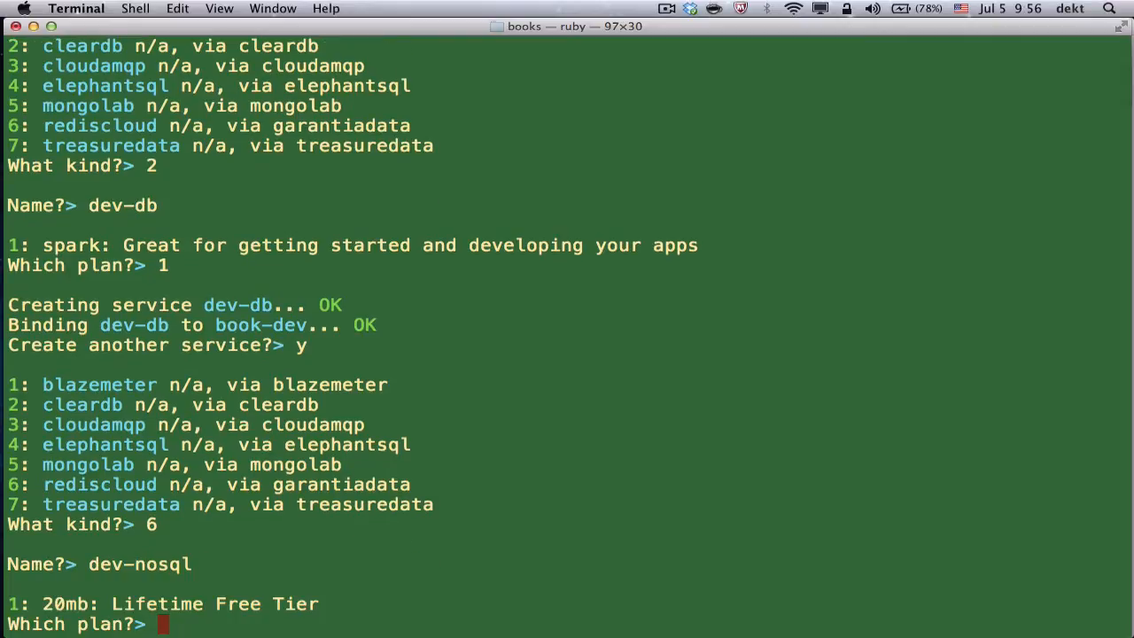
{"action": "type", "text": "1"}
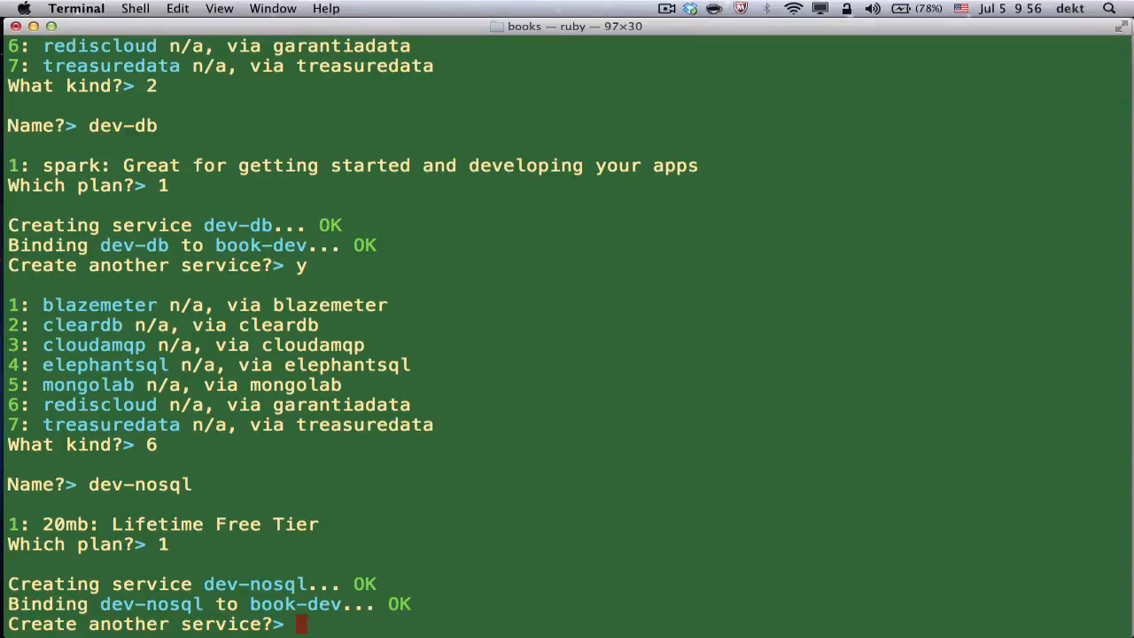
{"action": "type", "text": "n"}
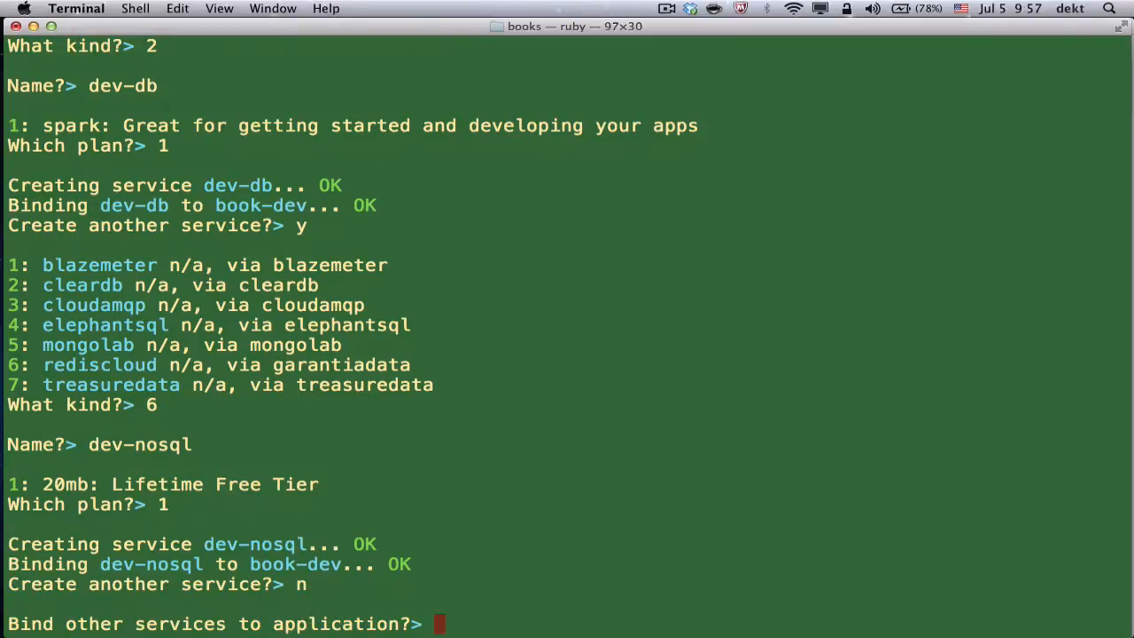
{"action": "type", "text": "n"}
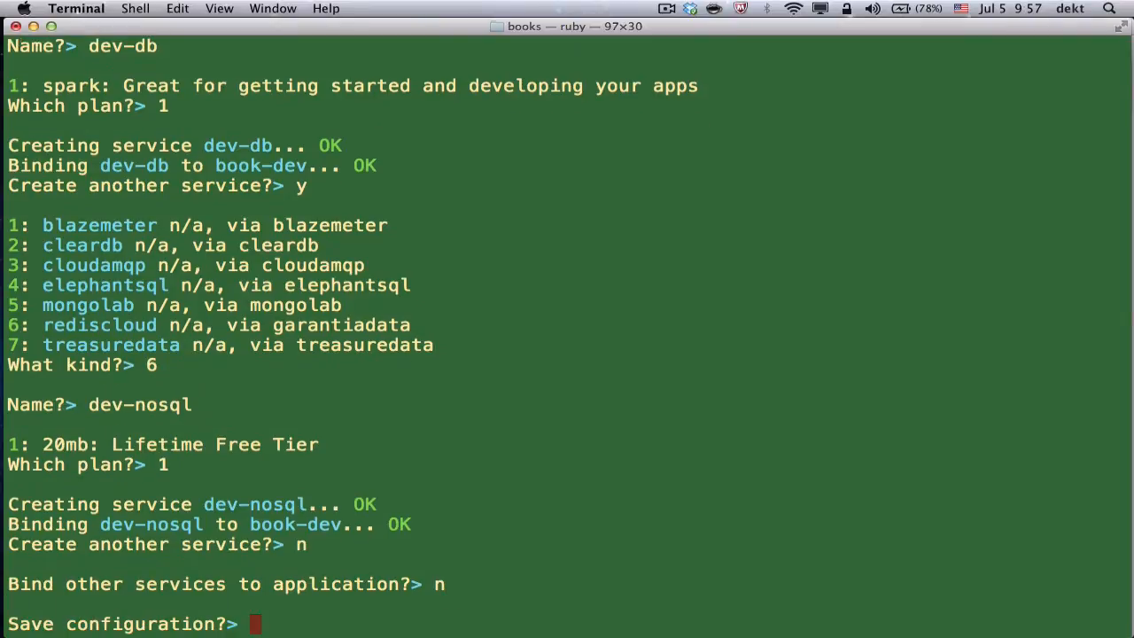
{"action": "type", "text": "y"}
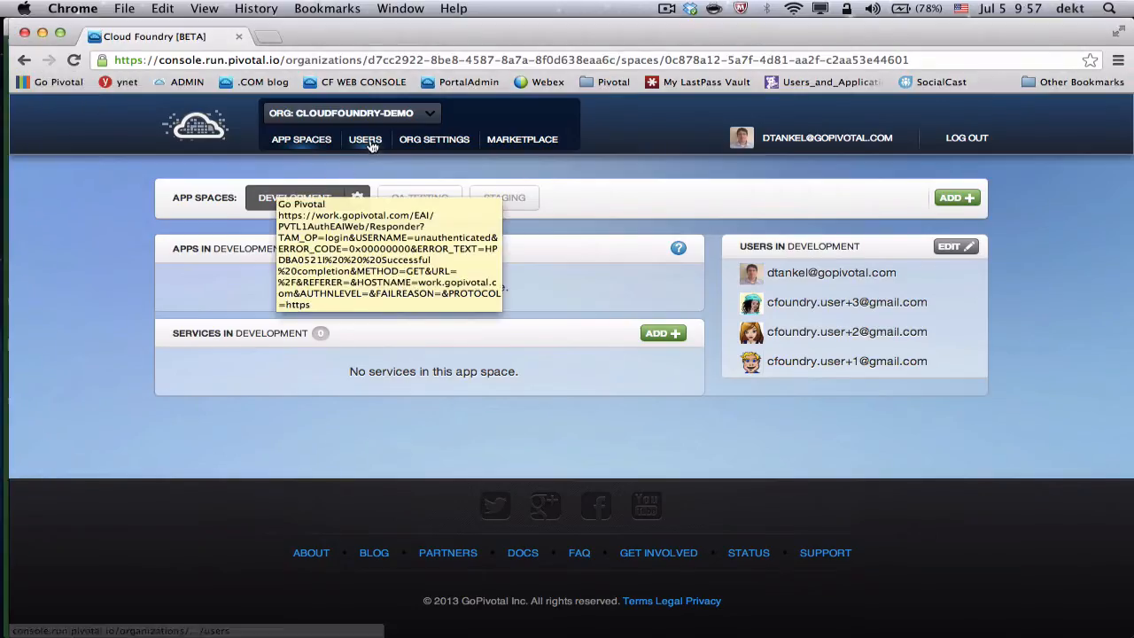
{"action": "mouse_move", "coordinate": [609, 195]}
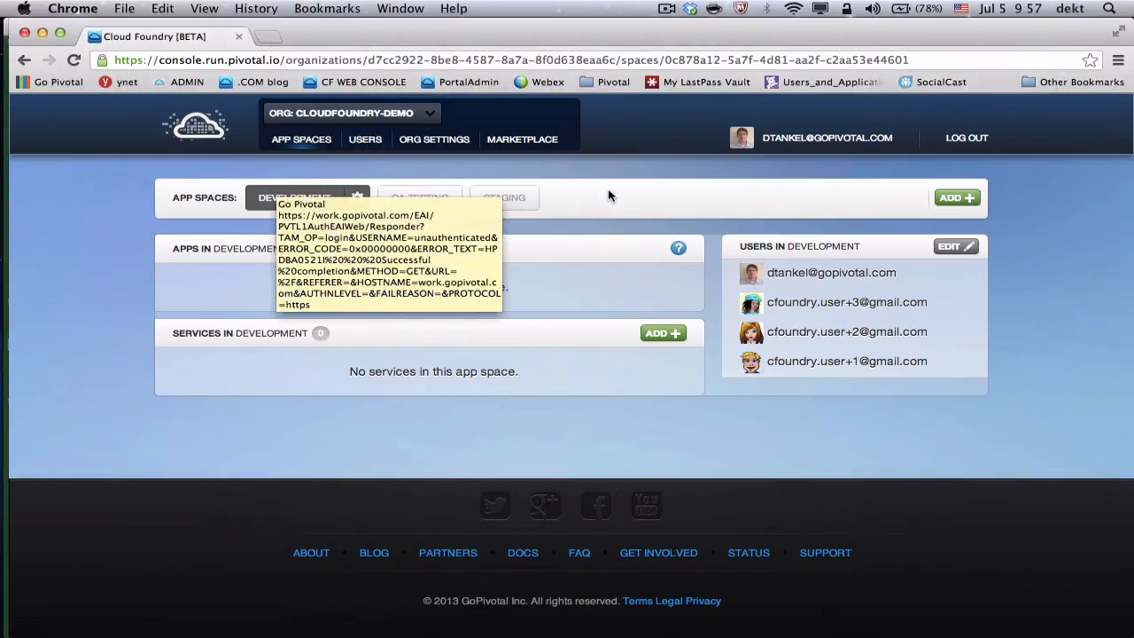
{"action": "mouse_move", "coordinate": [352, 173]}
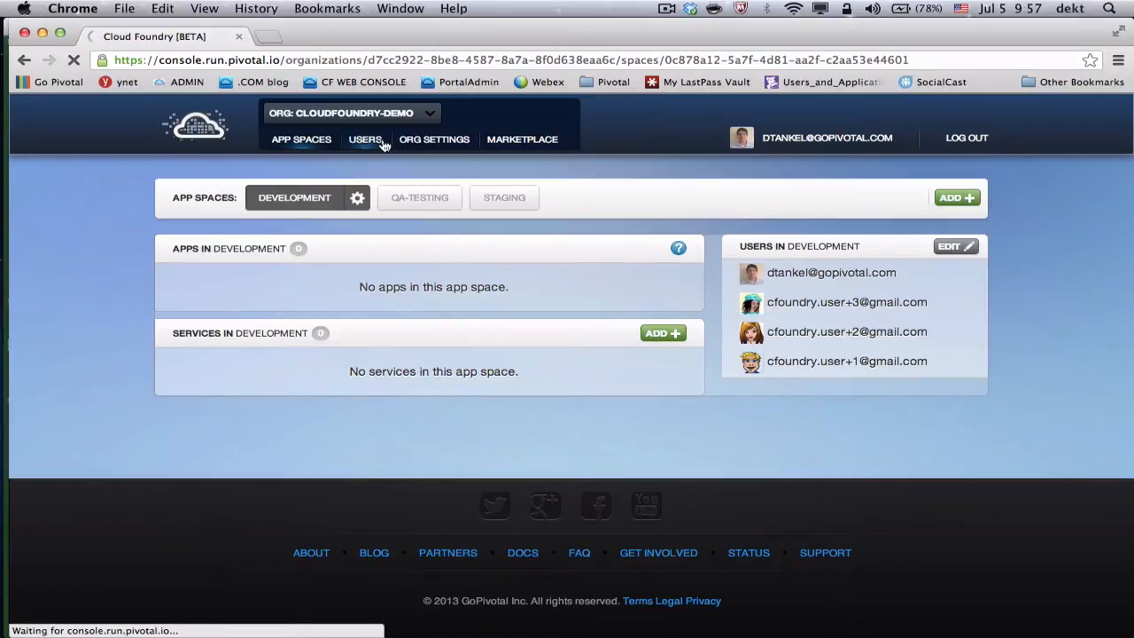
View the organization's Users page, switching the role view to Development and then Staging
{"action": "left_click", "coordinate": [365, 139]}
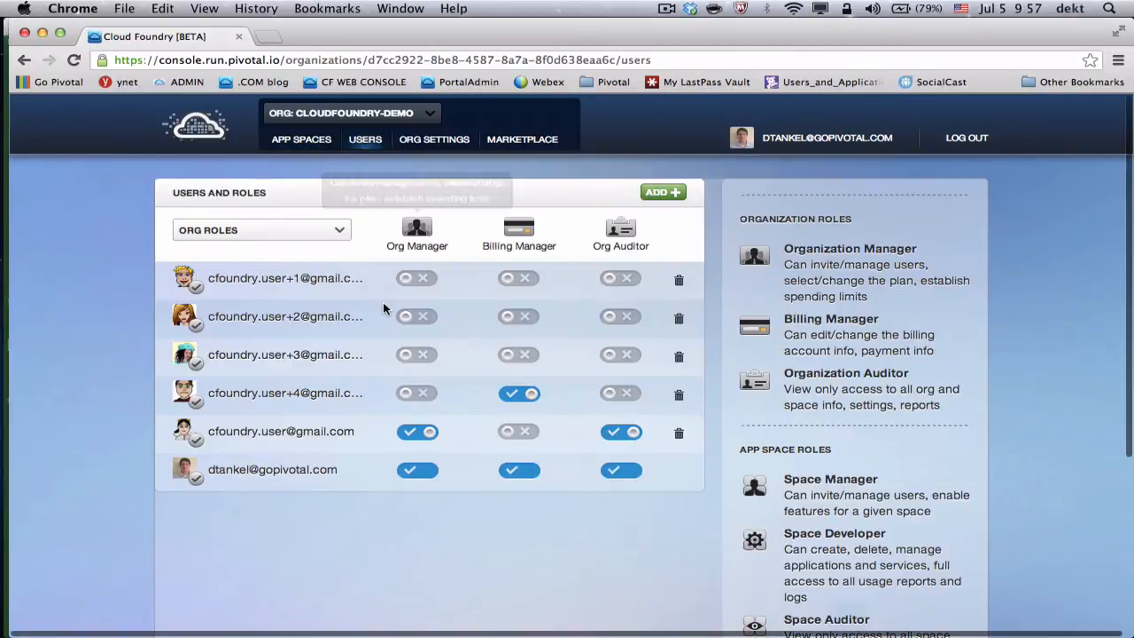
{"action": "mouse_move", "coordinate": [315, 236]}
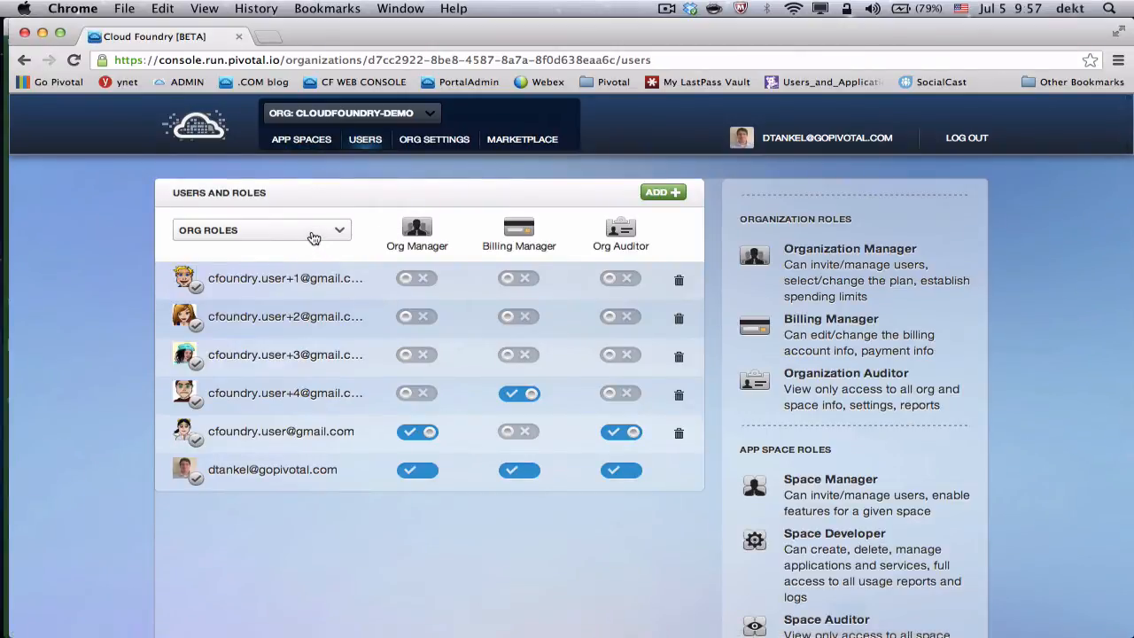
{"action": "left_click", "coordinate": [262, 230]}
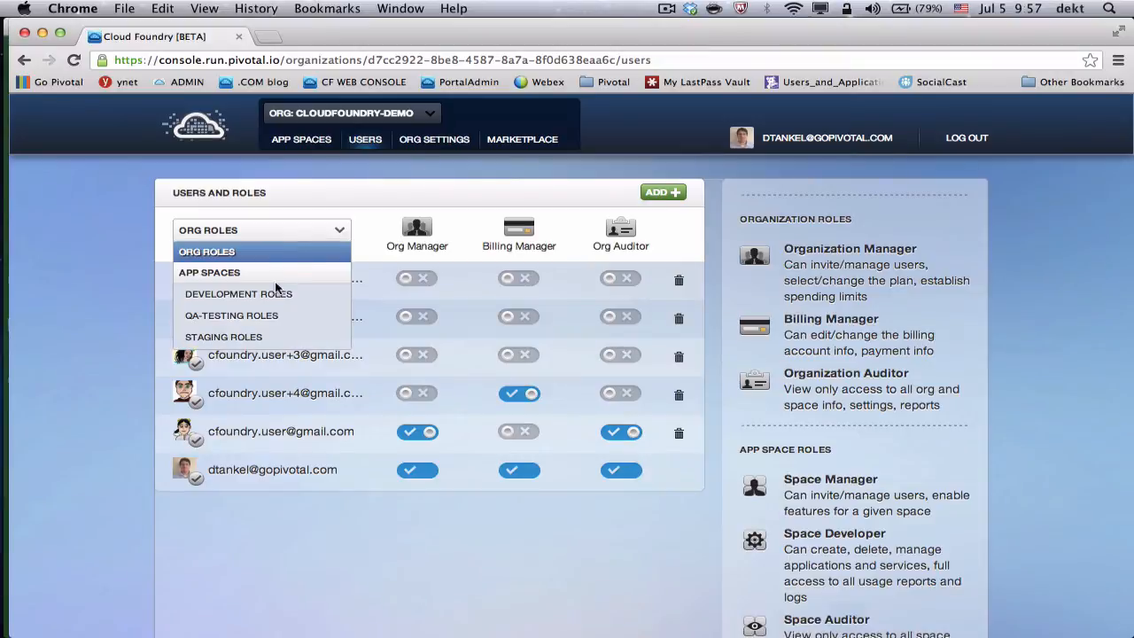
{"action": "left_click", "coordinate": [239, 293]}
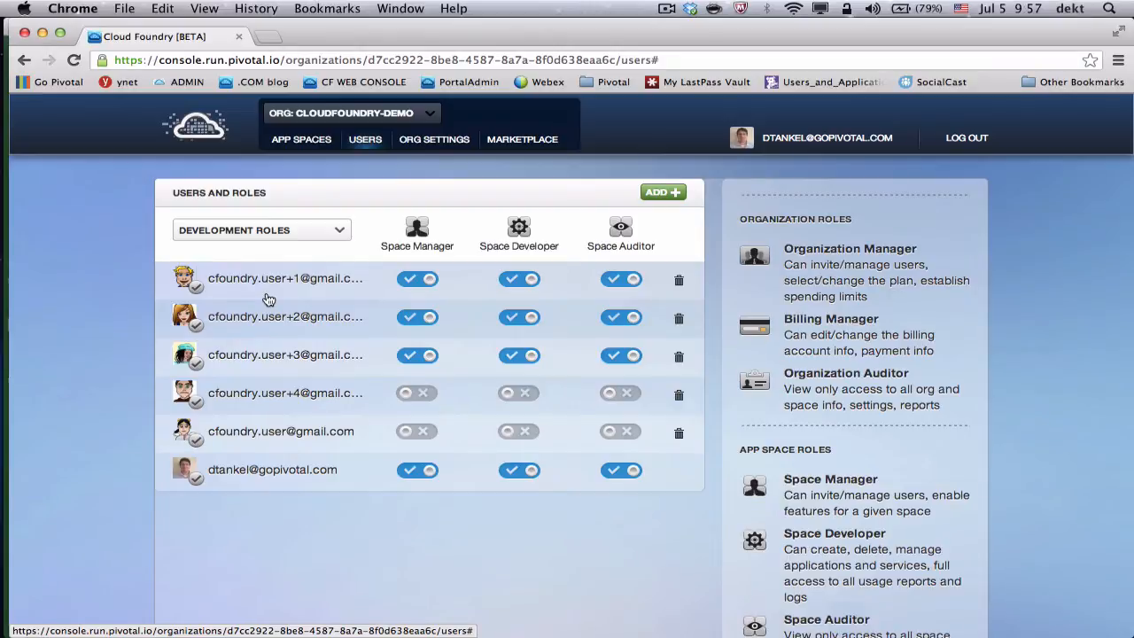
{"action": "mouse_move", "coordinate": [294, 239]}
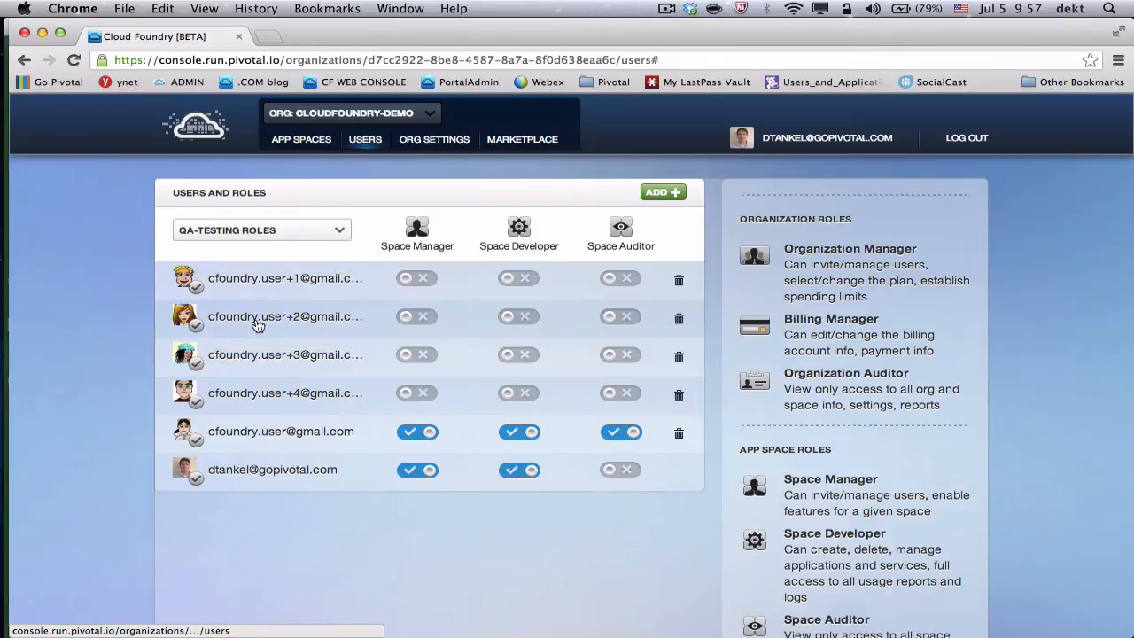
{"action": "mouse_move", "coordinate": [458, 330]}
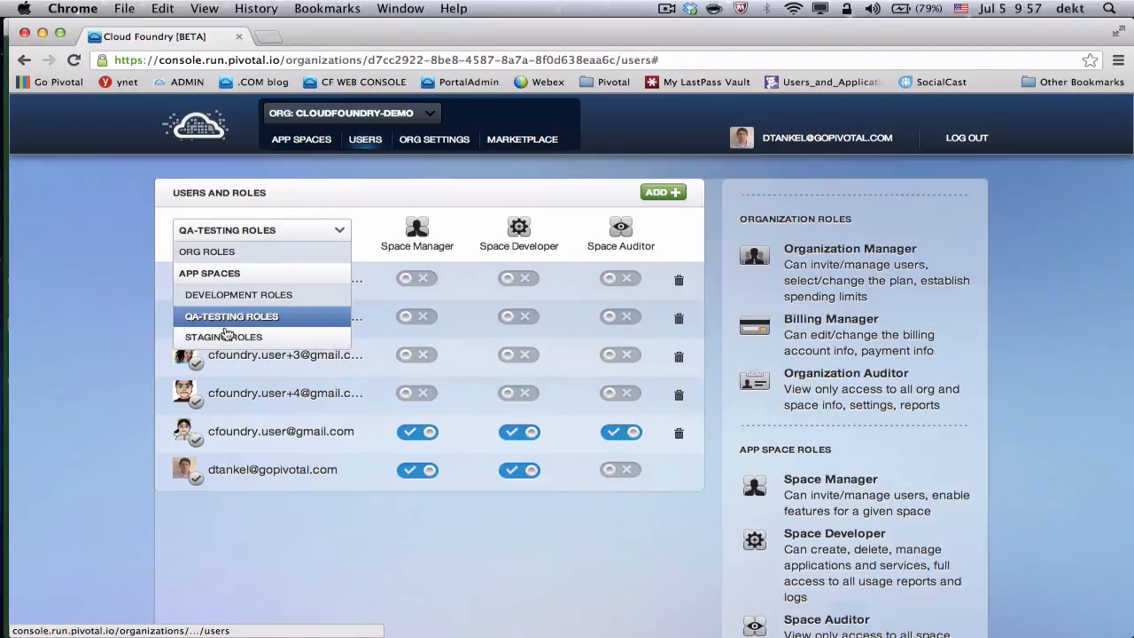
{"action": "left_click", "coordinate": [223, 336]}
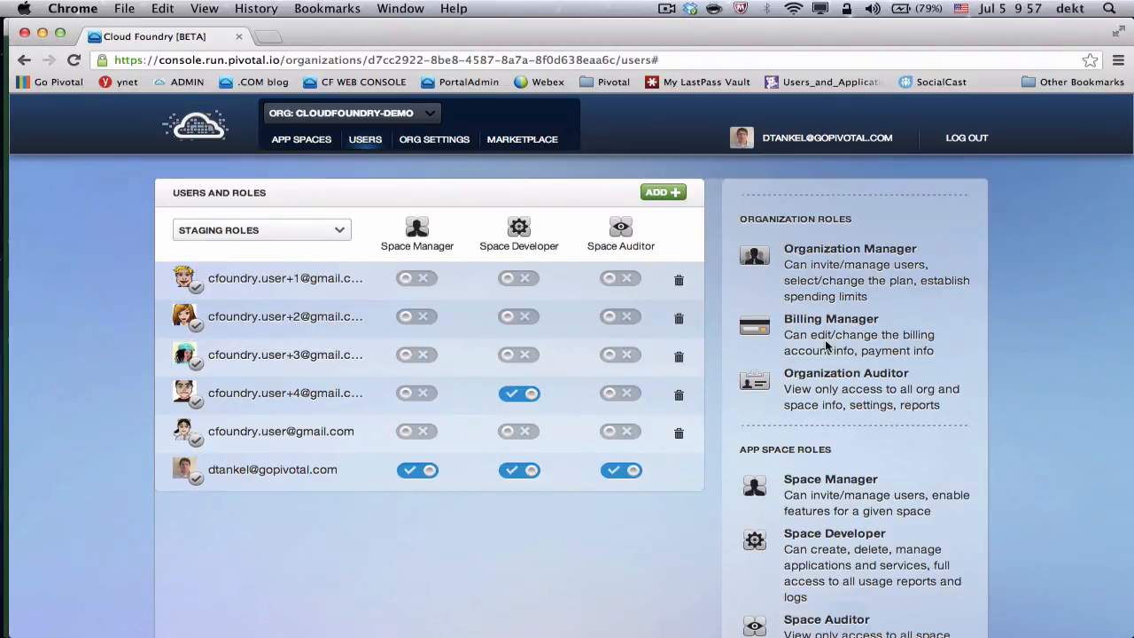
{"action": "scroll", "scroll_direction": "down", "scroll_amount": 3}
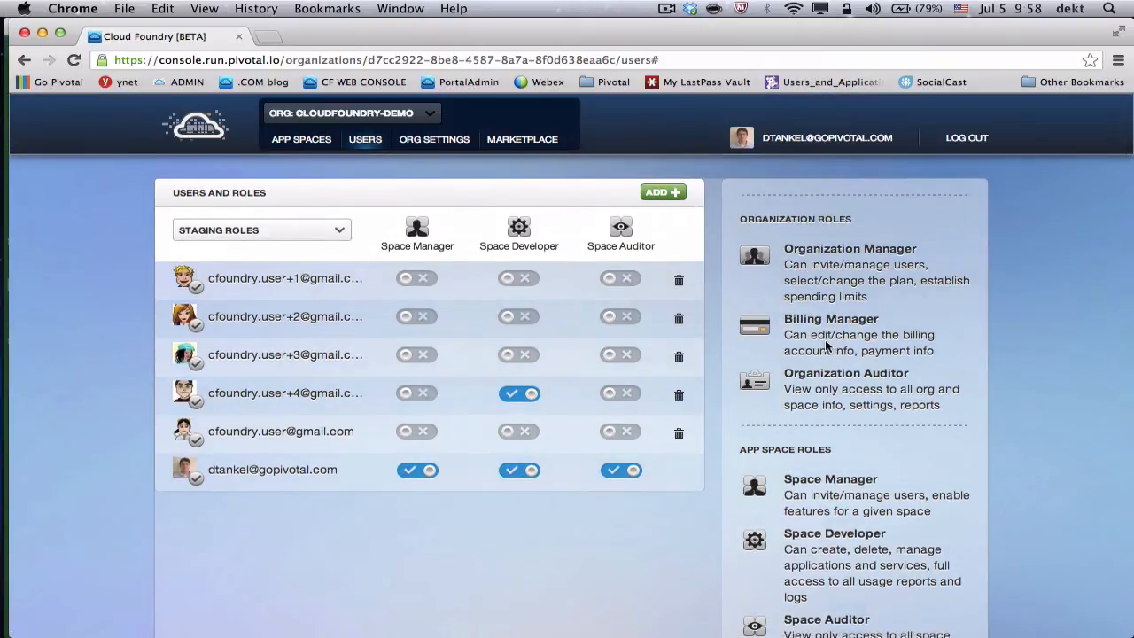
{"action": "mouse_move", "coordinate": [439, 152]}
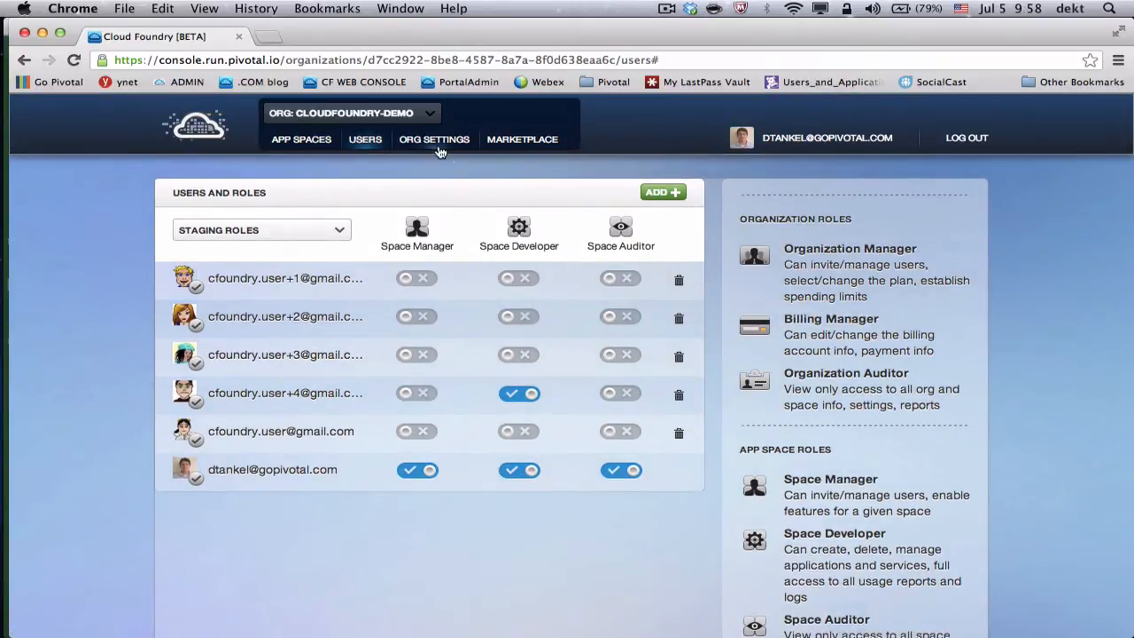
In Org Settings, add a new custom domain and enter mycompany.com
{"action": "left_click", "coordinate": [433, 139]}
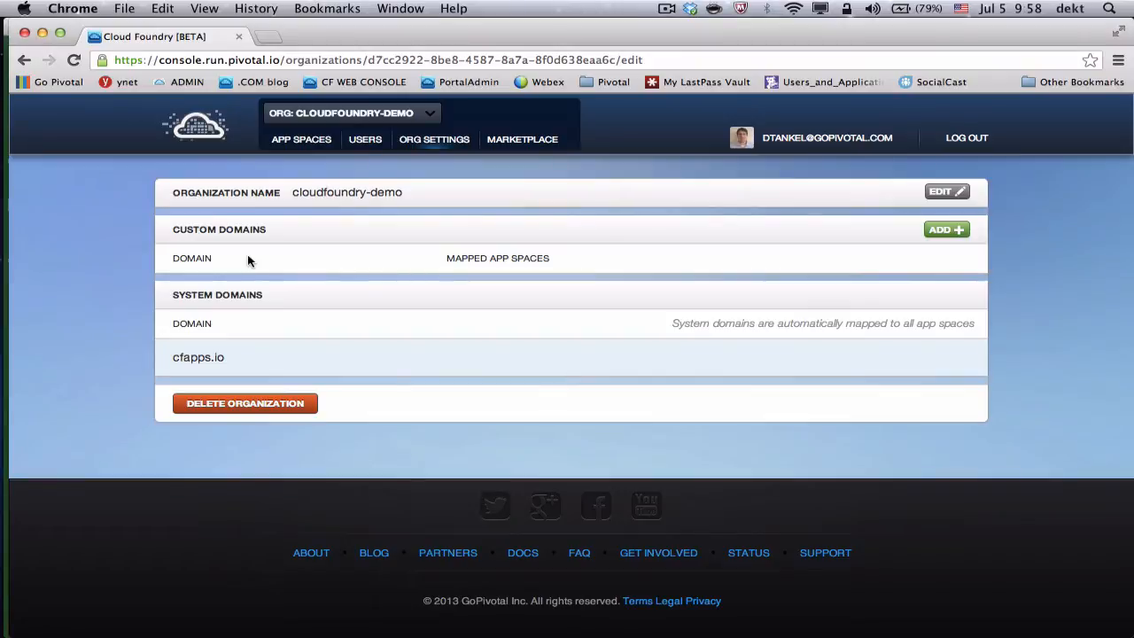
{"action": "left_click", "coordinate": [947, 229]}
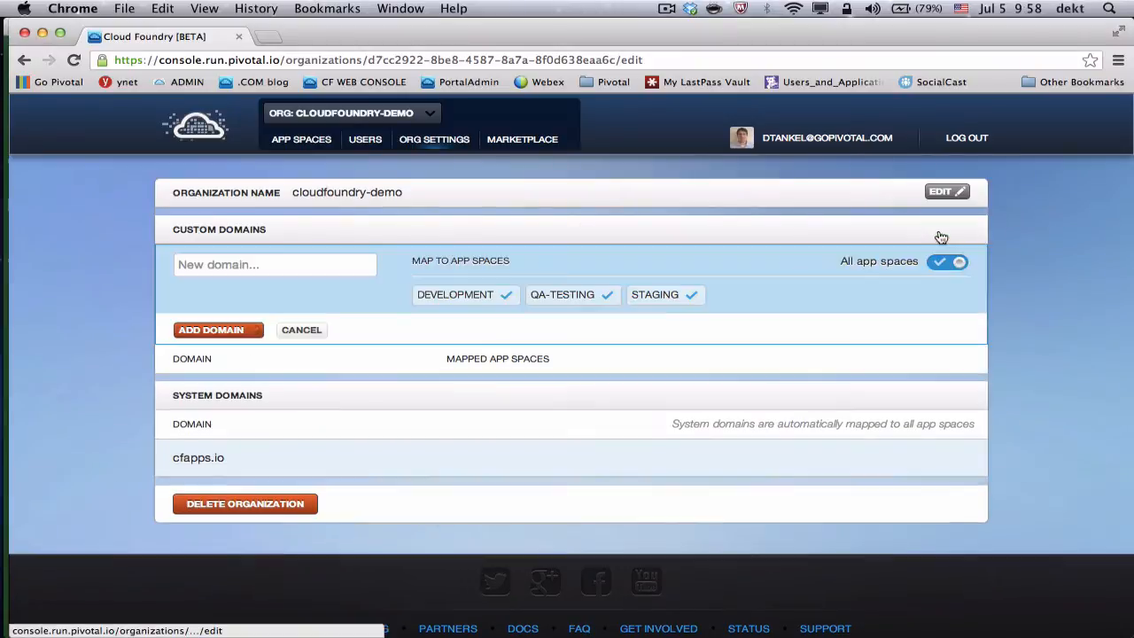
{"action": "left_click", "coordinate": [275, 264]}
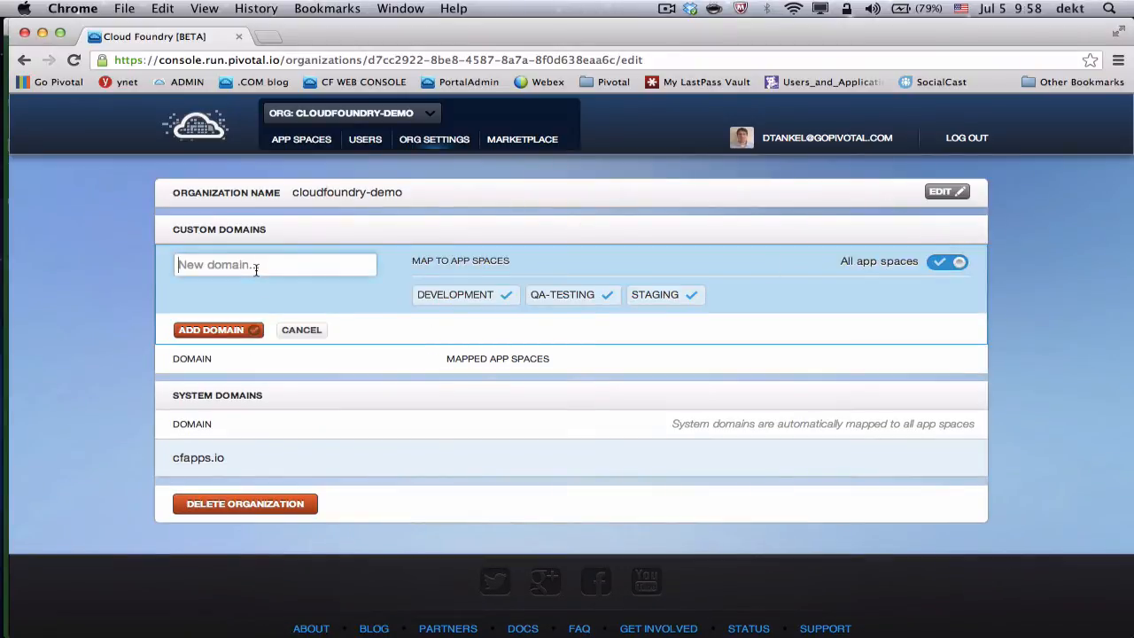
{"action": "type", "text": "mycompany.com"}
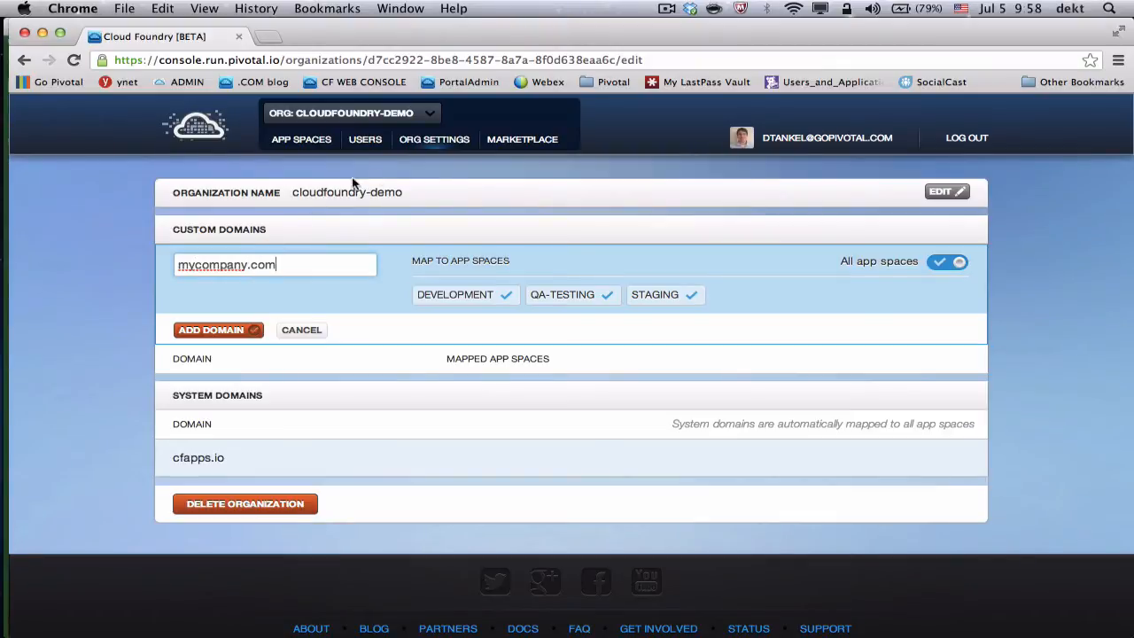
{"action": "mouse_move", "coordinate": [509, 151]}
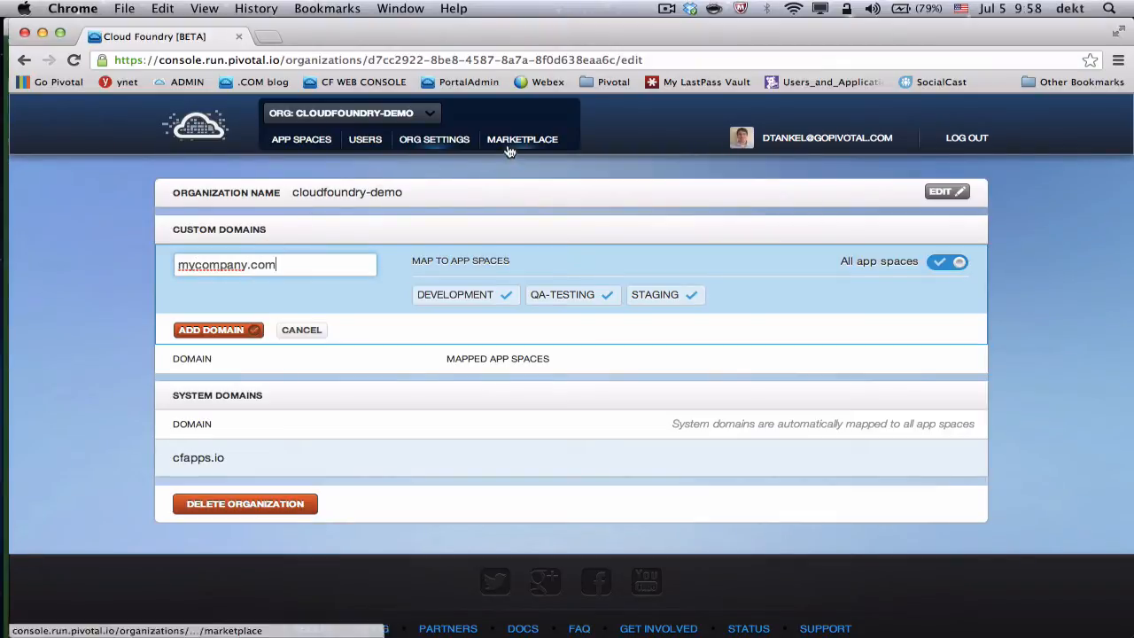
Scroll through the Marketplace service tiles, then return to the Development space overview
{"action": "left_click", "coordinate": [521, 139]}
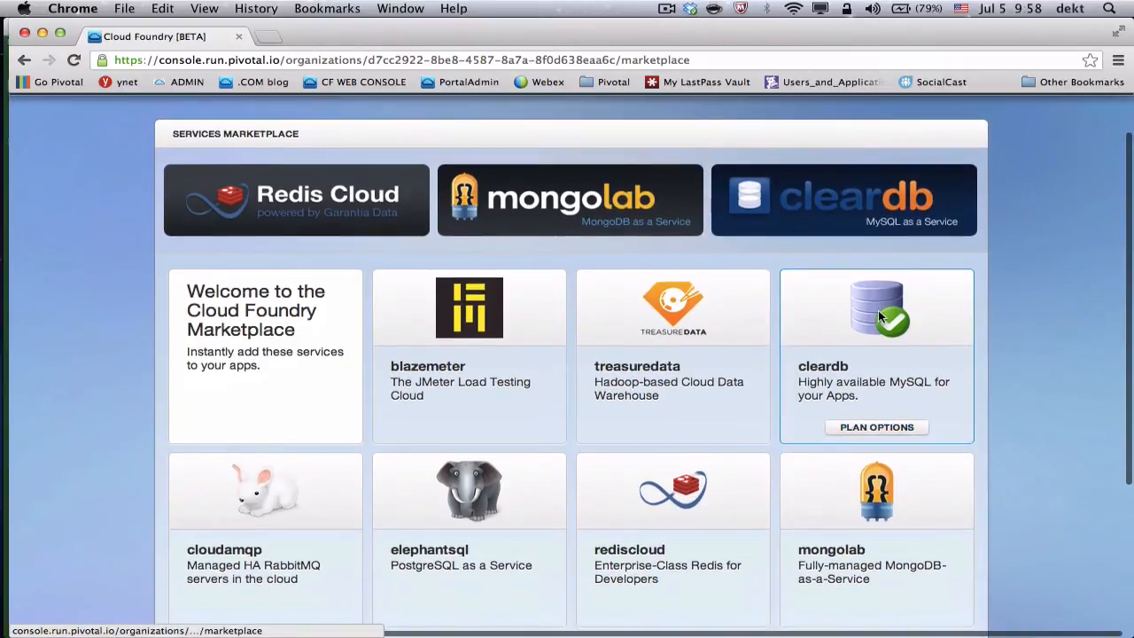
{"action": "mouse_move", "coordinate": [661, 527]}
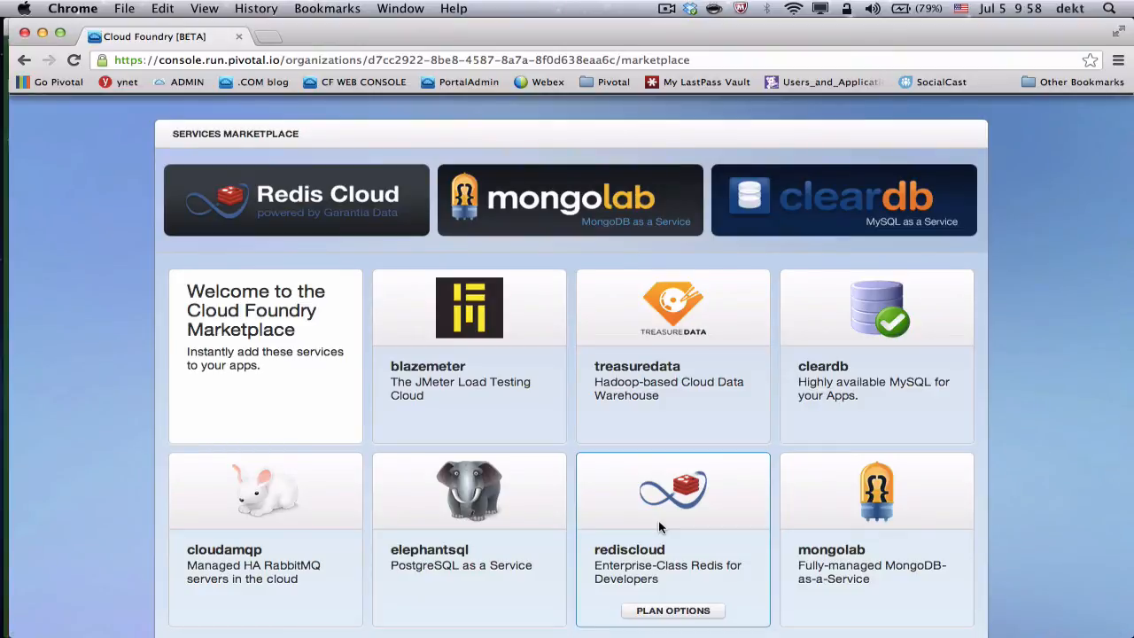
{"action": "scroll", "scroll_direction": "down", "scroll_amount": 3}
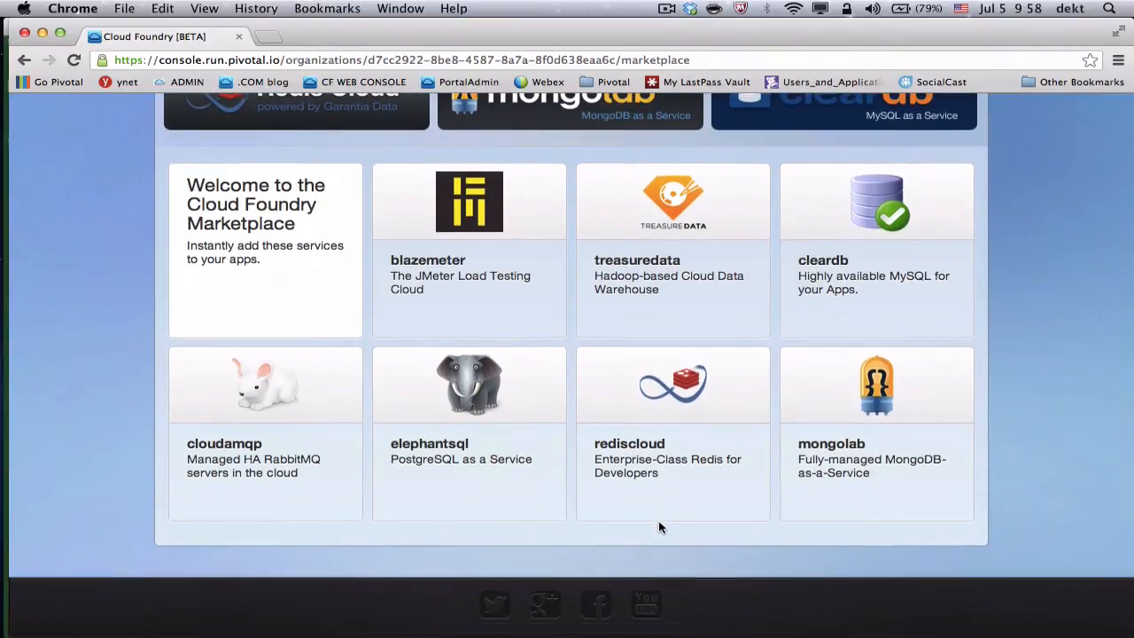
{"action": "scroll", "scroll_direction": "up", "scroll_amount": 3}
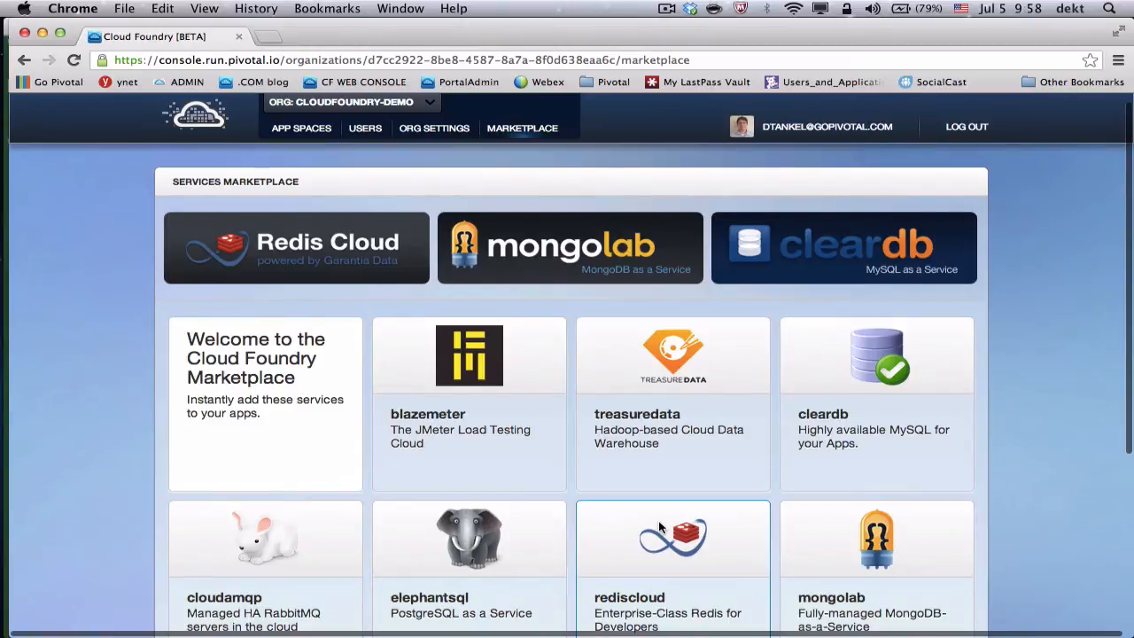
{"action": "mouse_move", "coordinate": [535, 367]}
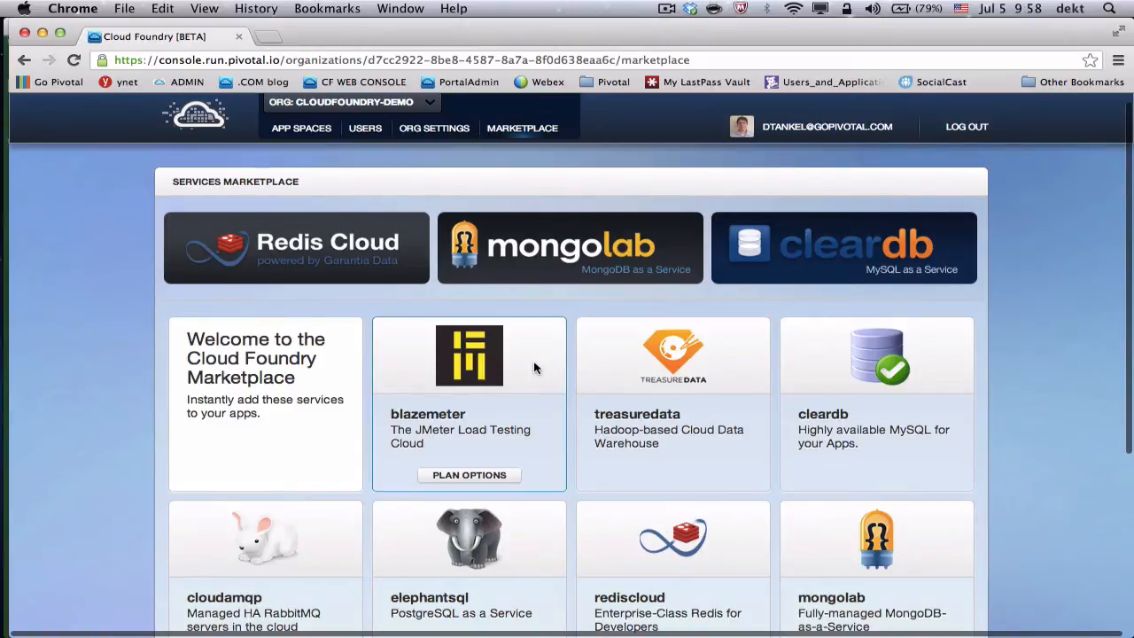
{"action": "mouse_move", "coordinate": [417, 251]}
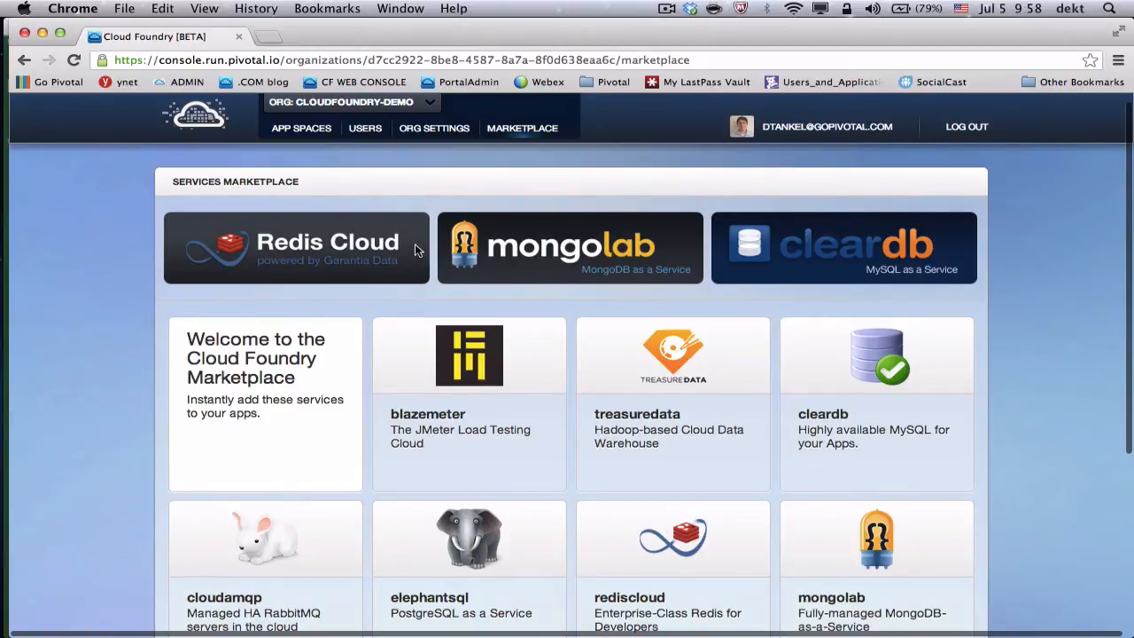
{"action": "left_click", "coordinate": [300, 139]}
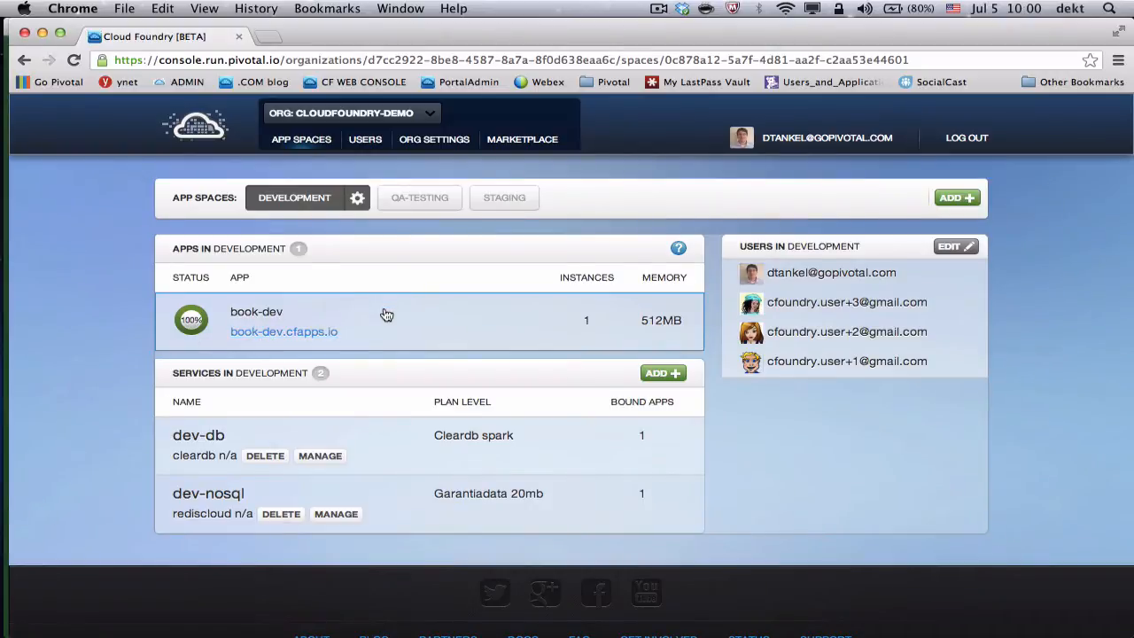
Check book-dev's instances and bound services, then visit book-dev.cfapps.io
{"action": "left_click", "coordinate": [256, 311]}
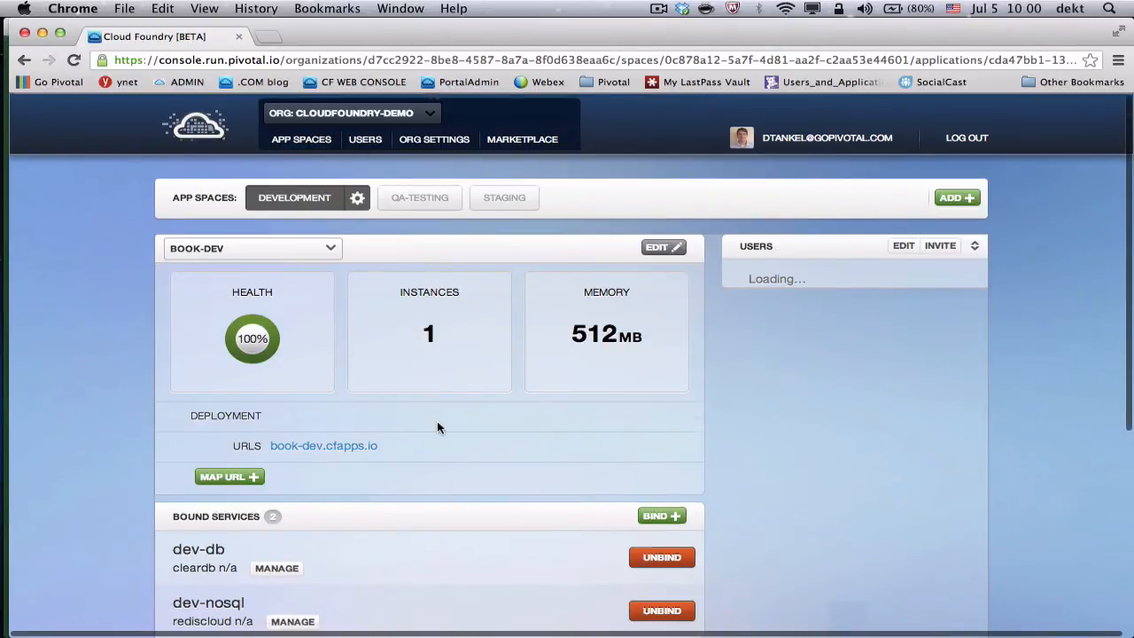
{"action": "scroll", "scroll_direction": "down", "scroll_amount": 3}
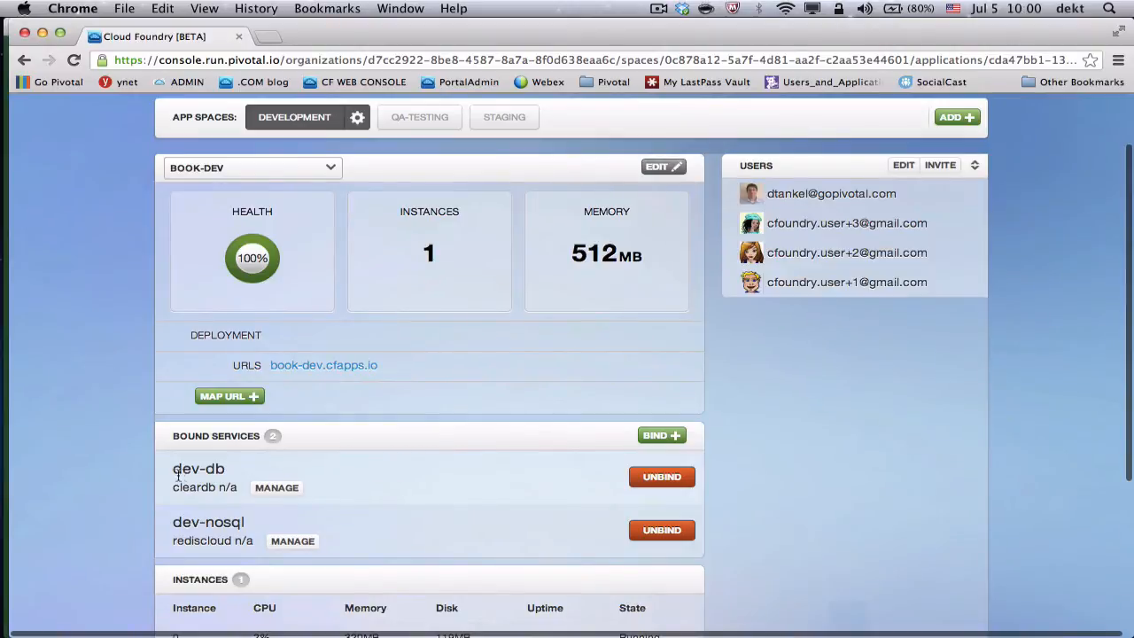
{"action": "scroll", "scroll_direction": "down", "scroll_amount": 3}
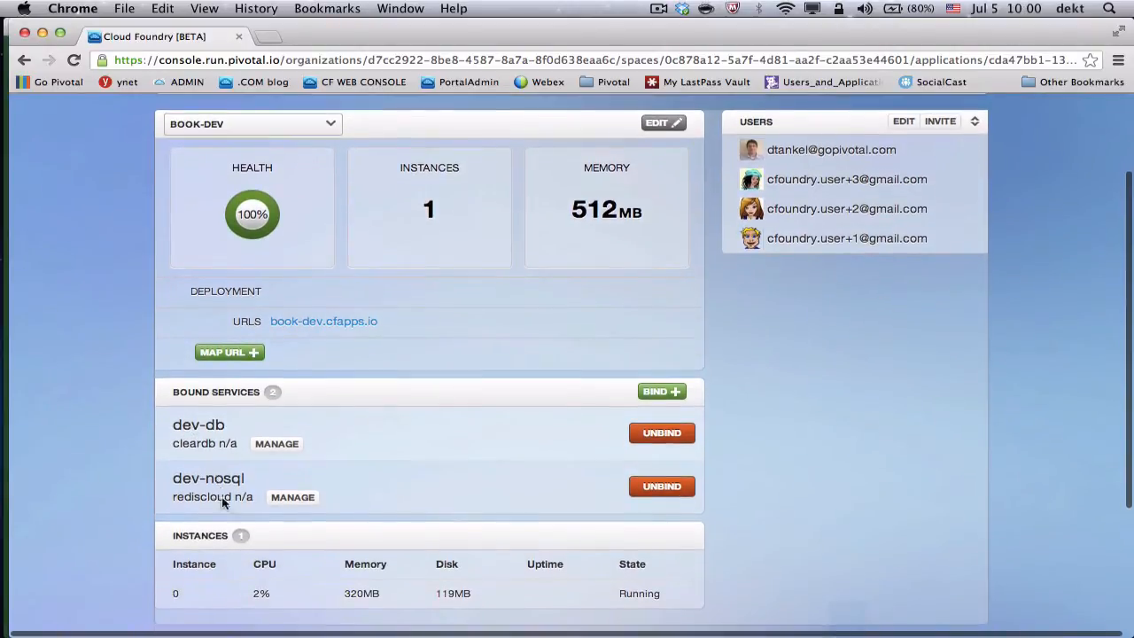
{"action": "mouse_move", "coordinate": [421, 606]}
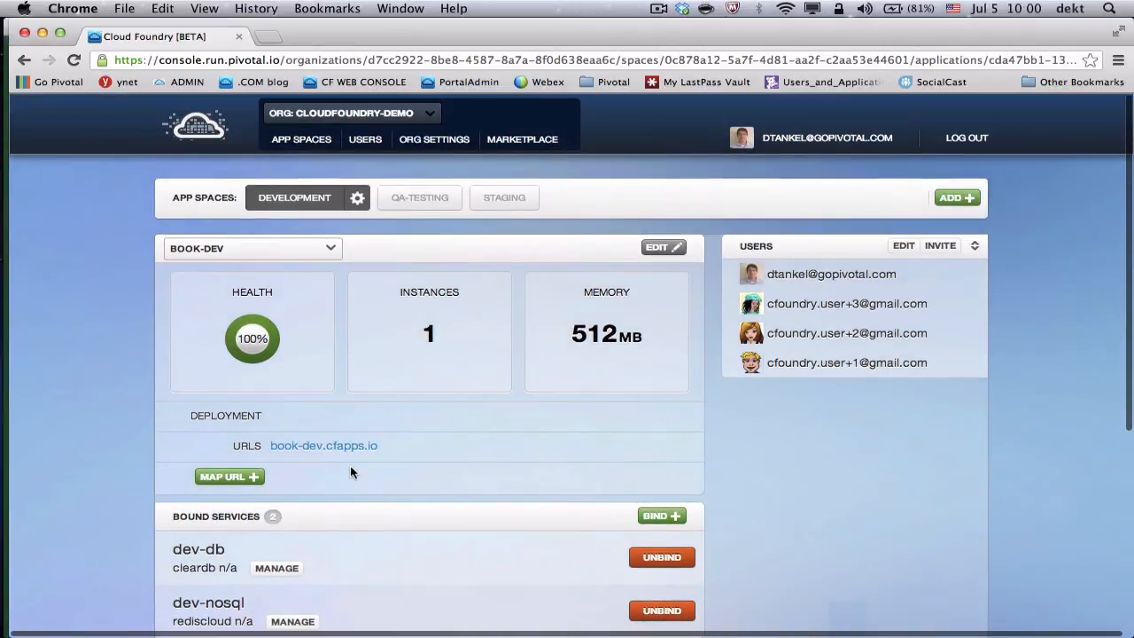
{"action": "left_click", "coordinate": [323, 444]}
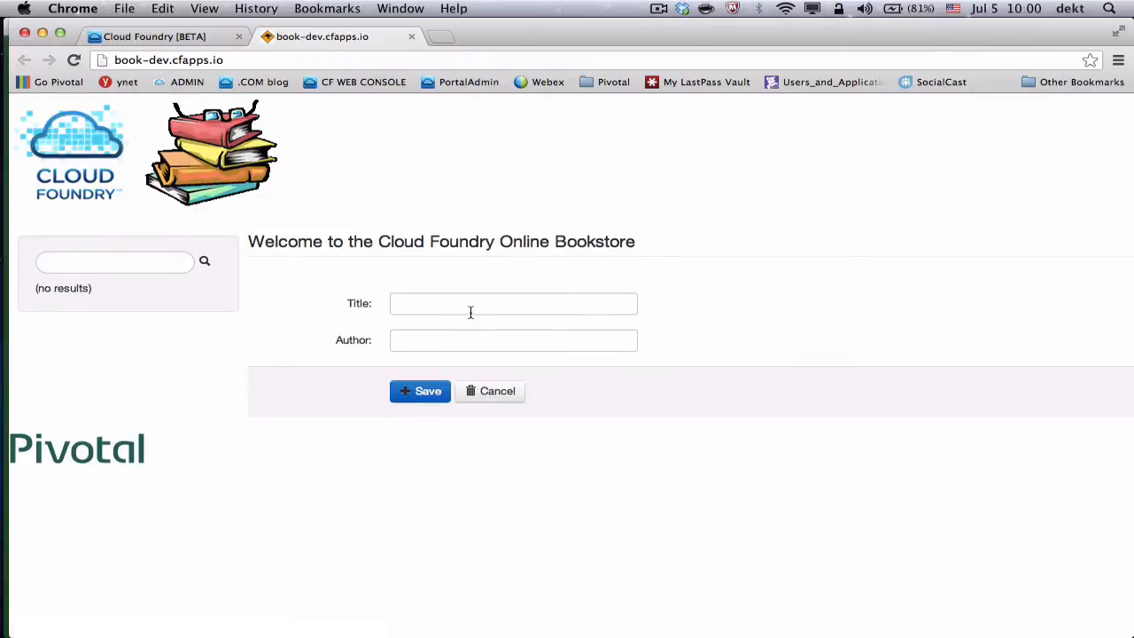
Save a new book titled 'inferno' by author dan brown
{"action": "left_click", "coordinate": [513, 303]}
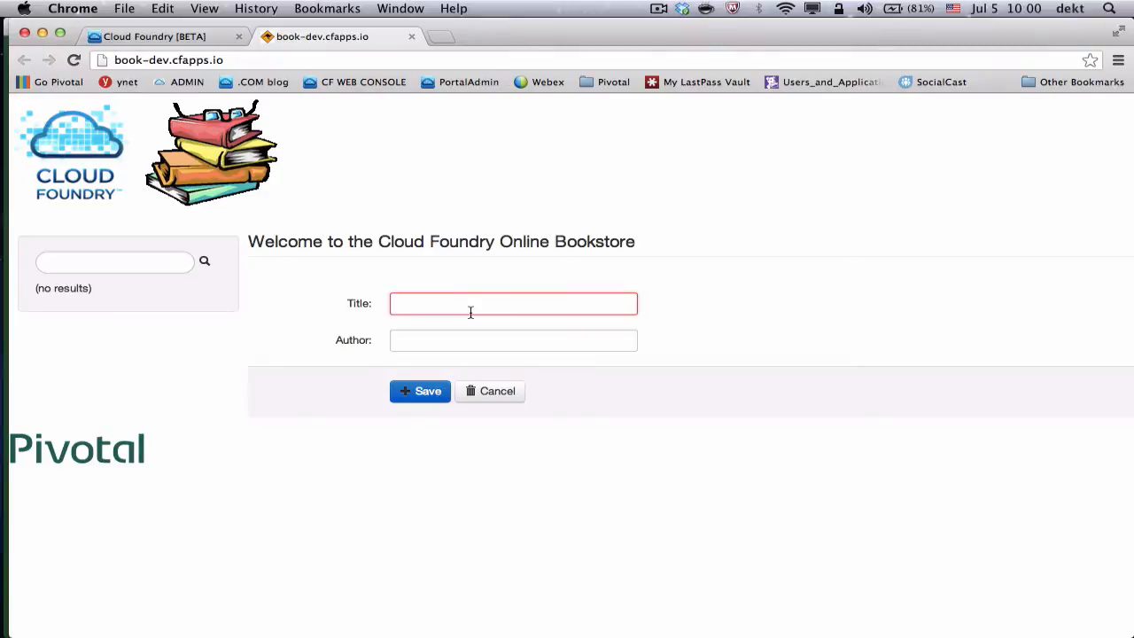
{"action": "type", "text": "inferno"}
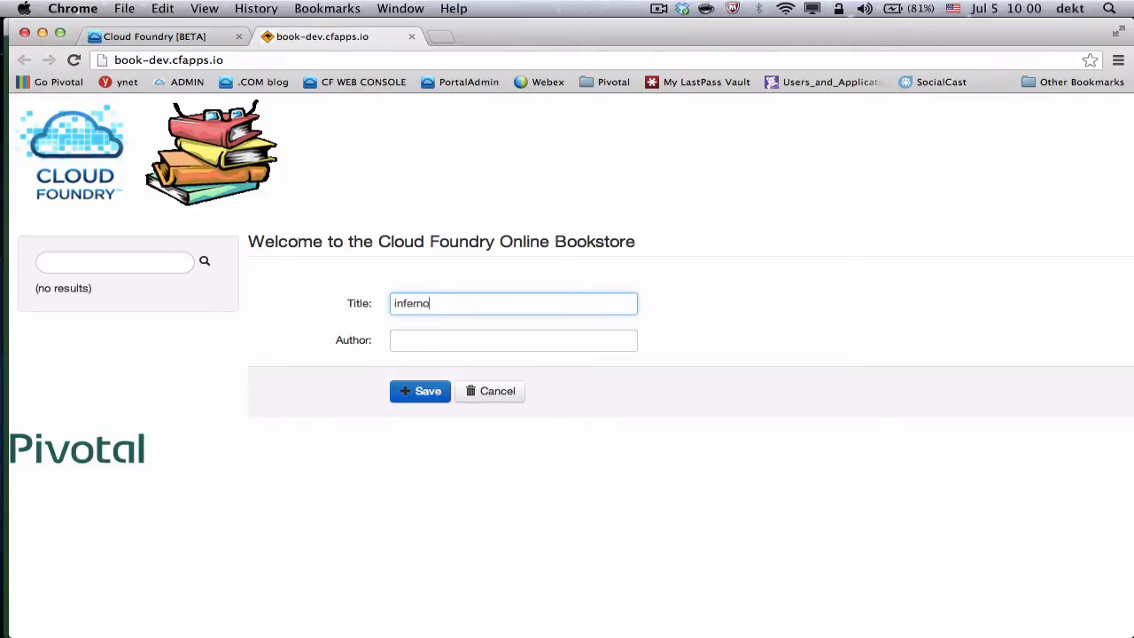
{"action": "type", "text": "danbrown"}
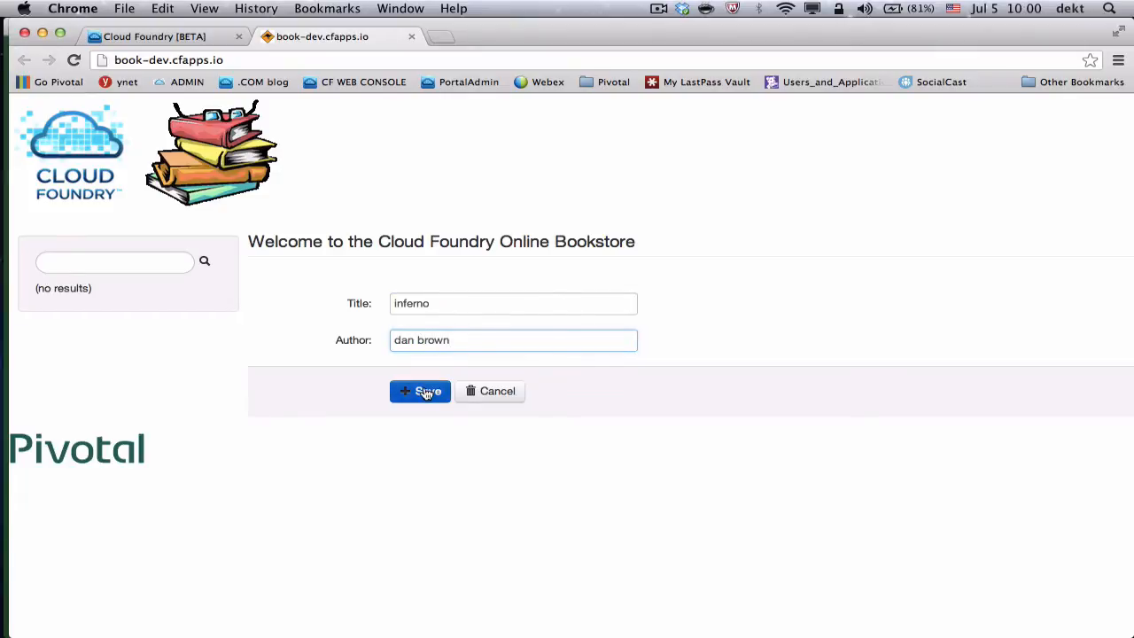
{"action": "left_click", "coordinate": [420, 391]}
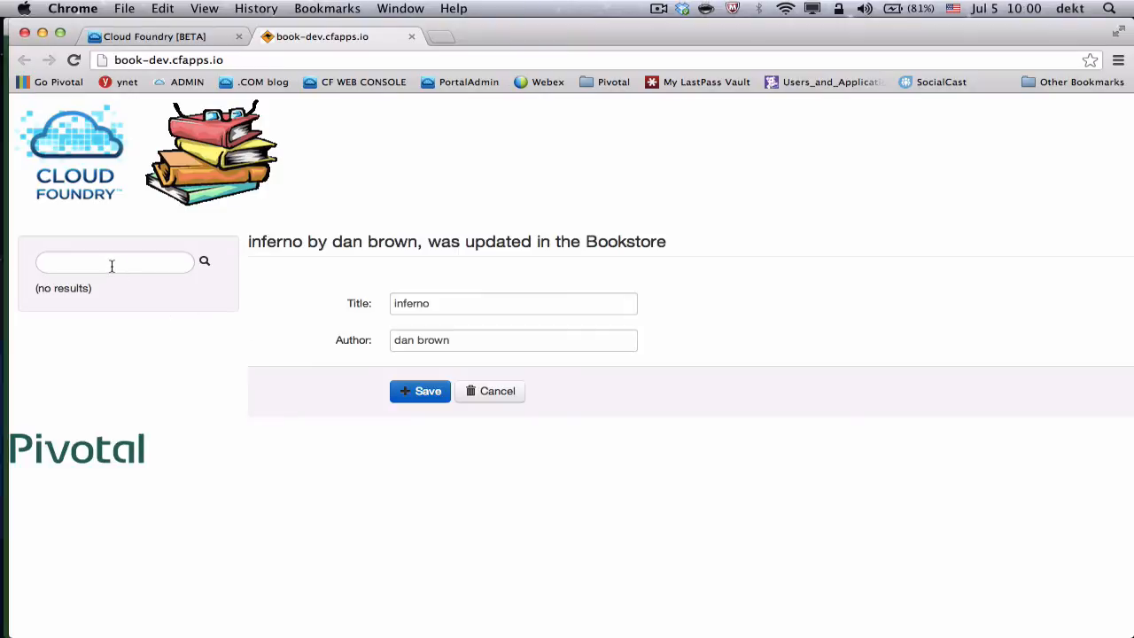
Search the store for 'dan brown' to confirm inferno is listed
{"action": "type", "text": "dan brown"}
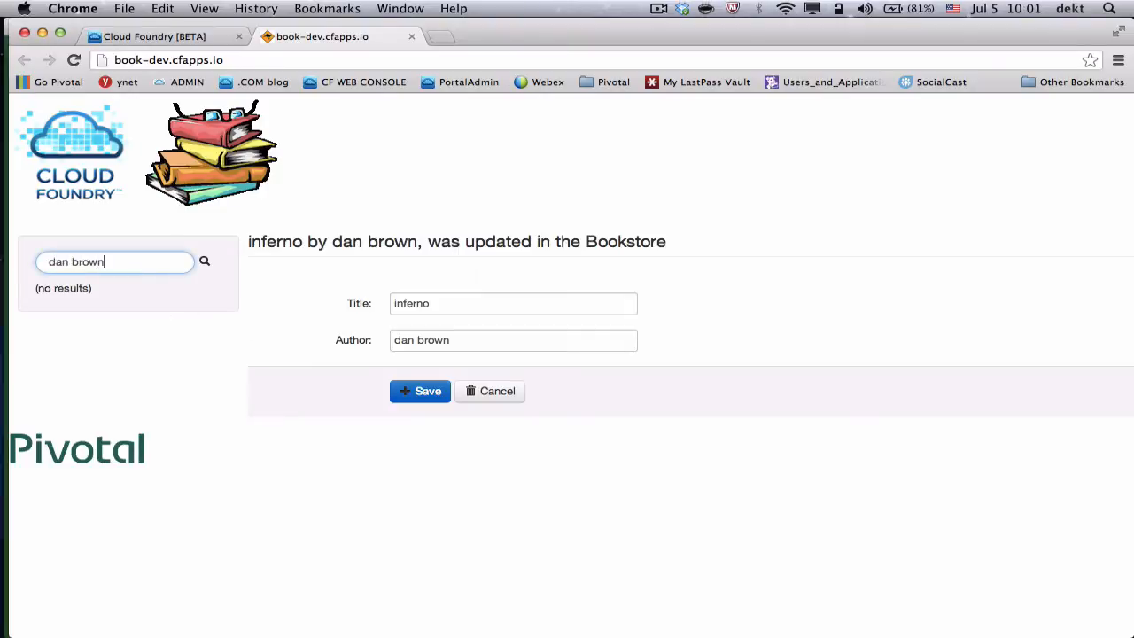
{"action": "left_click", "coordinate": [204, 261]}
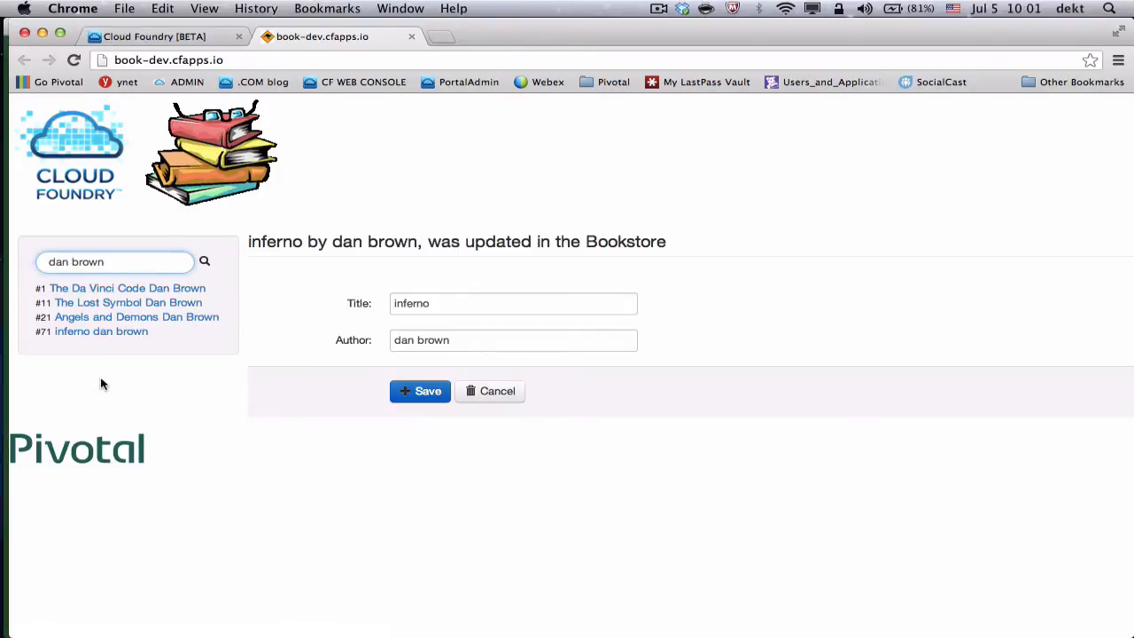
{"action": "mouse_move", "coordinate": [95, 358]}
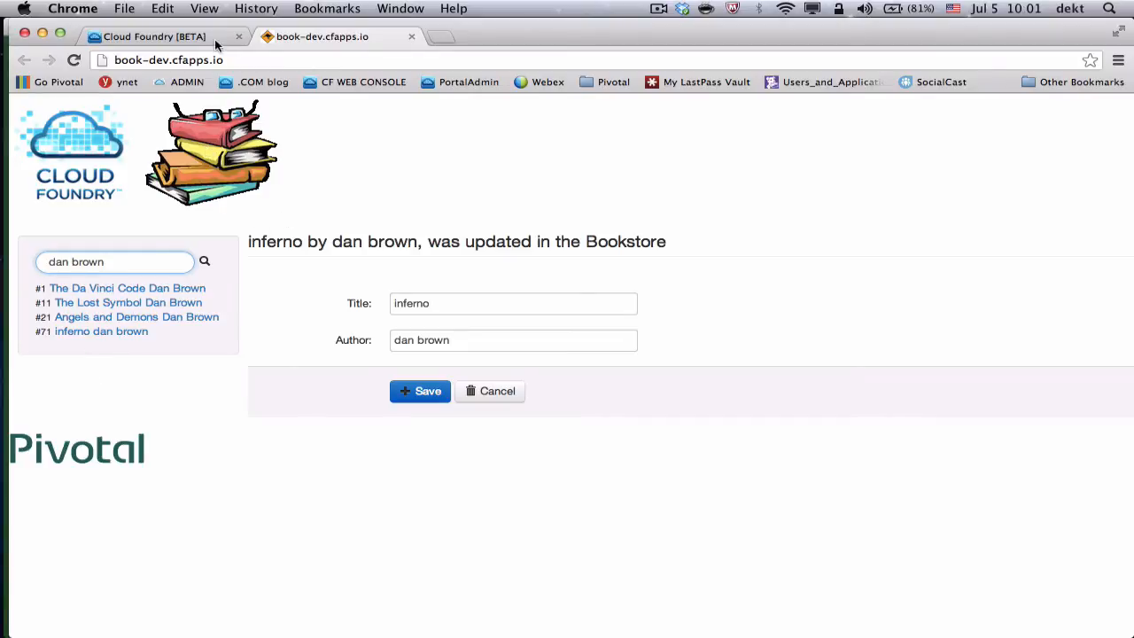
{"action": "left_click", "coordinate": [168, 60]}
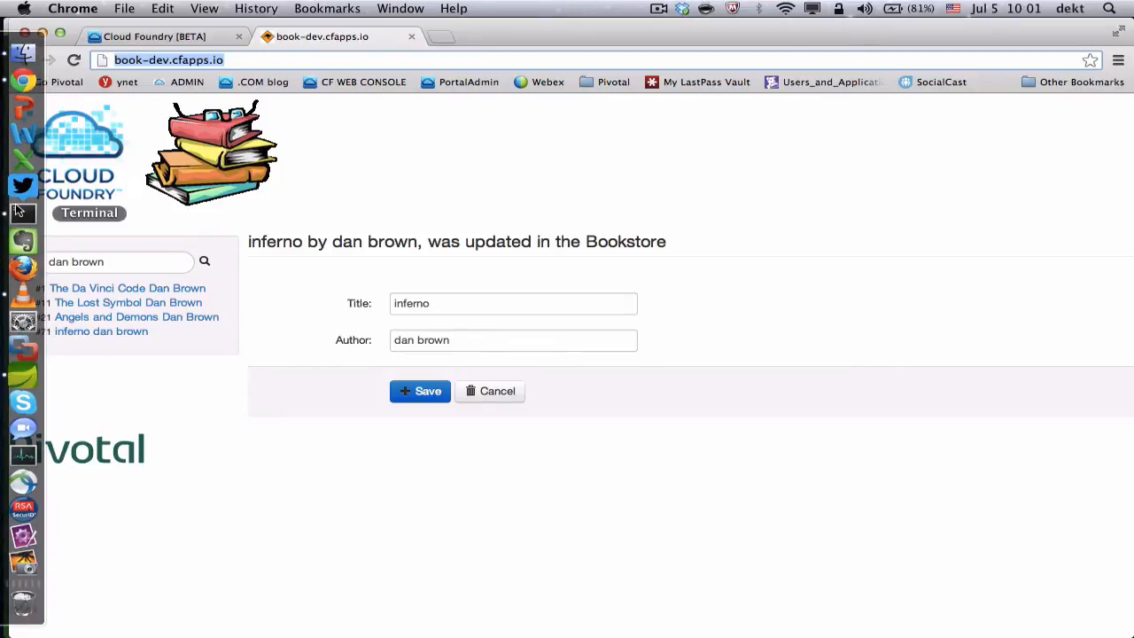
Follow the book-dev push log through upload, Java buildpack installation and instance startup
{"action": "left_click", "coordinate": [19, 213]}
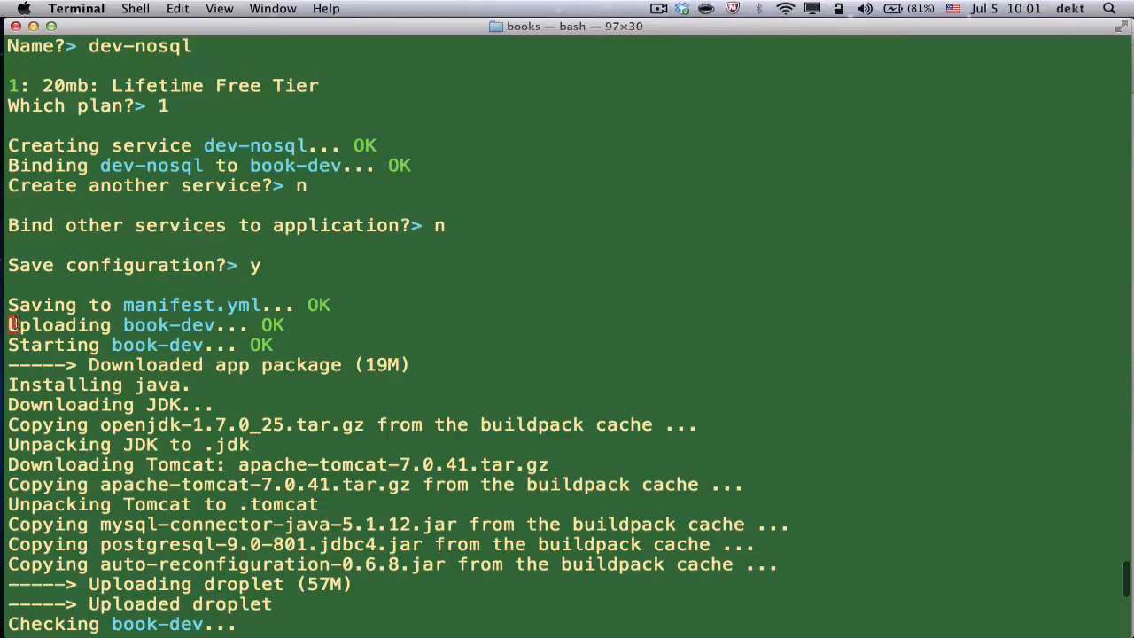
{"action": "triple_click", "coordinate": [142, 324]}
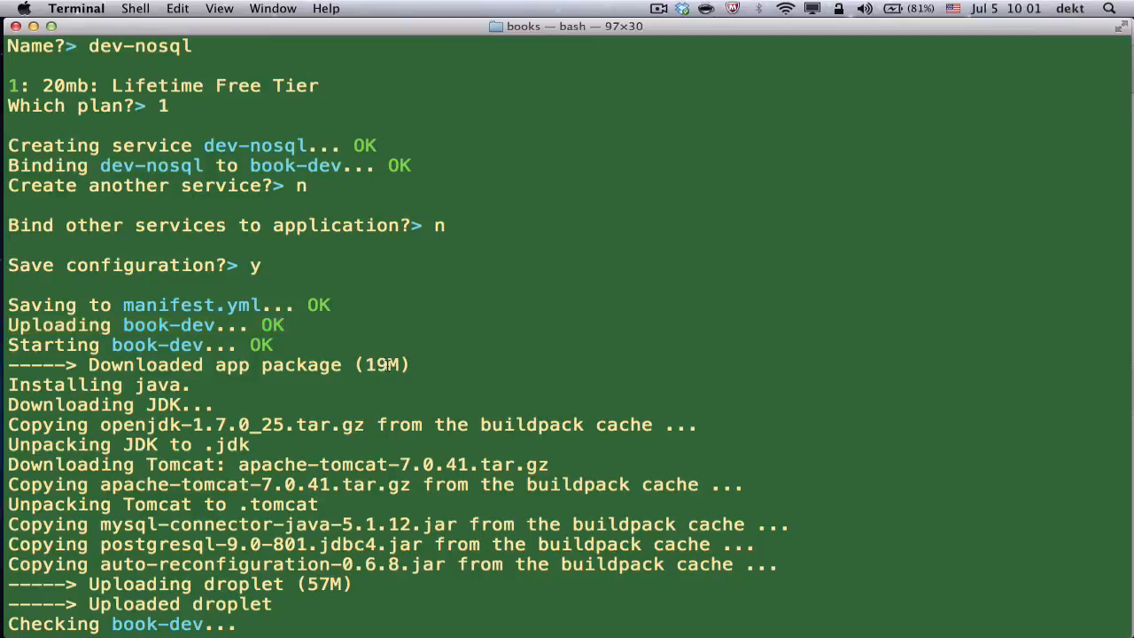
{"action": "scroll", "scroll_direction": "down", "scroll_amount": 3}
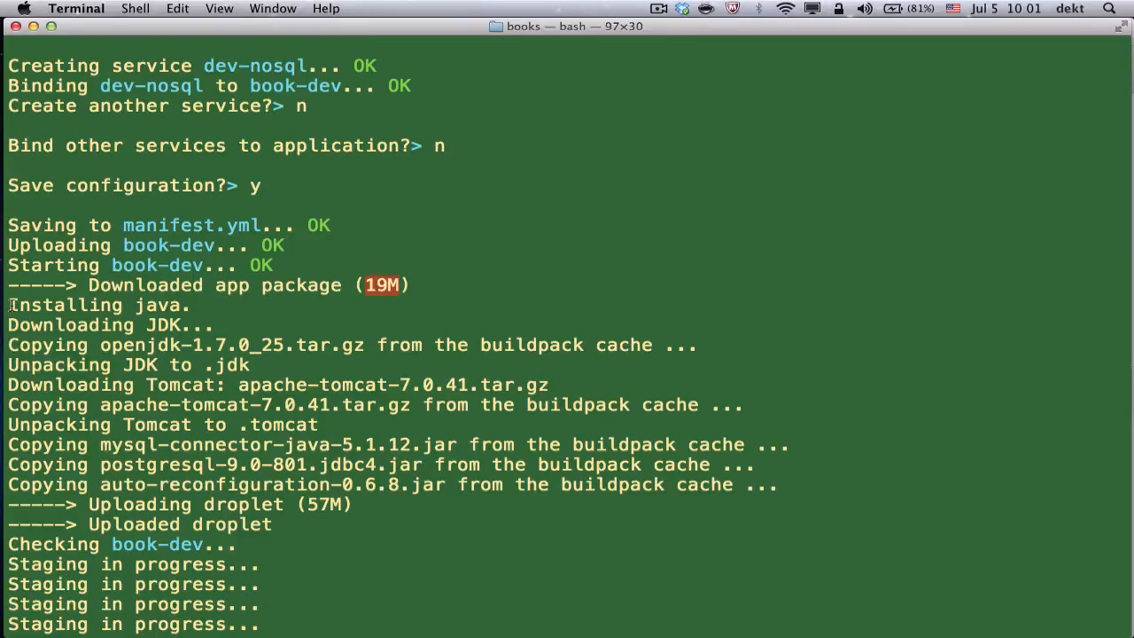
{"action": "double_click", "coordinate": [98, 305]}
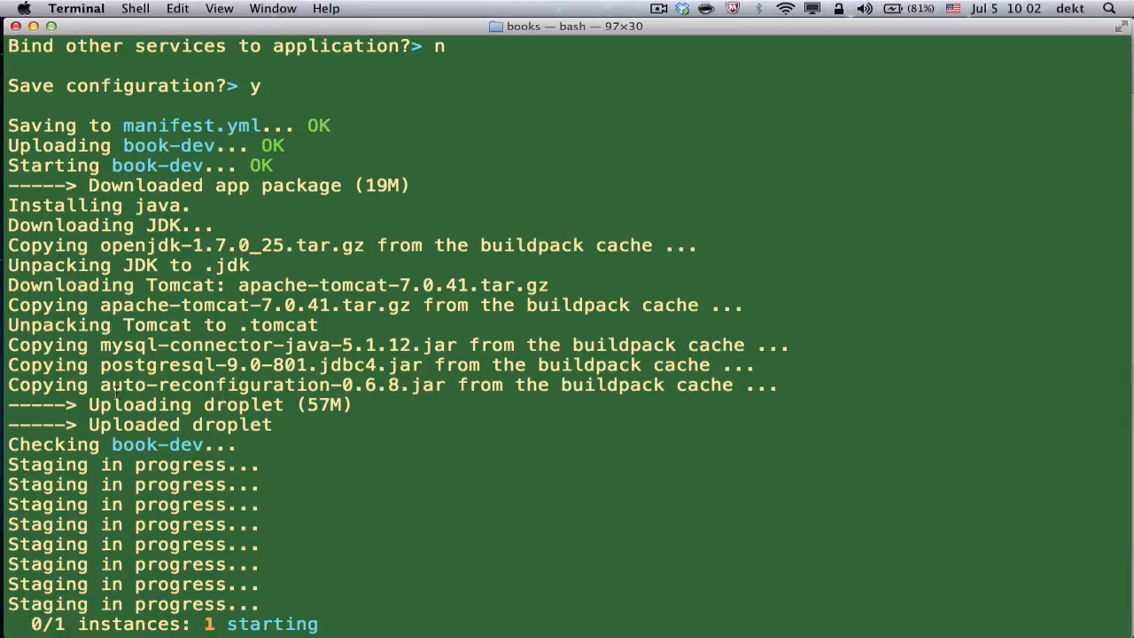
{"action": "double_click", "coordinate": [199, 386]}
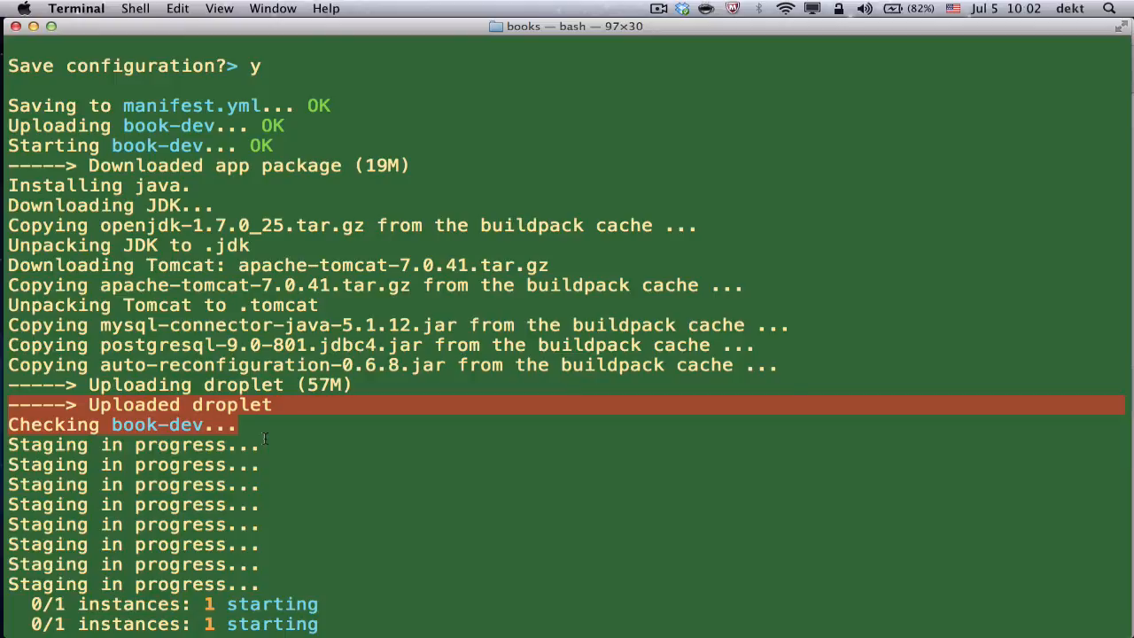
{"action": "scroll", "scroll_direction": "down", "scroll_amount": 3}
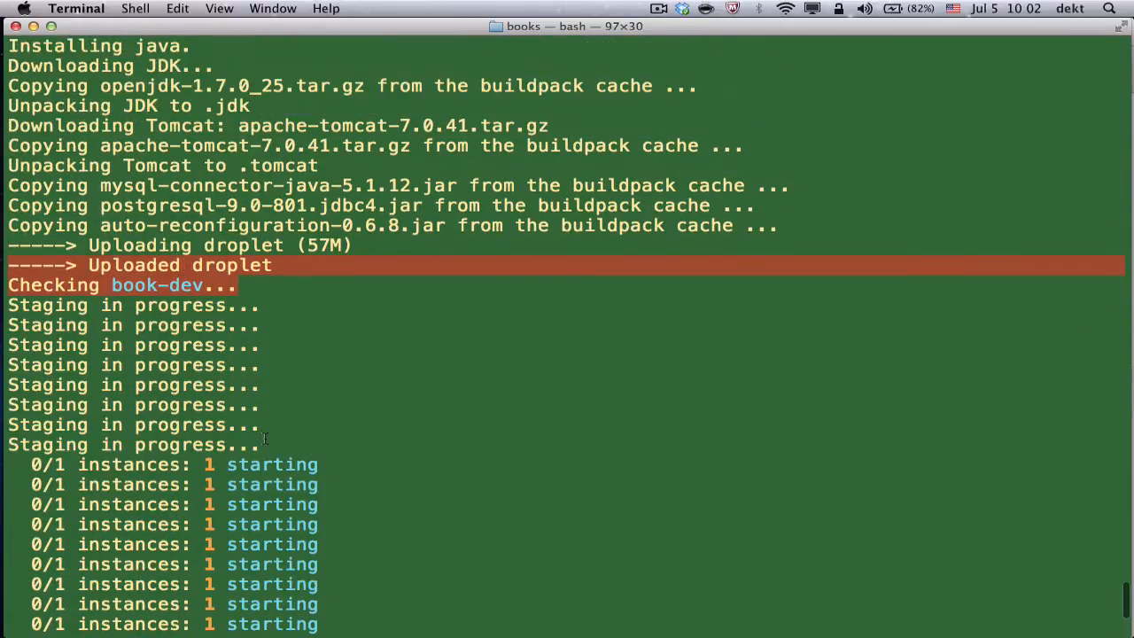
{"action": "scroll", "scroll_direction": "down", "scroll_amount": 3}
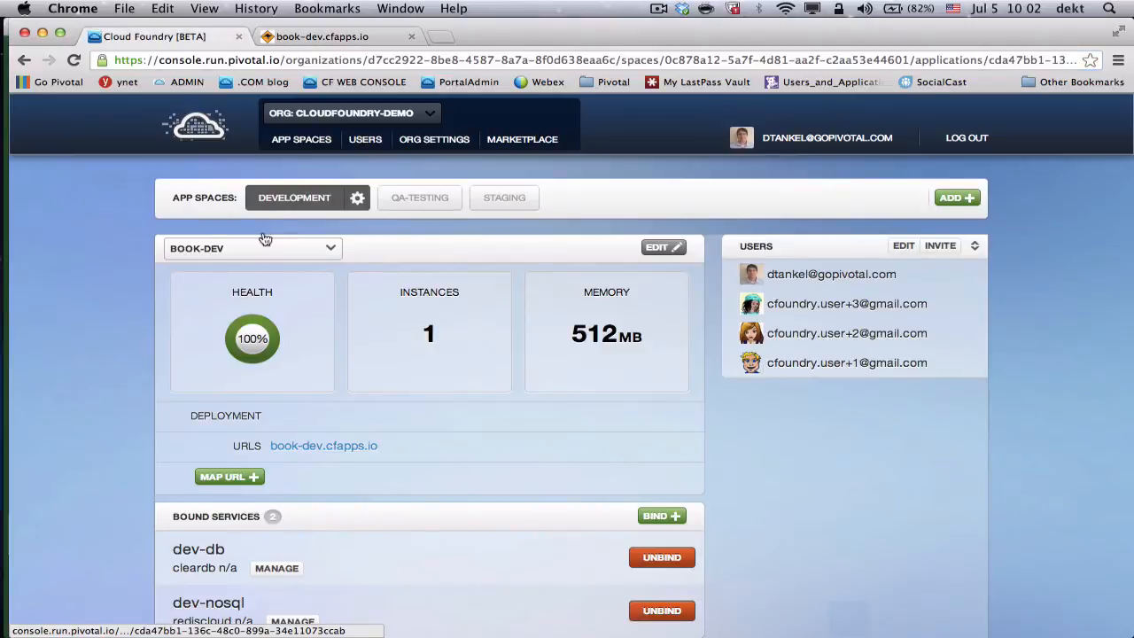
Go from the Development overview to the QA-Testing space with its two company services
{"action": "left_click", "coordinate": [293, 197]}
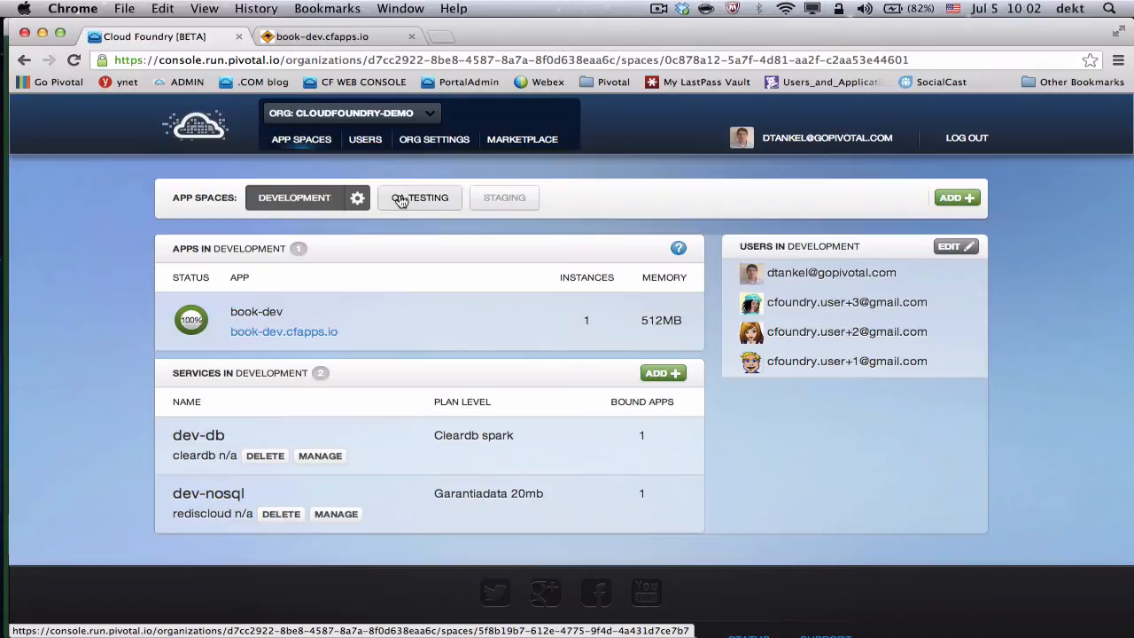
{"action": "left_click", "coordinate": [419, 197]}
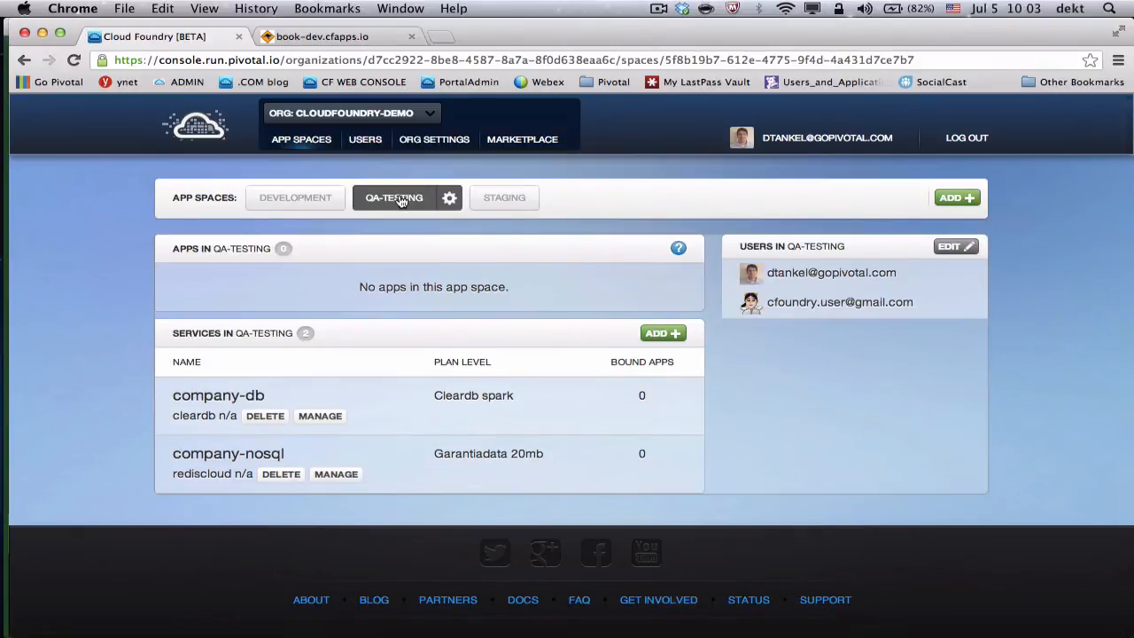
{"action": "mouse_move", "coordinate": [492, 266]}
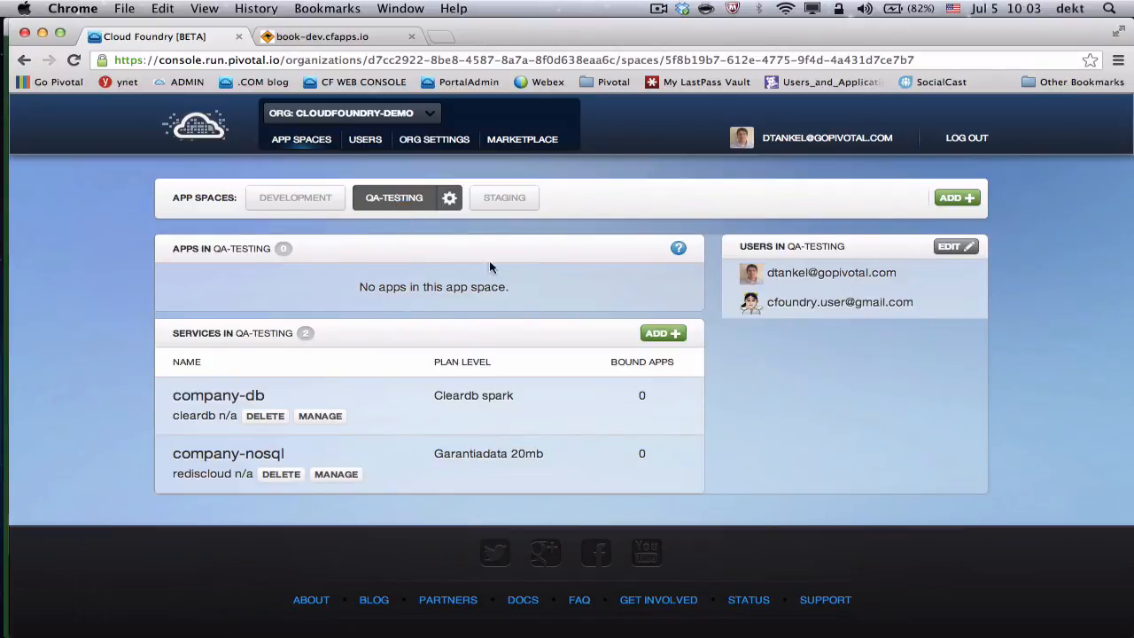
{"action": "mouse_move", "coordinate": [276, 482]}
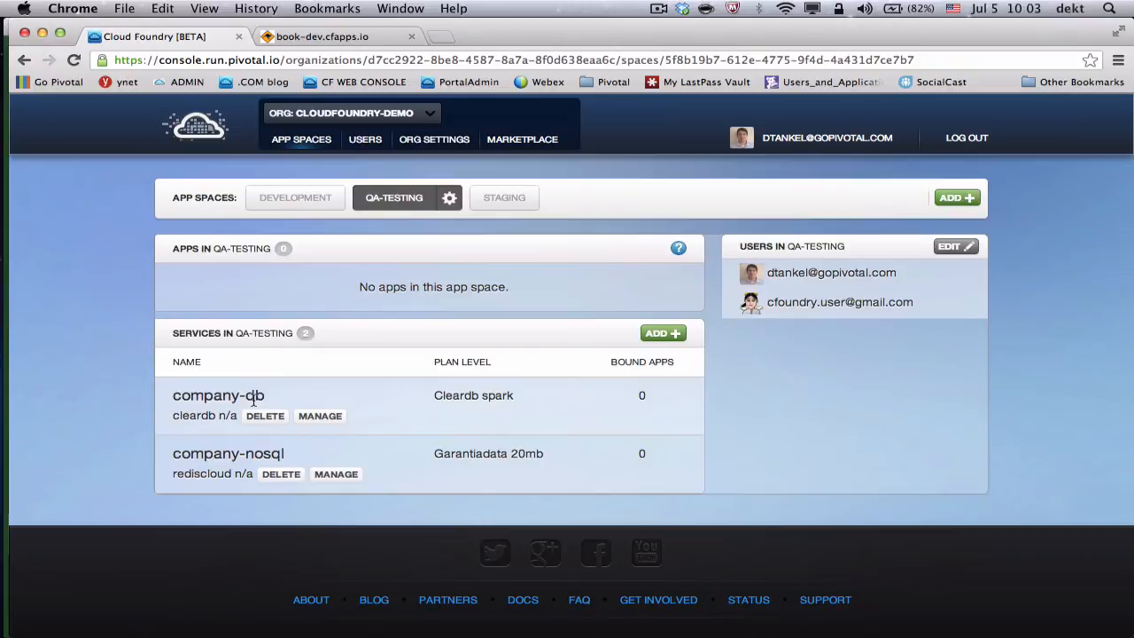
{"action": "mouse_move", "coordinate": [280, 397]}
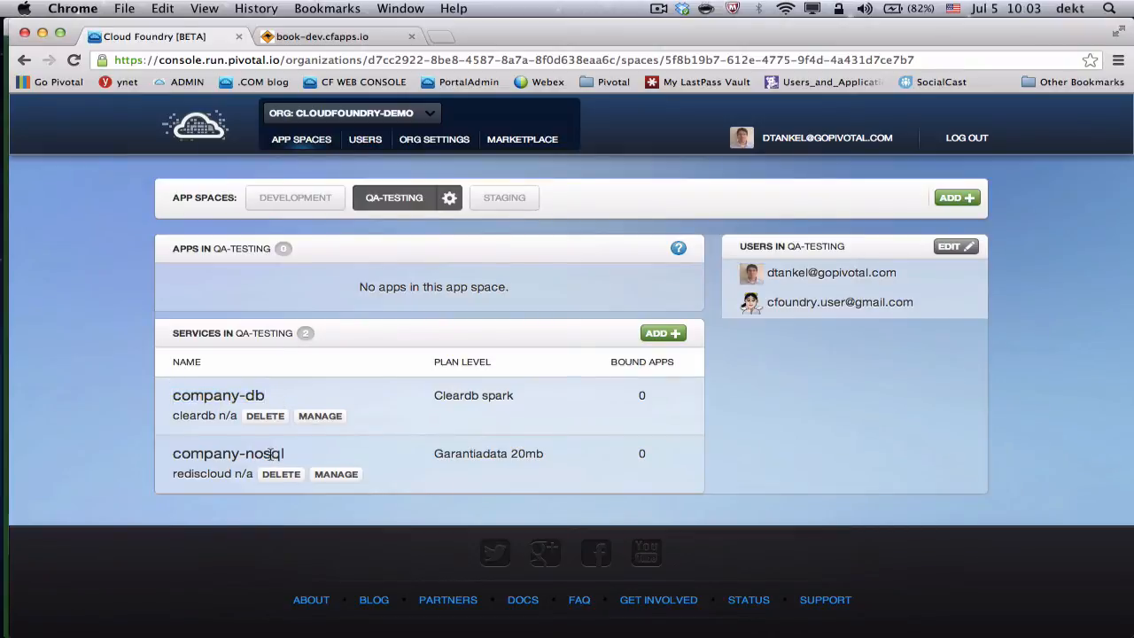
{"action": "mouse_move", "coordinate": [4, 319]}
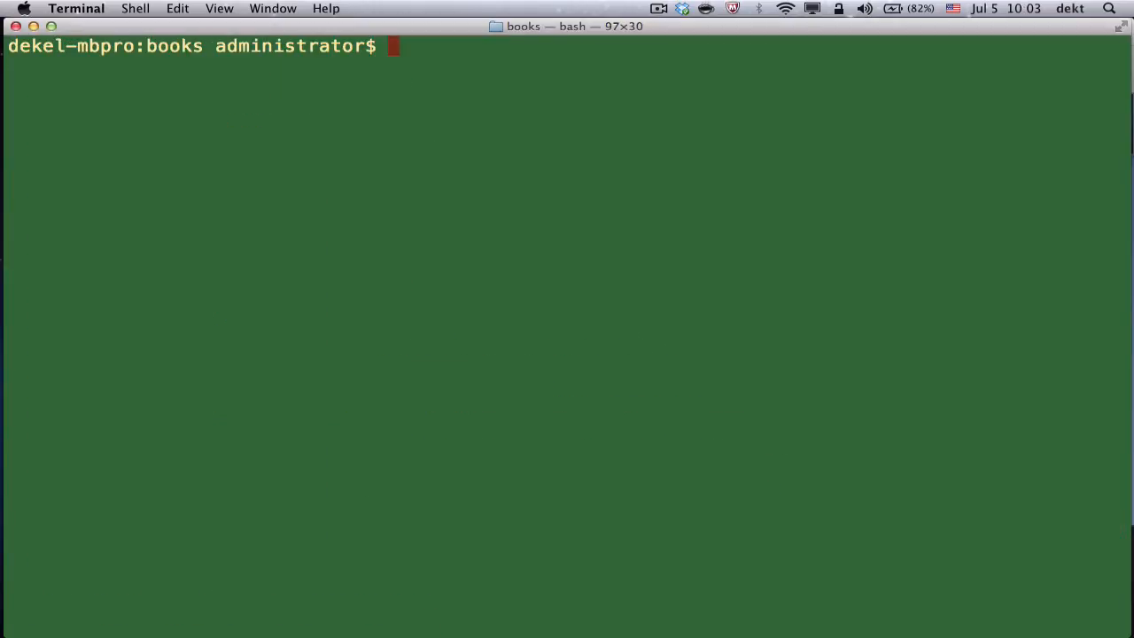
Target cloudfoundry-demo's qa-testing space with cf target and open book-dev's manifest.yml
{"action": "type", "text": "cf target api.run.pivotal.io -o cloudfoundry-demo -s development"}
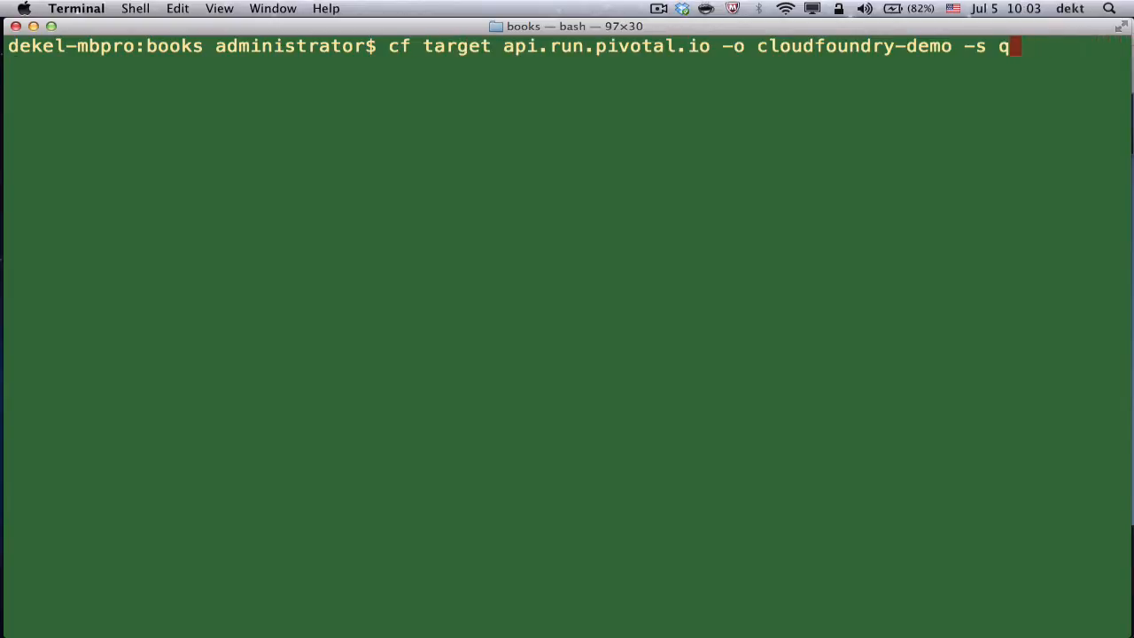
{"action": "type", "text": "a-testing"}
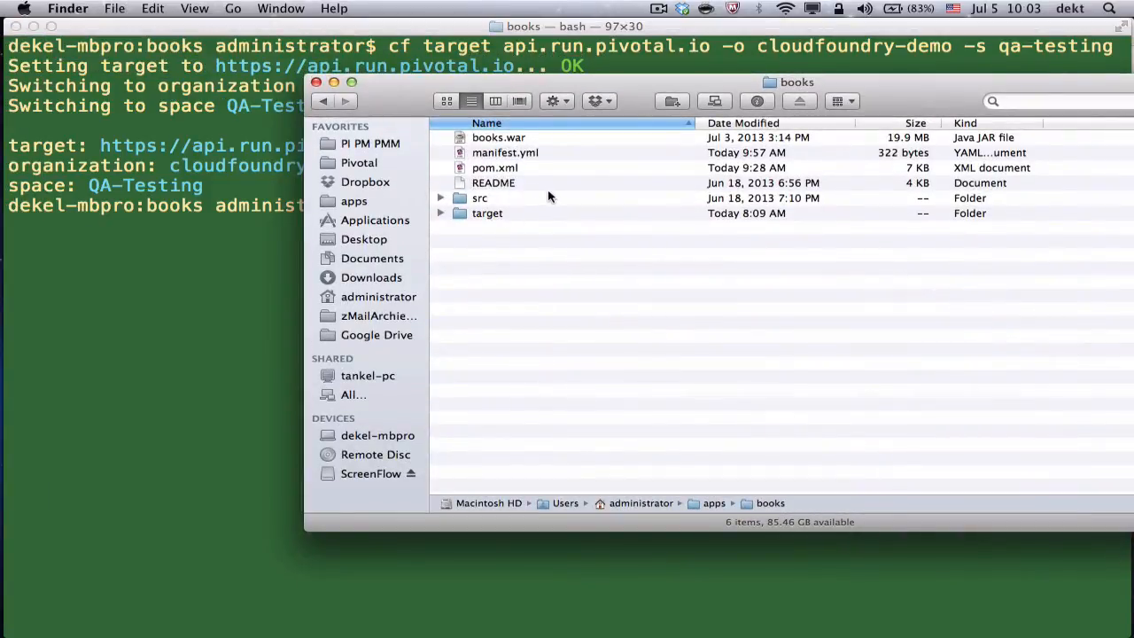
{"action": "left_click", "coordinate": [505, 152]}
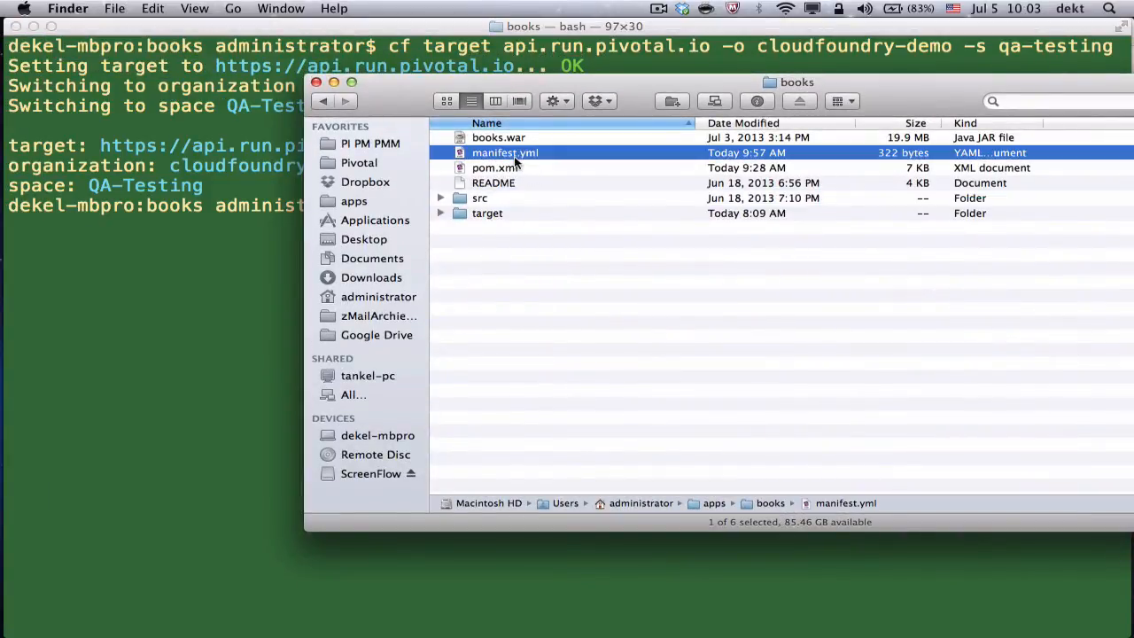
{"action": "double_click", "coordinate": [501, 152]}
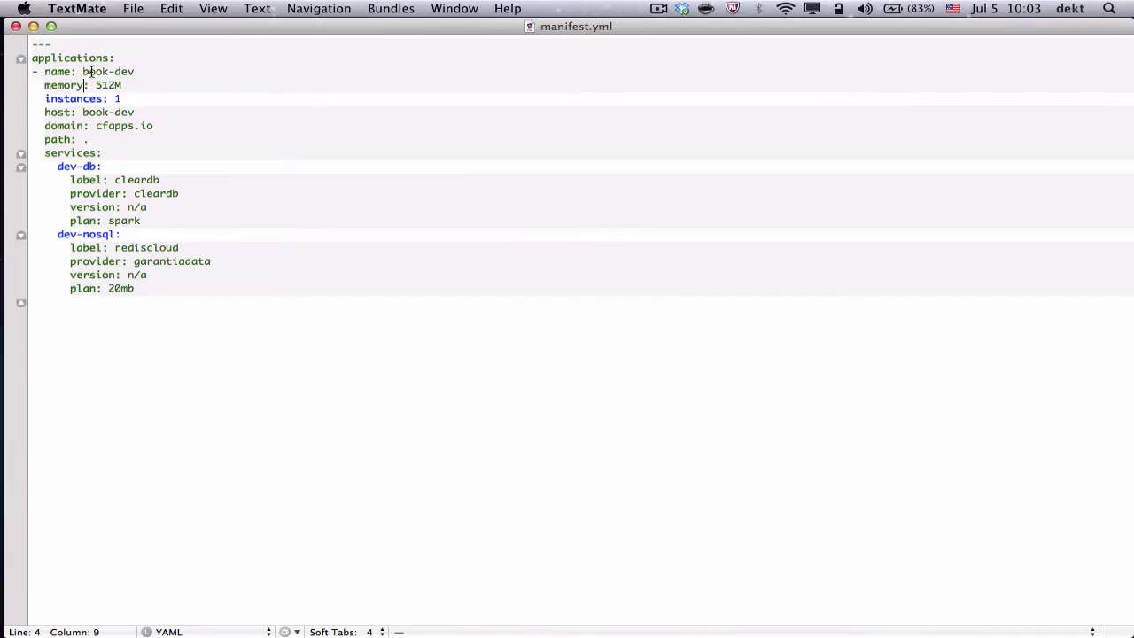
Change the manifest's app name and host to book-qa and the service to company-db
{"action": "double_click", "coordinate": [94, 70]}
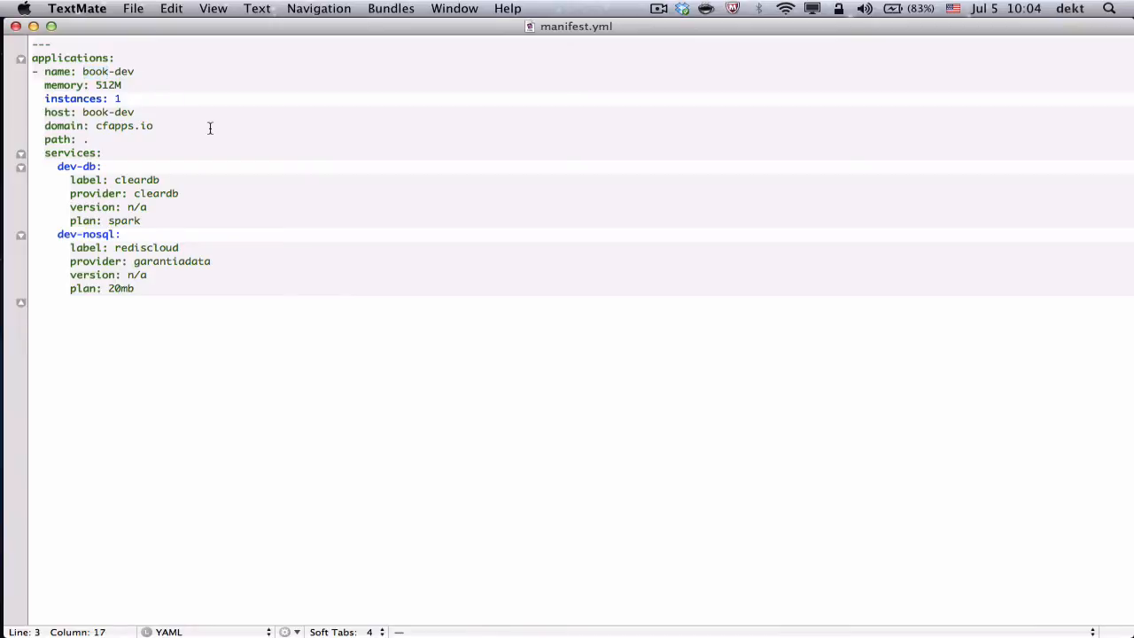
{"action": "key", "text": "Backspace"}
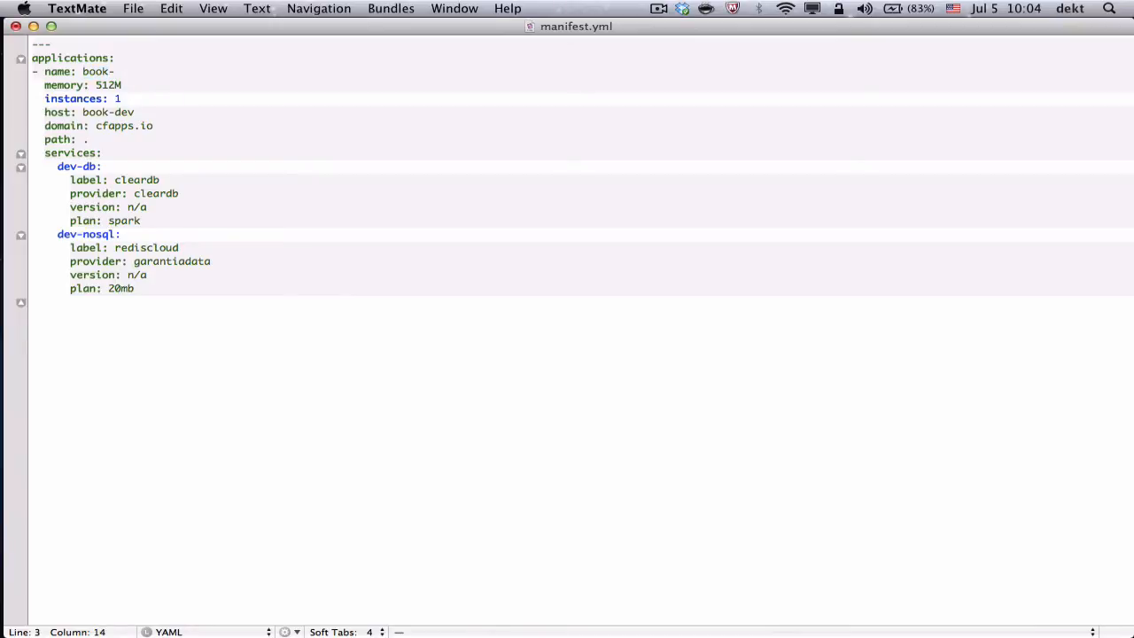
{"action": "type", "text": "a"}
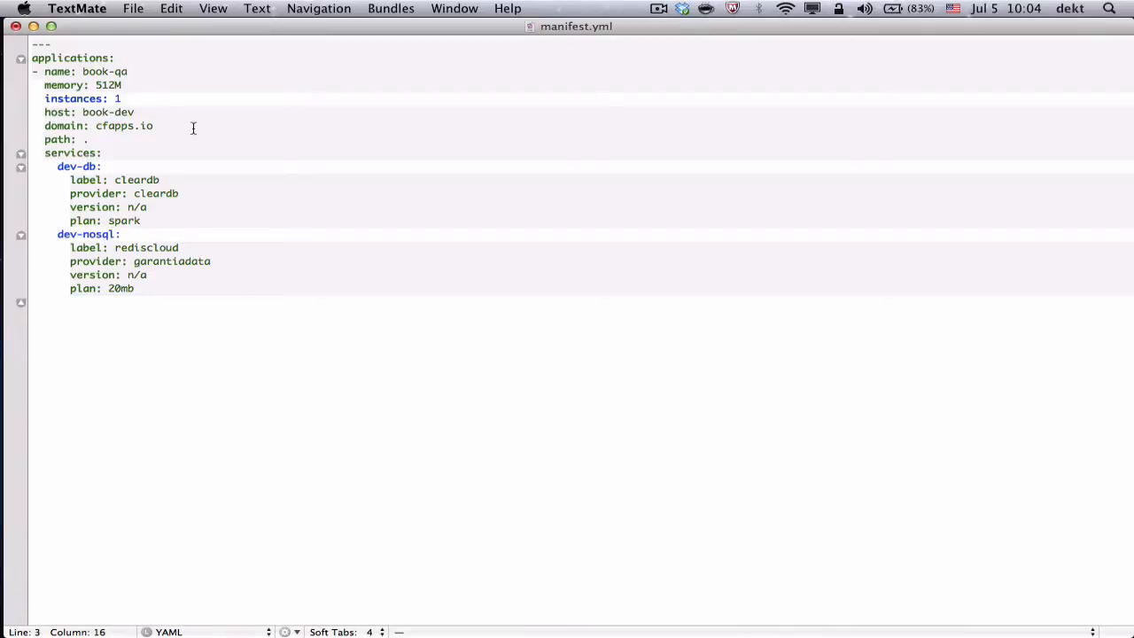
{"action": "left_click", "coordinate": [127, 112]}
{"action": "type", "text": "qa"}
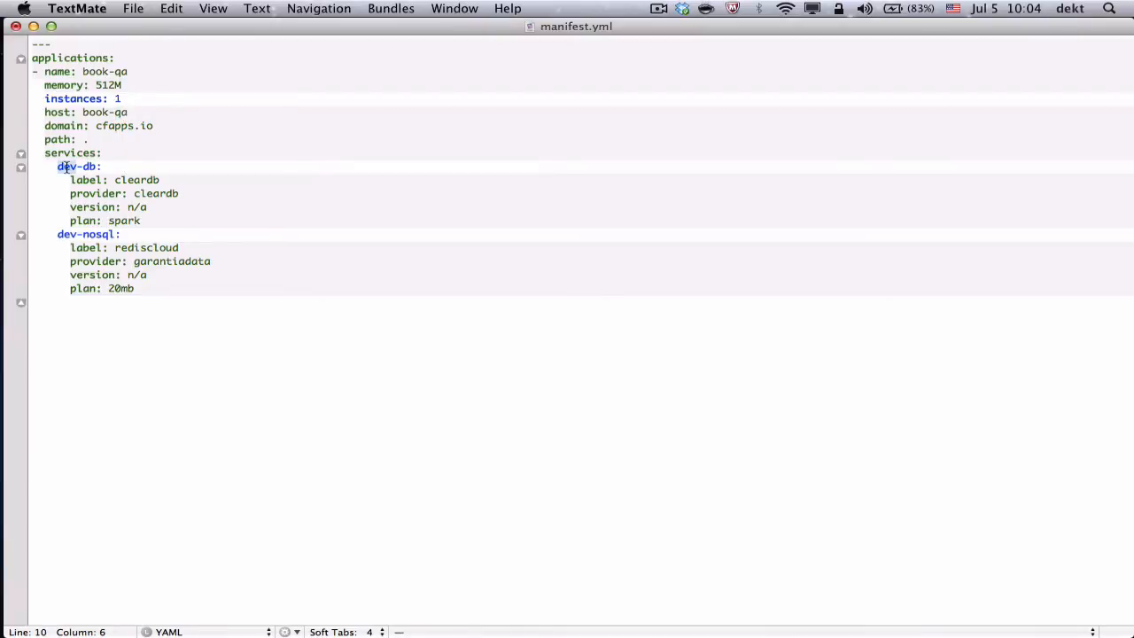
{"action": "type", "text": "company-db"}
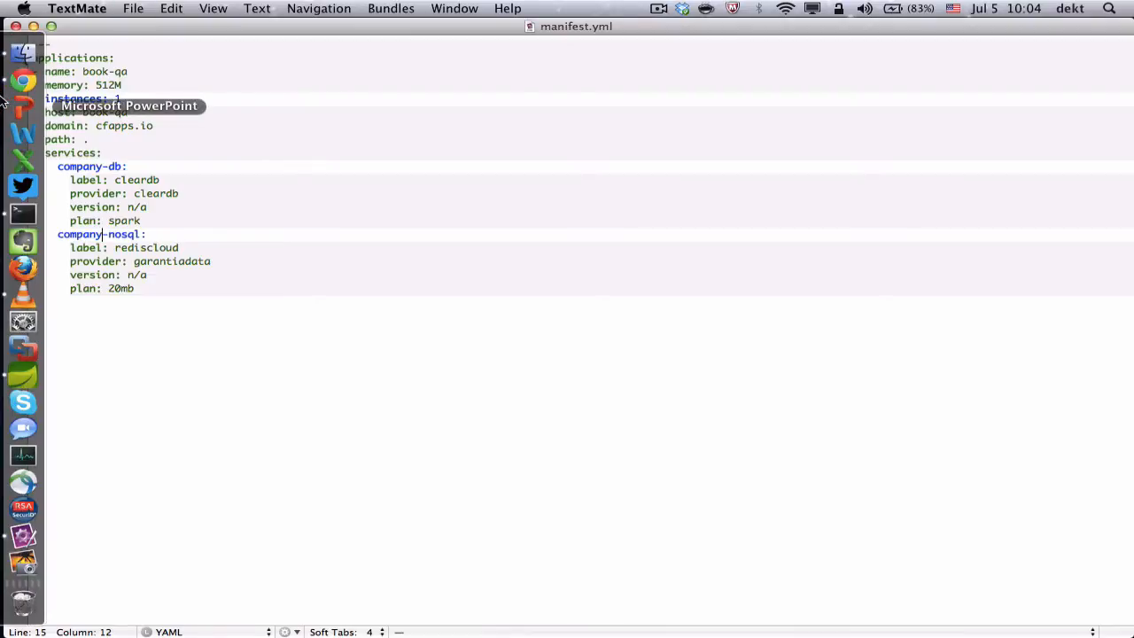
Run cf push for book-qa in Terminal, then check the browser console
{"action": "left_click", "coordinate": [18, 211]}
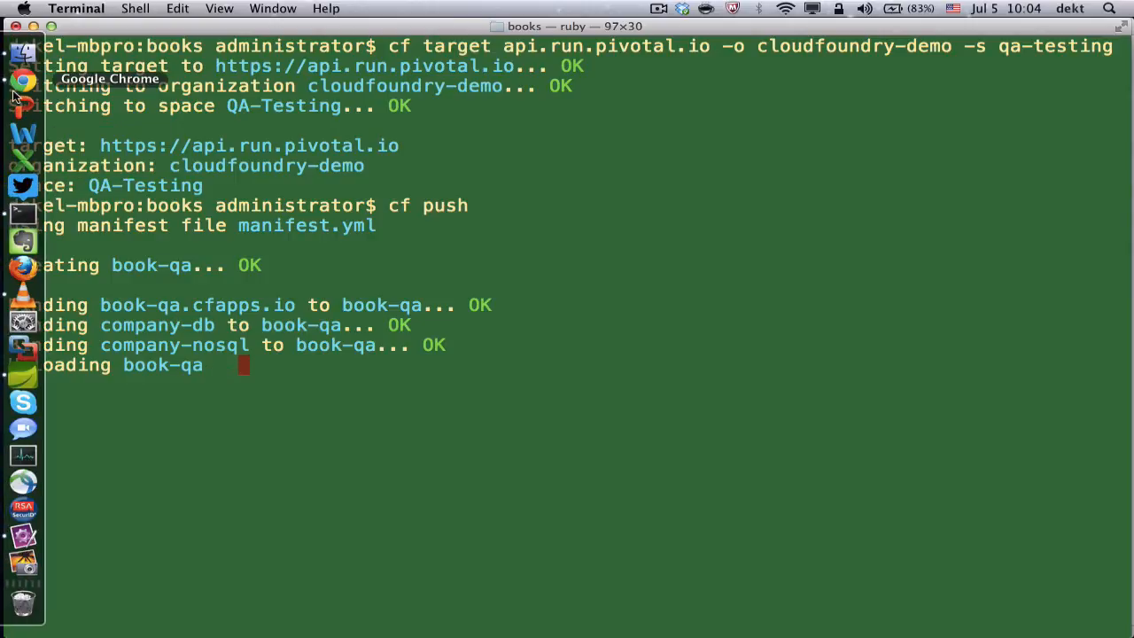
{"action": "left_click", "coordinate": [15, 78]}
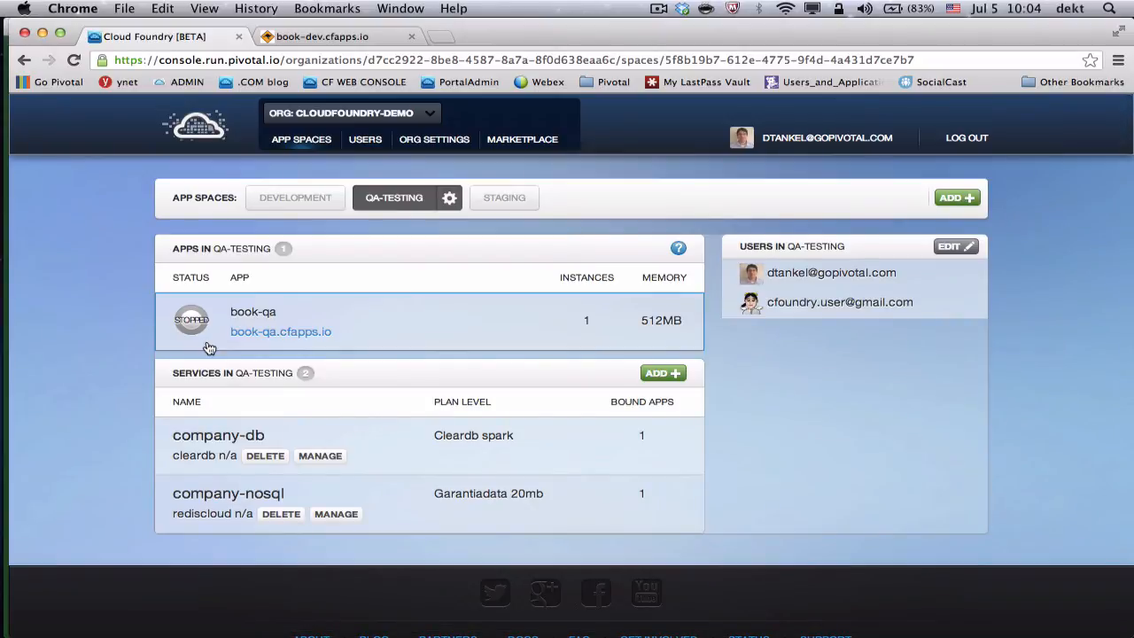
{"action": "mouse_move", "coordinate": [441, 202]}
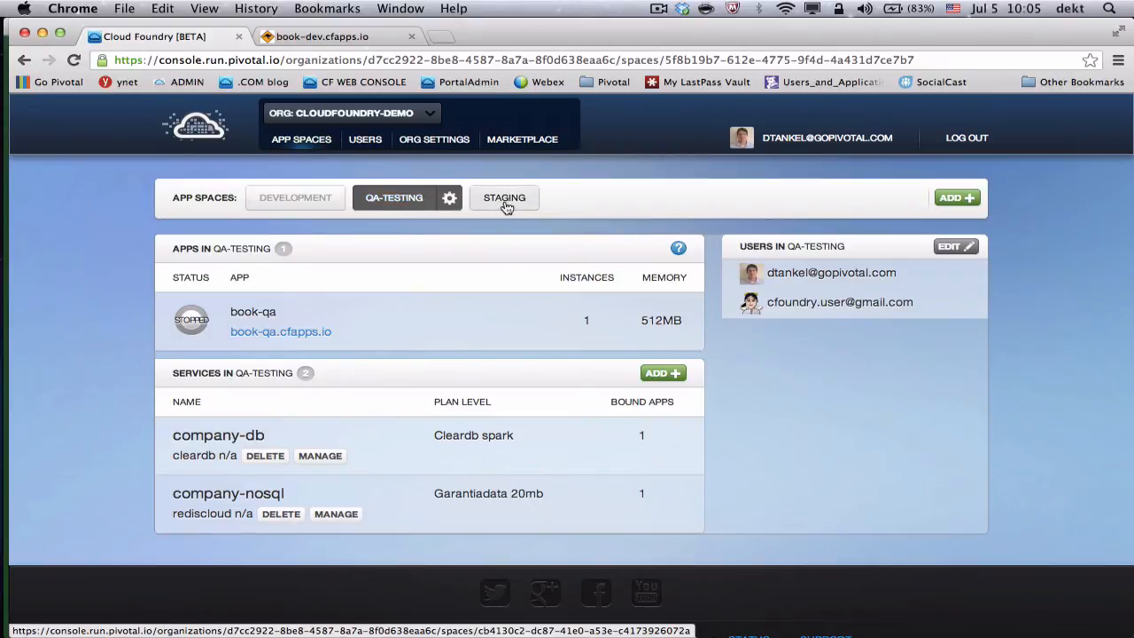
In Staging, view the foo-7c12b.cfapps.io site, then open scale-demo's details
{"action": "left_click", "coordinate": [503, 198]}
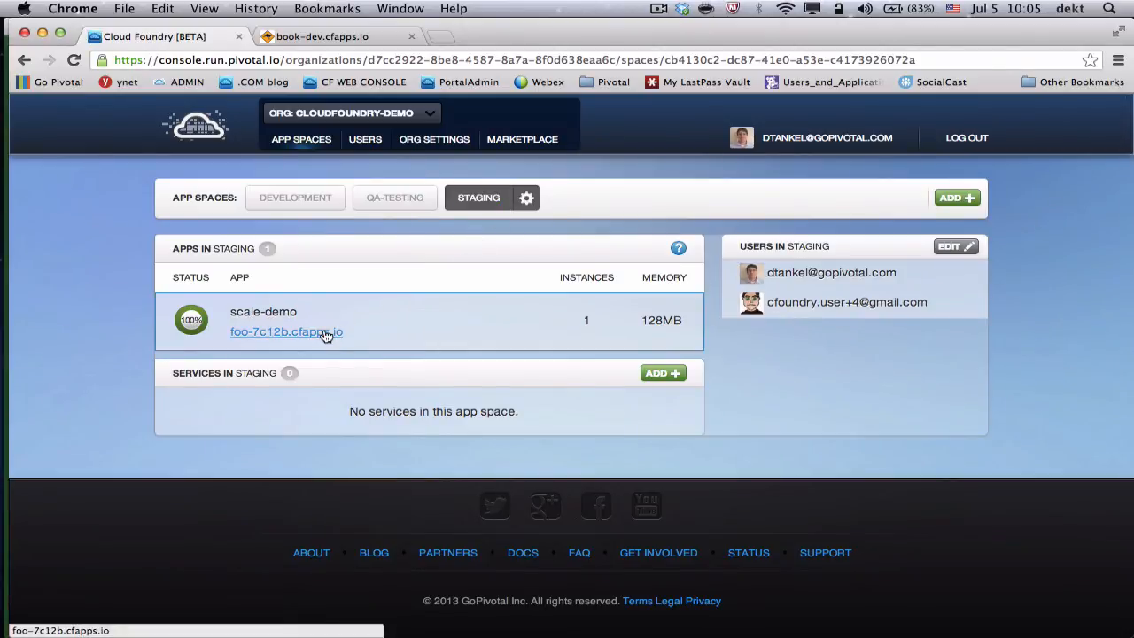
{"action": "left_click", "coordinate": [286, 331]}
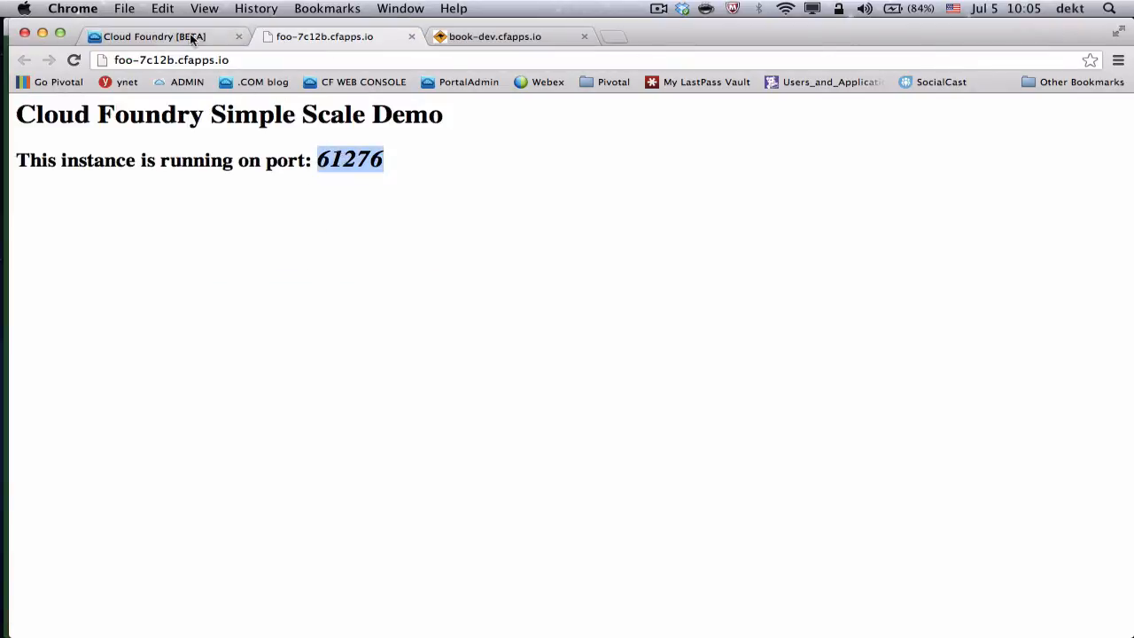
{"action": "left_click", "coordinate": [168, 36]}
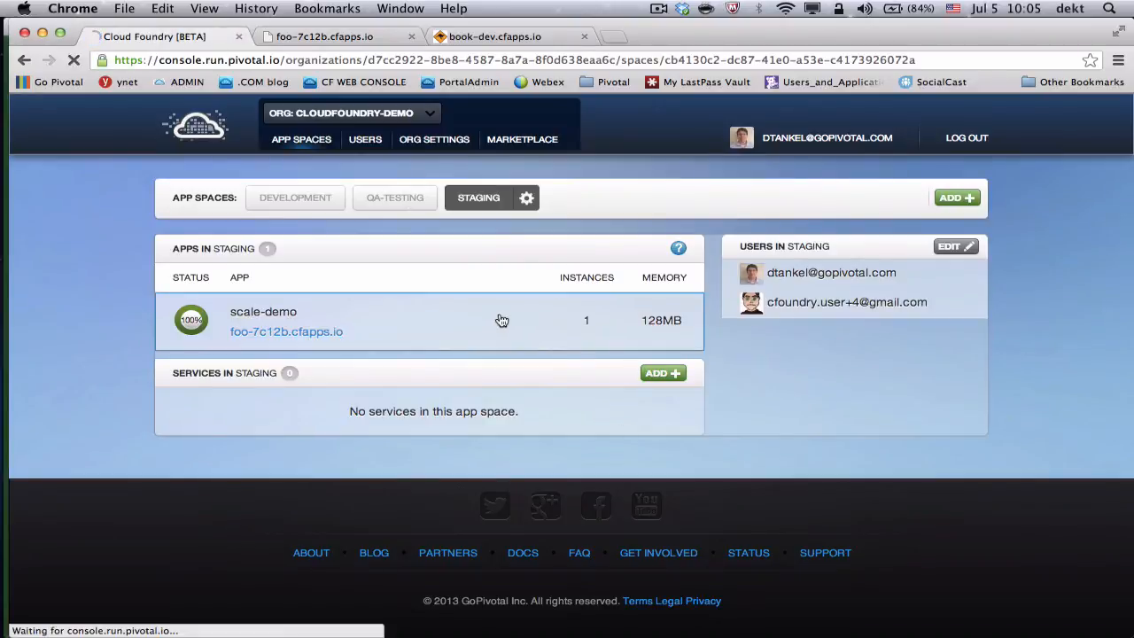
{"action": "left_click", "coordinate": [263, 311]}
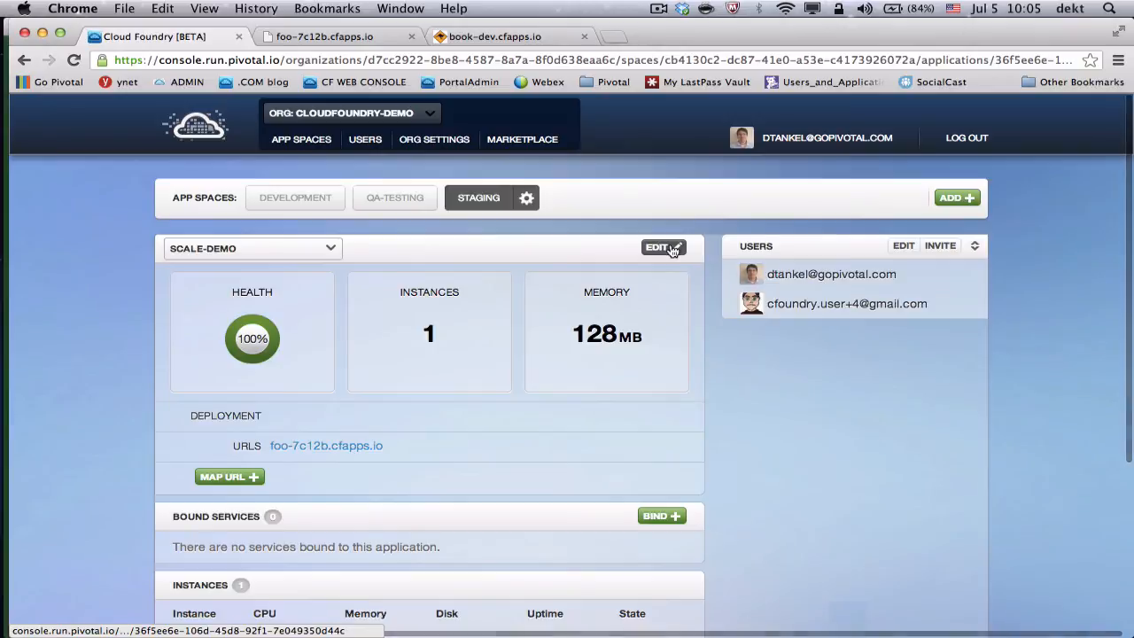
Set scale-demo's instance count to 20 and save
{"action": "left_click", "coordinate": [663, 247]}
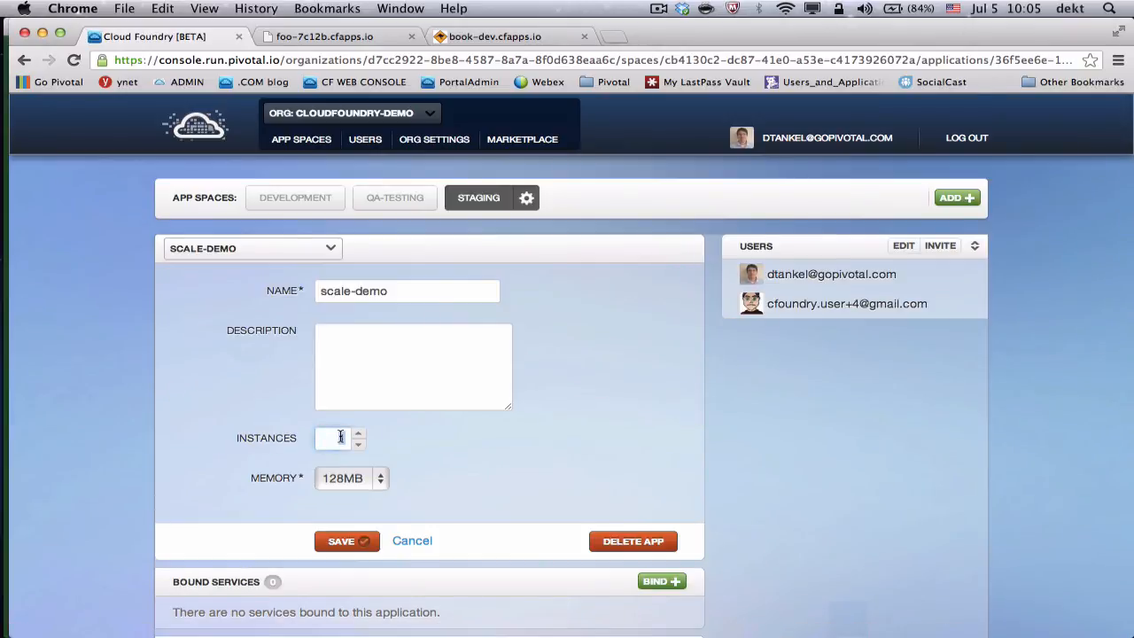
{"action": "type", "text": "20"}
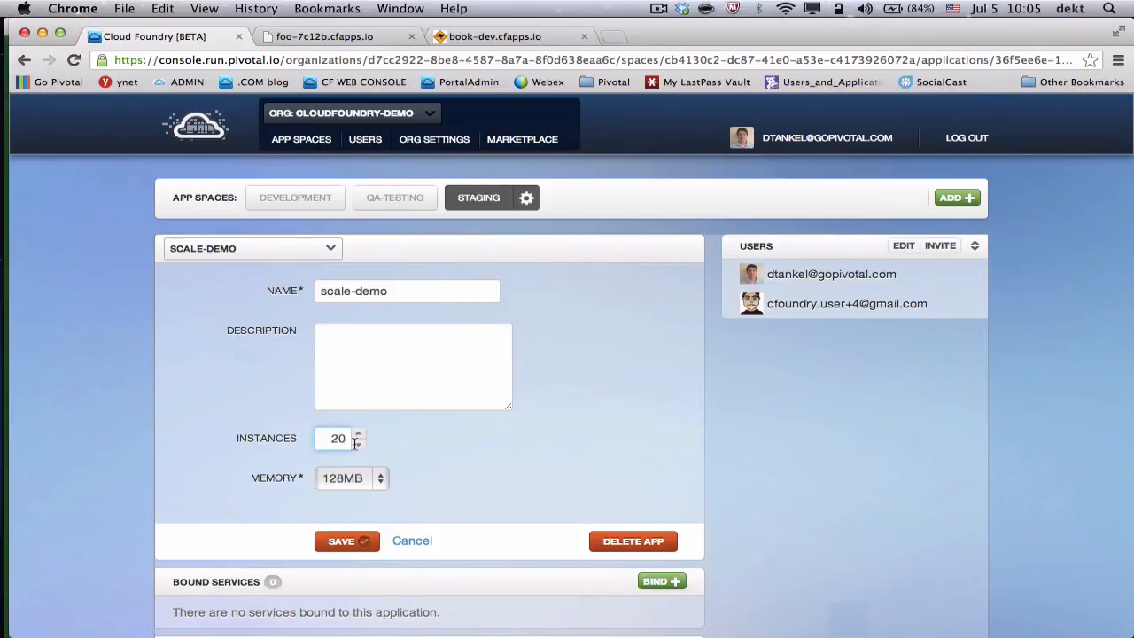
{"action": "left_click", "coordinate": [345, 541]}
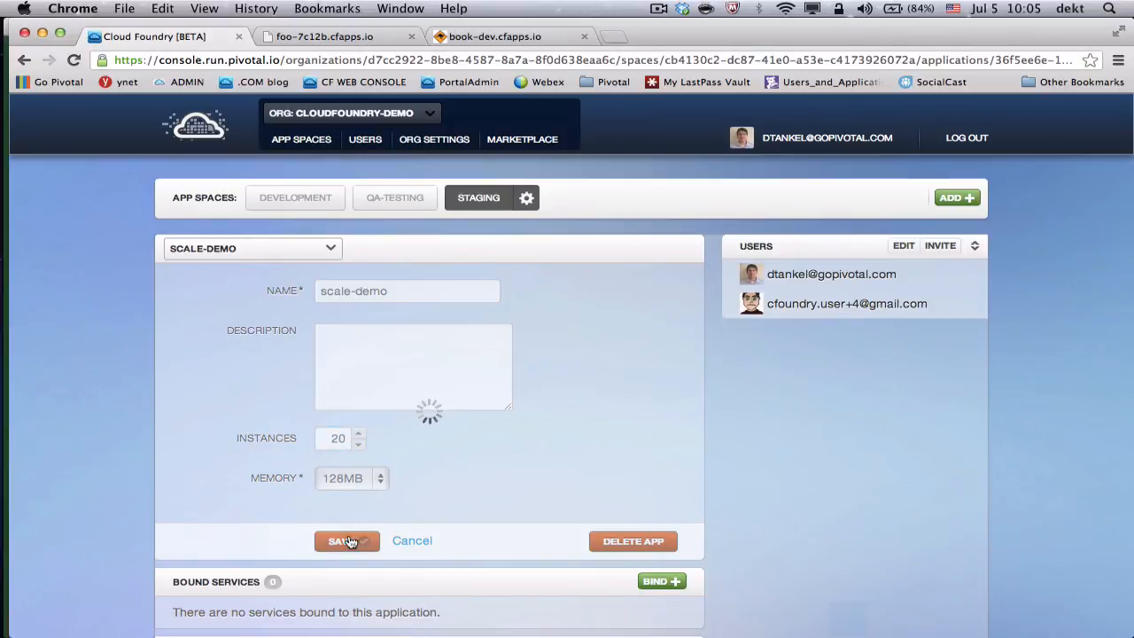
{"action": "left_click", "coordinate": [347, 541]}
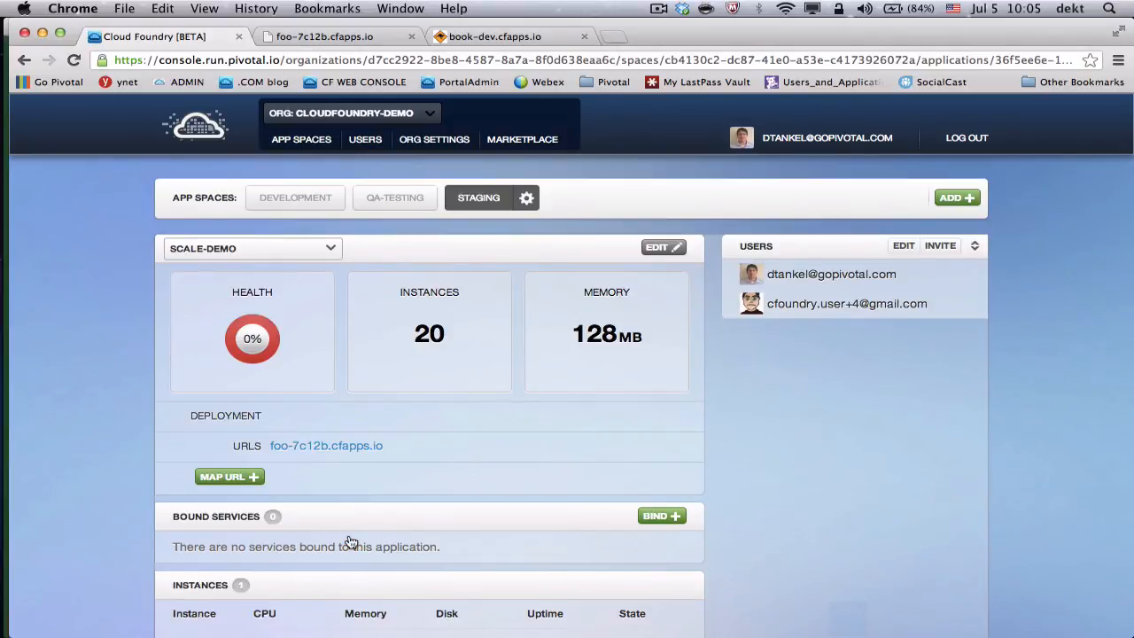
{"action": "mouse_move", "coordinate": [469, 229]}
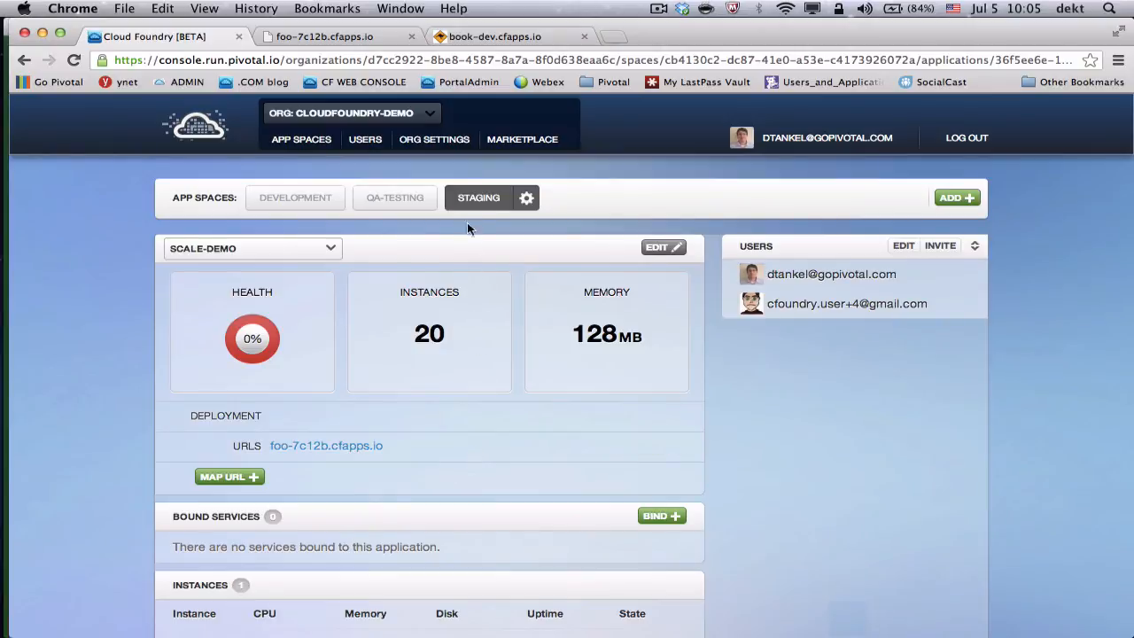
Reopen scale-demo in Staging and scroll its 20-instance table as health reaches 65%
{"action": "left_click", "coordinate": [478, 198]}
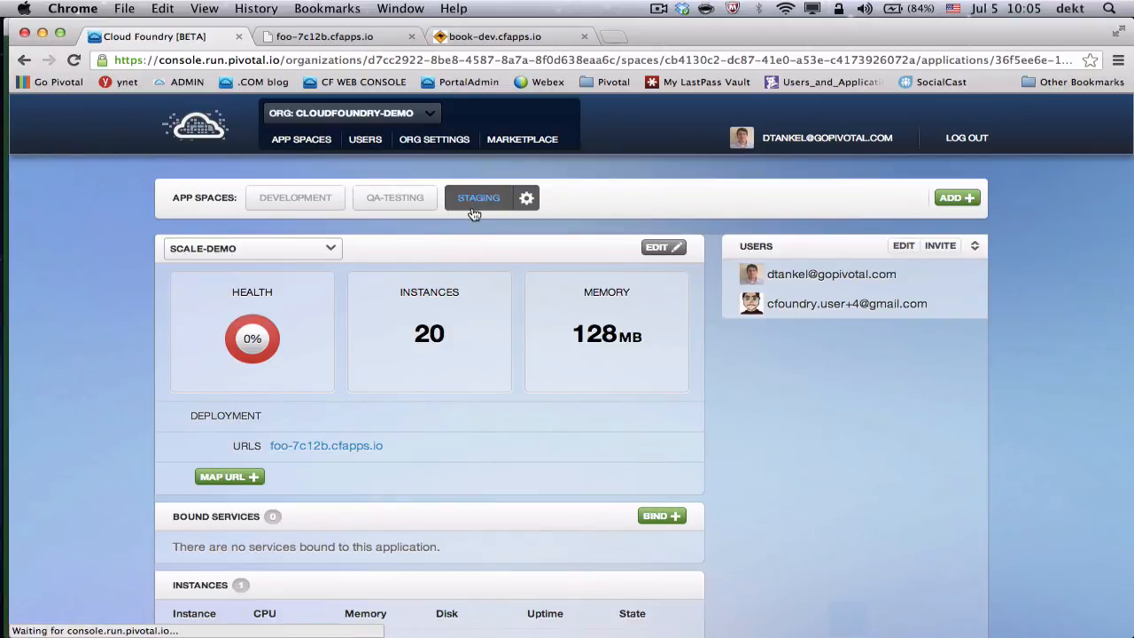
{"action": "left_click", "coordinate": [478, 197]}
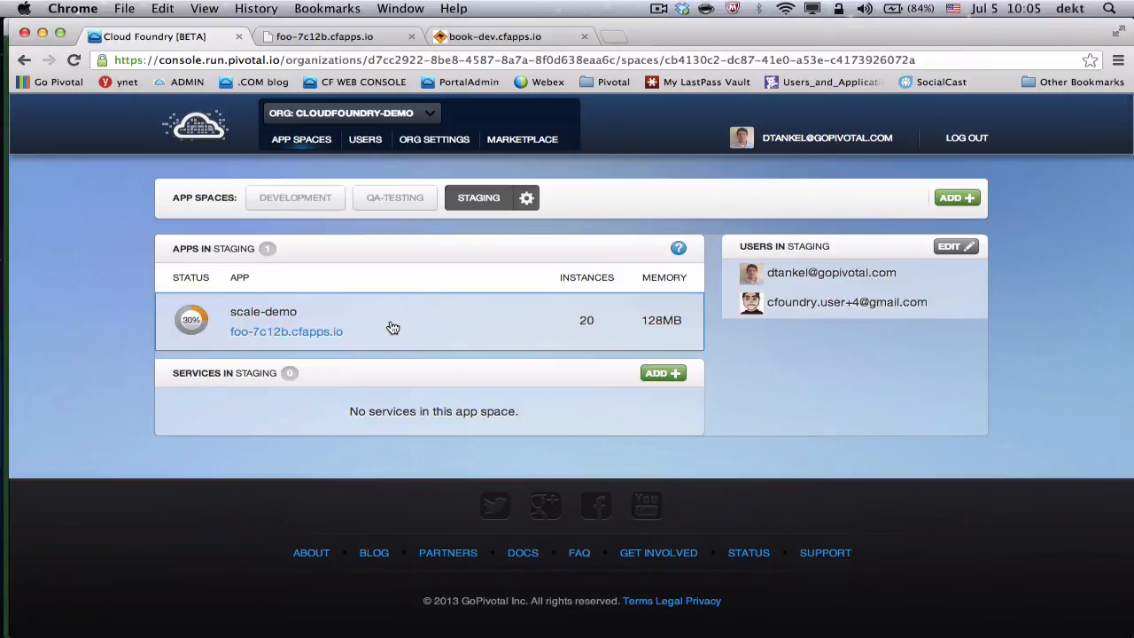
{"action": "left_click", "coordinate": [286, 331]}
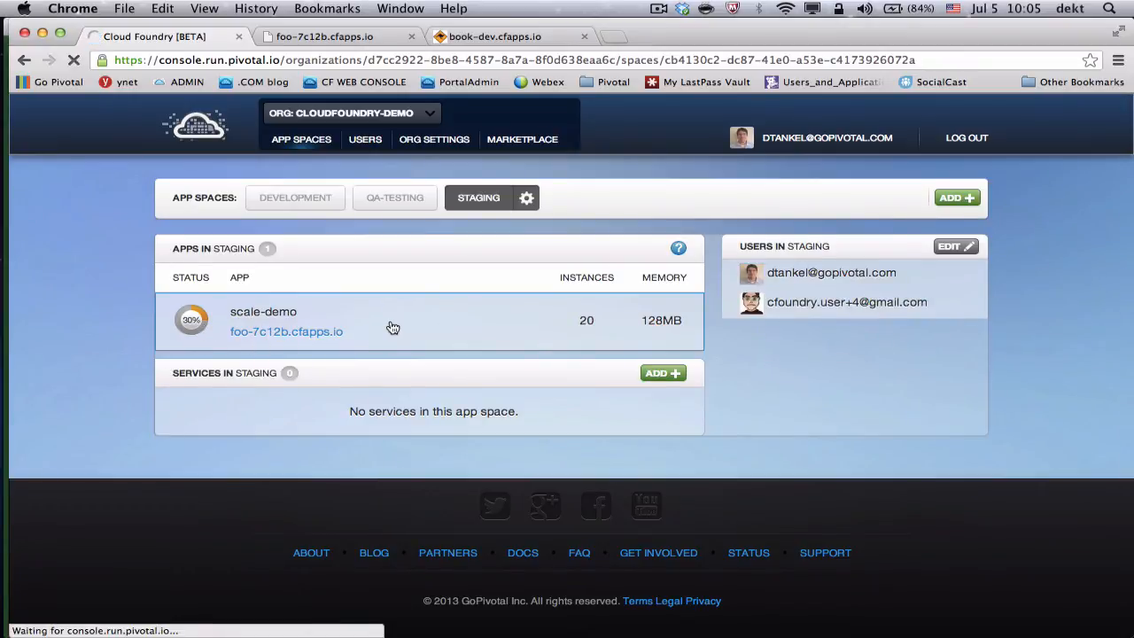
{"action": "left_click", "coordinate": [263, 311]}
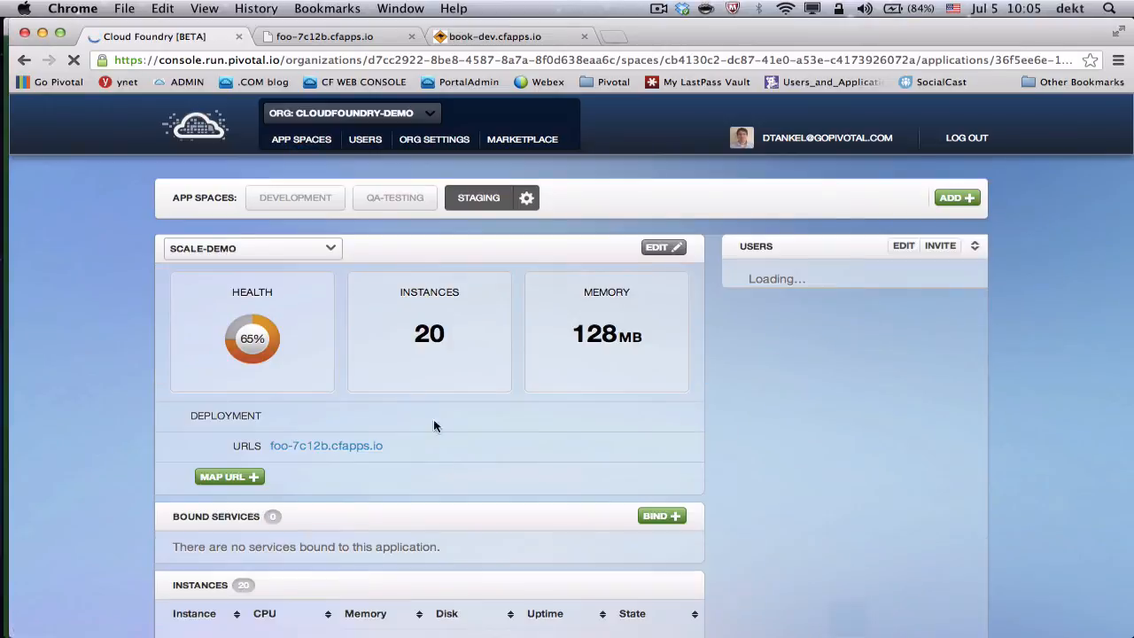
{"action": "scroll", "scroll_direction": "down", "scroll_amount": 3}
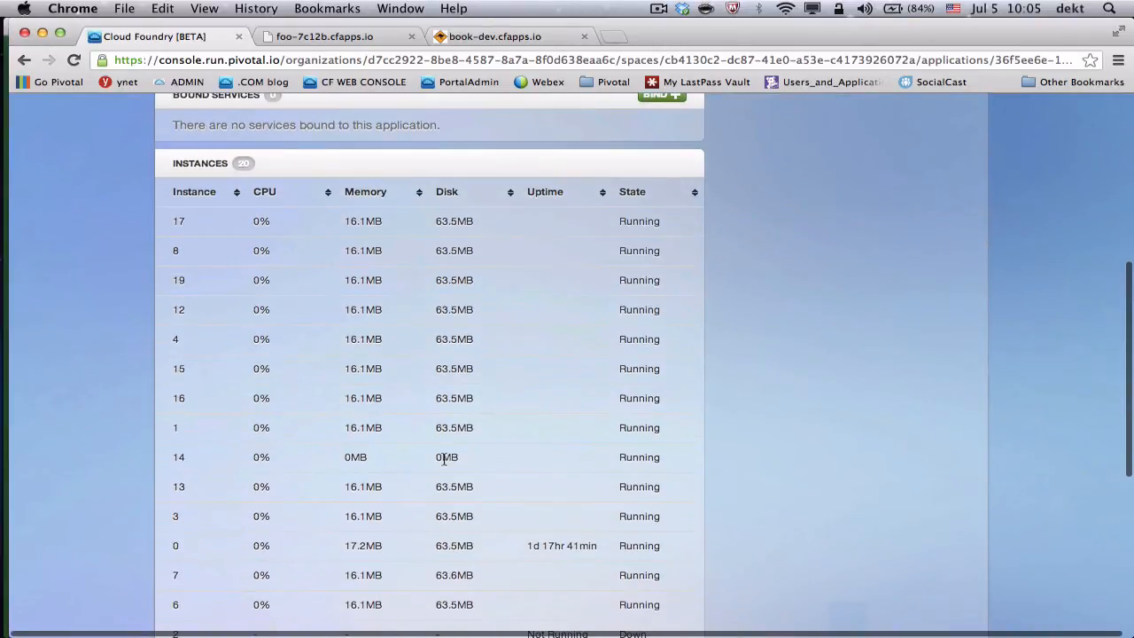
{"action": "scroll", "scroll_direction": "up", "scroll_amount": 3}
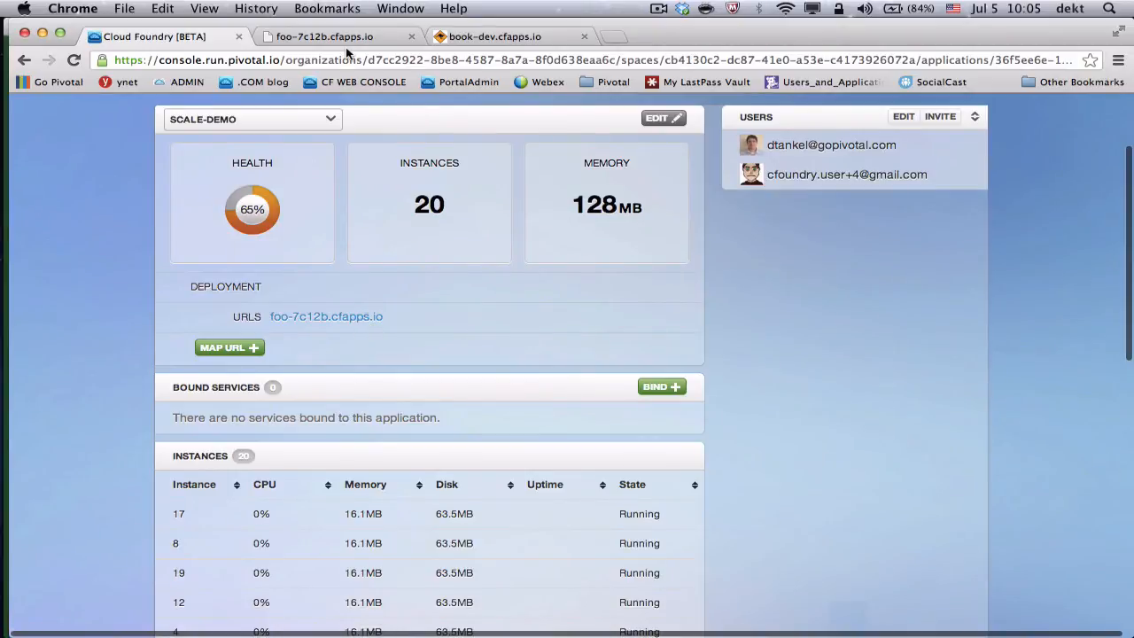
Reload the foo-7c12b.cfapps.io site three times to see different instance ports
{"action": "left_click", "coordinate": [338, 36]}
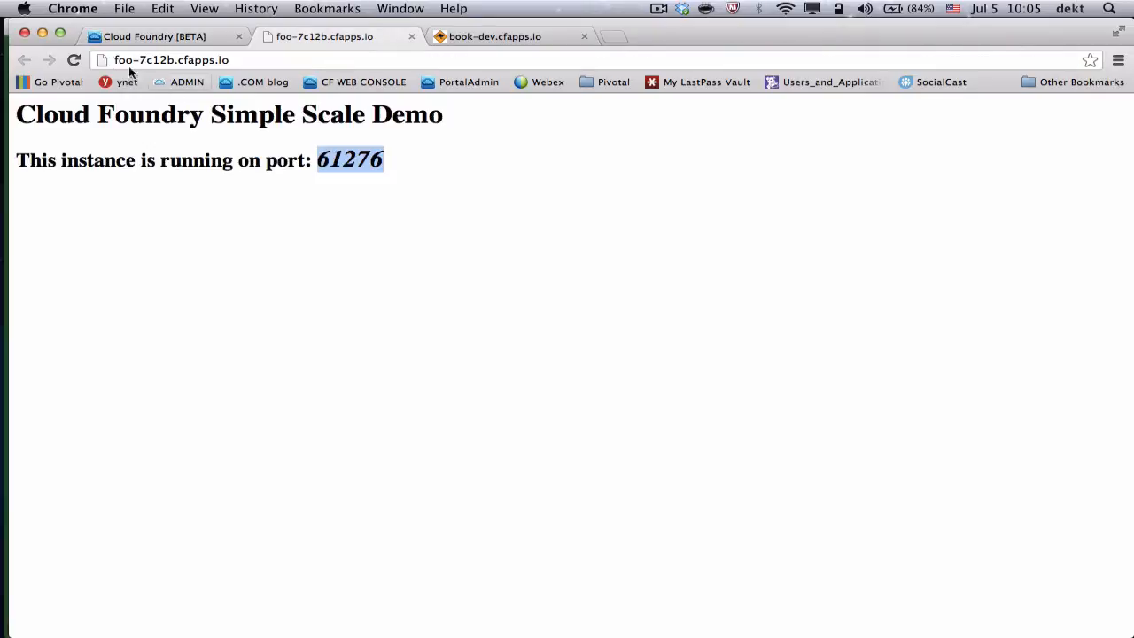
{"action": "left_click", "coordinate": [77, 66]}
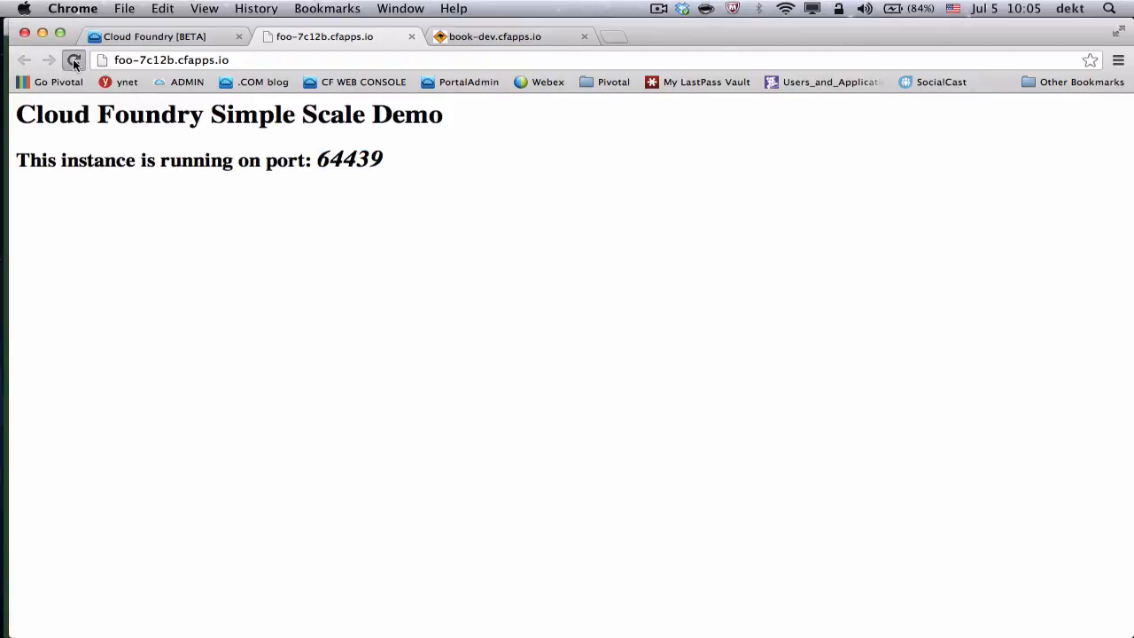
{"action": "left_click", "coordinate": [77, 66]}
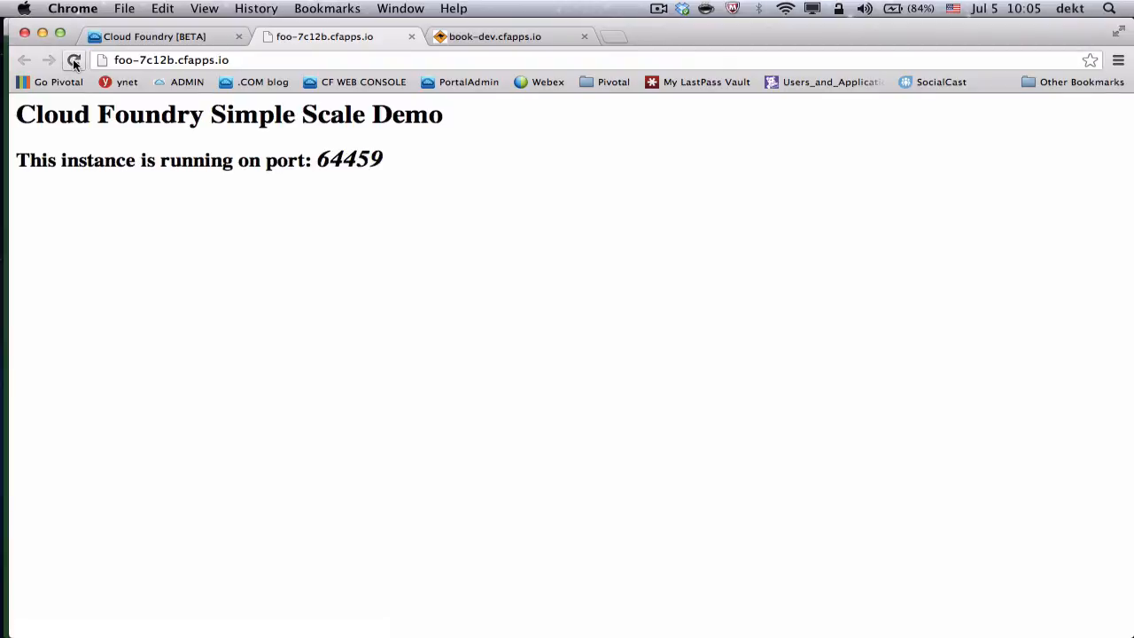
{"action": "left_click", "coordinate": [80, 69]}
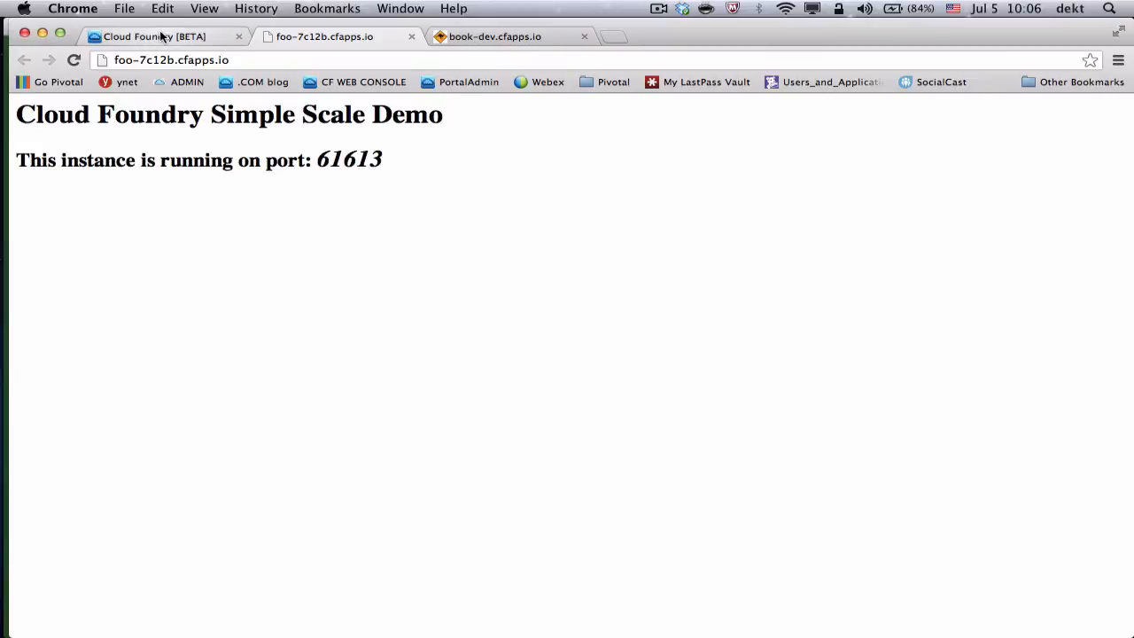
{"action": "mouse_move", "coordinate": [163, 38]}
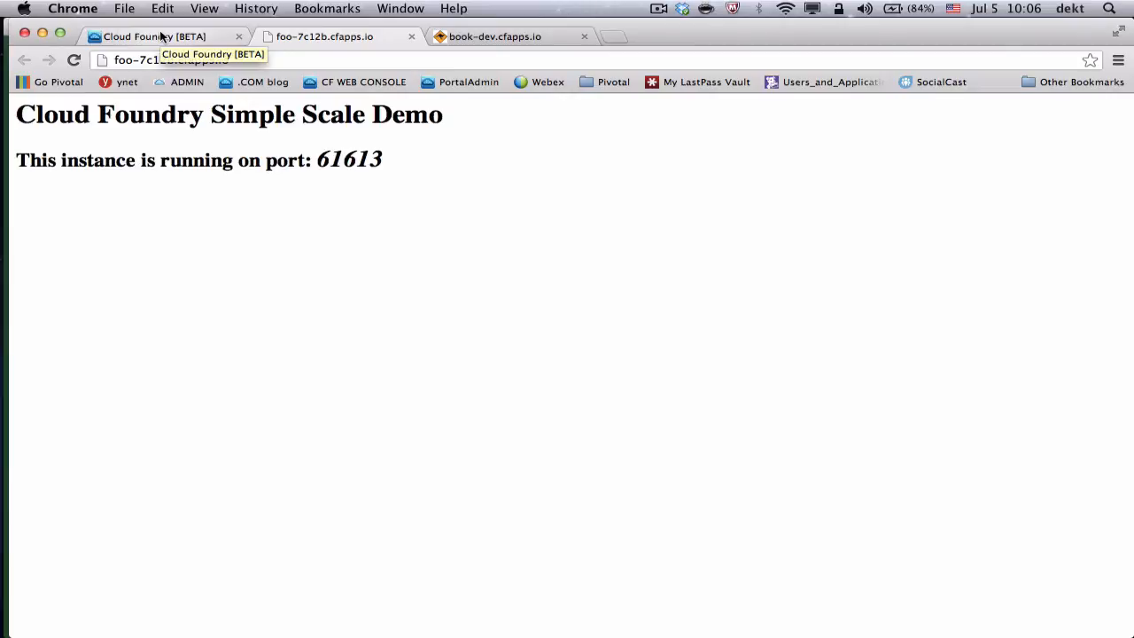
{"action": "left_click", "coordinate": [155, 38]}
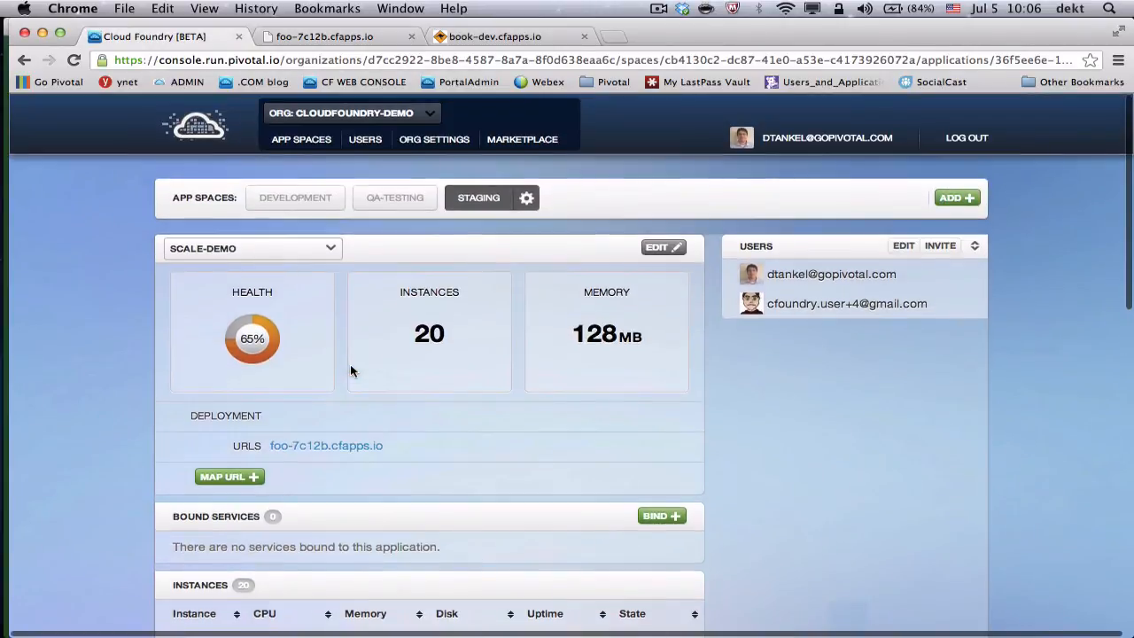
Move through Development to QA-Testing and open the book-qa.cfapps.io bookstore site
{"action": "left_click", "coordinate": [295, 197]}
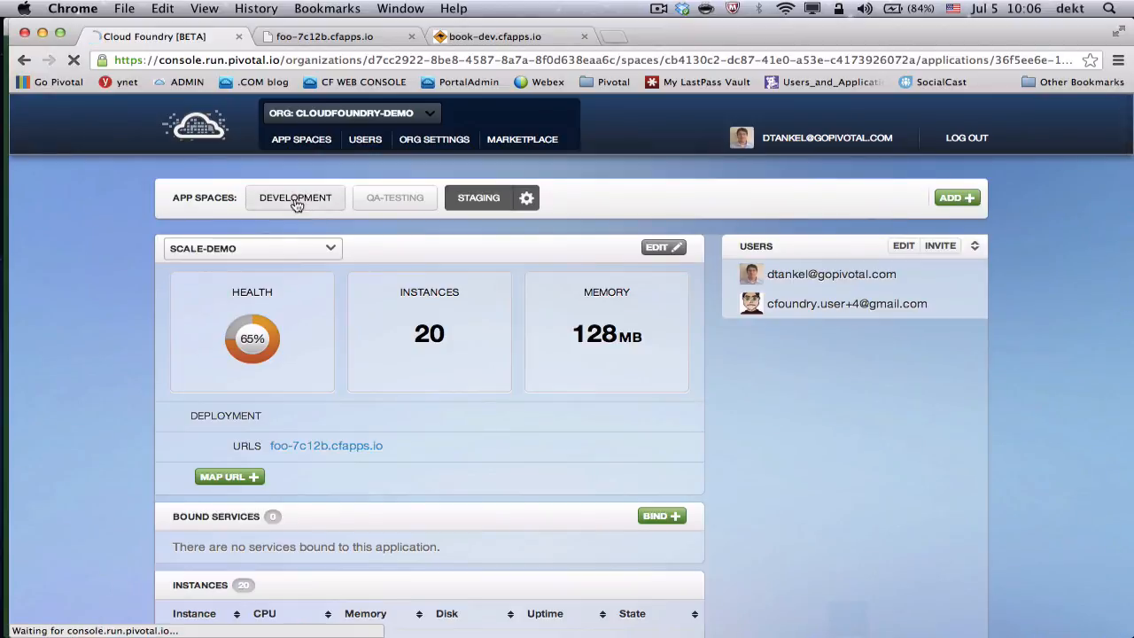
{"action": "left_click", "coordinate": [295, 197]}
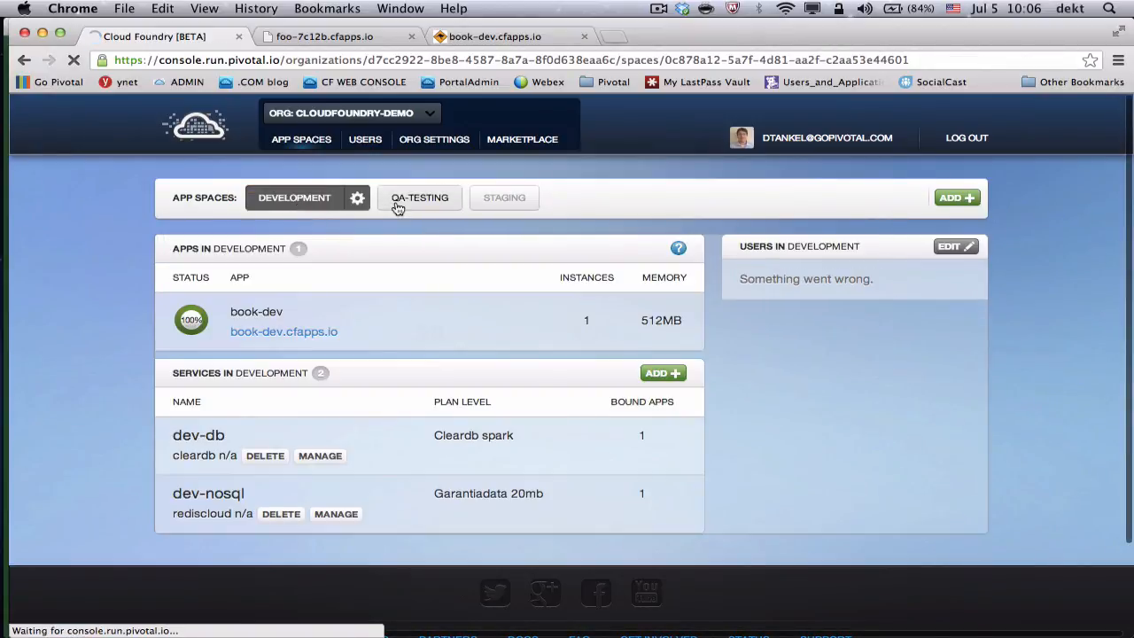
{"action": "left_click", "coordinate": [419, 198]}
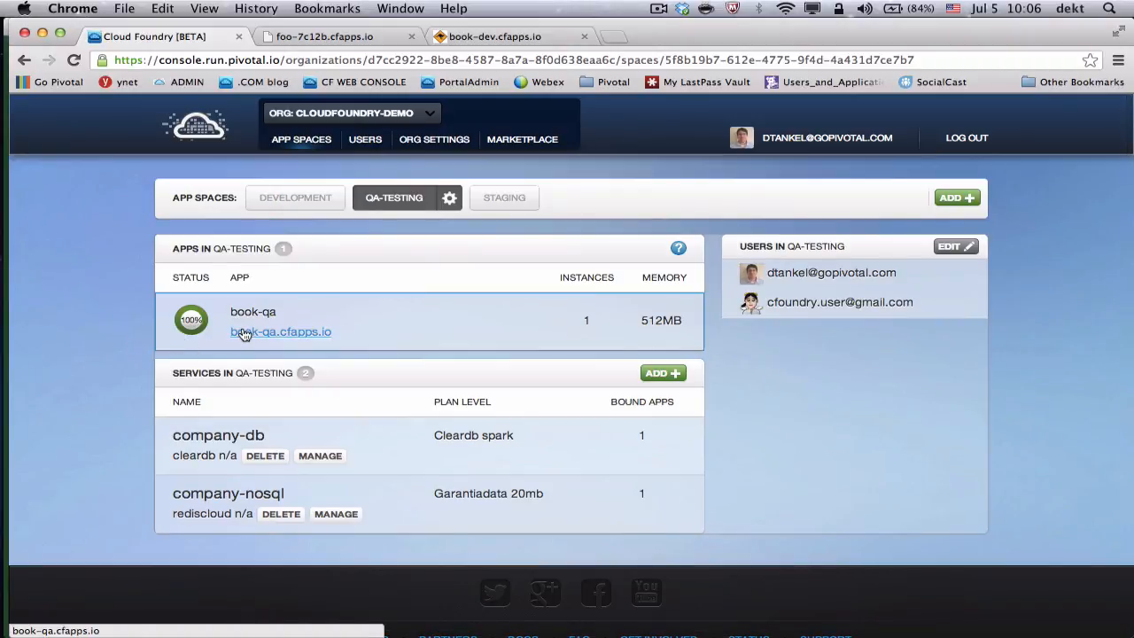
{"action": "left_click", "coordinate": [280, 332]}
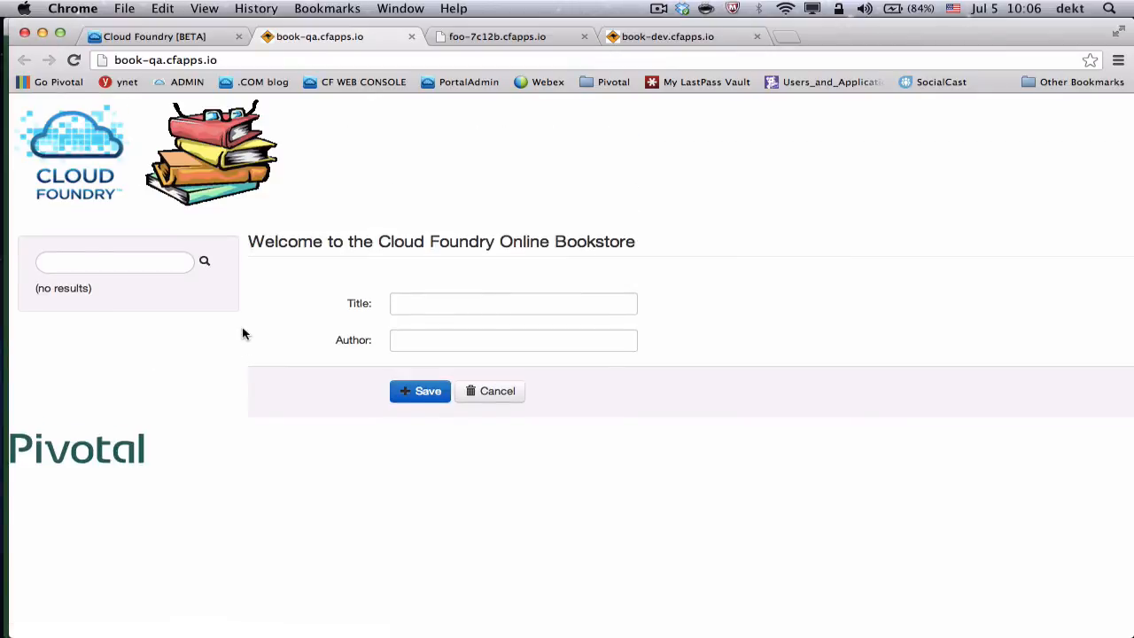
Search the book-qa bookstore for 'dan b' to list the three Dan Brown books
{"action": "left_click", "coordinate": [114, 261]}
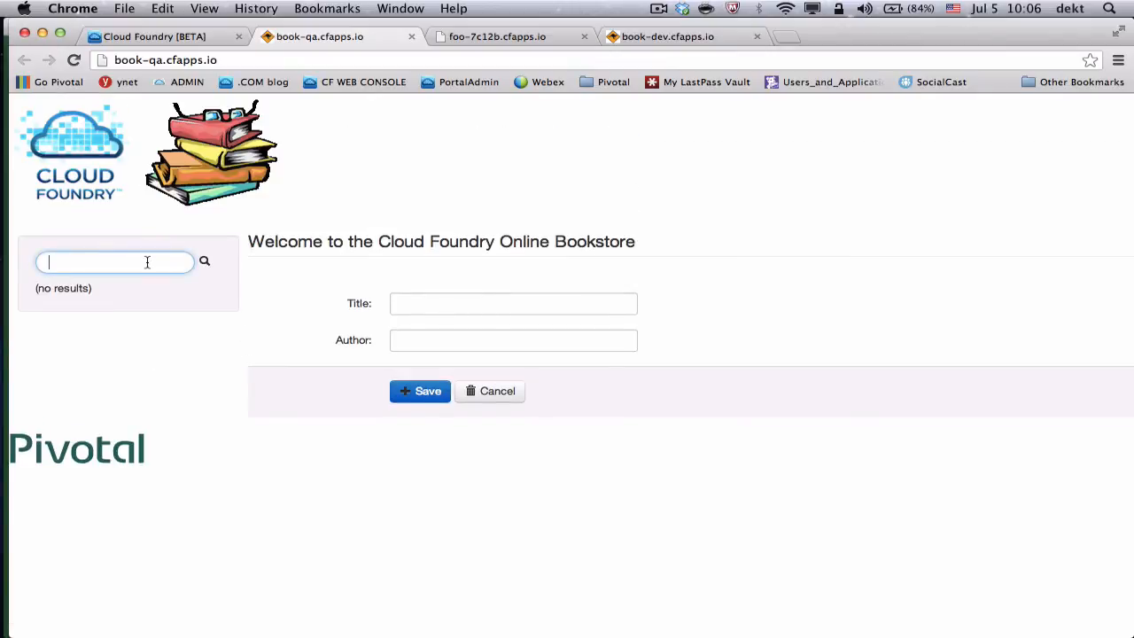
{"action": "type", "text": "dan brown"}
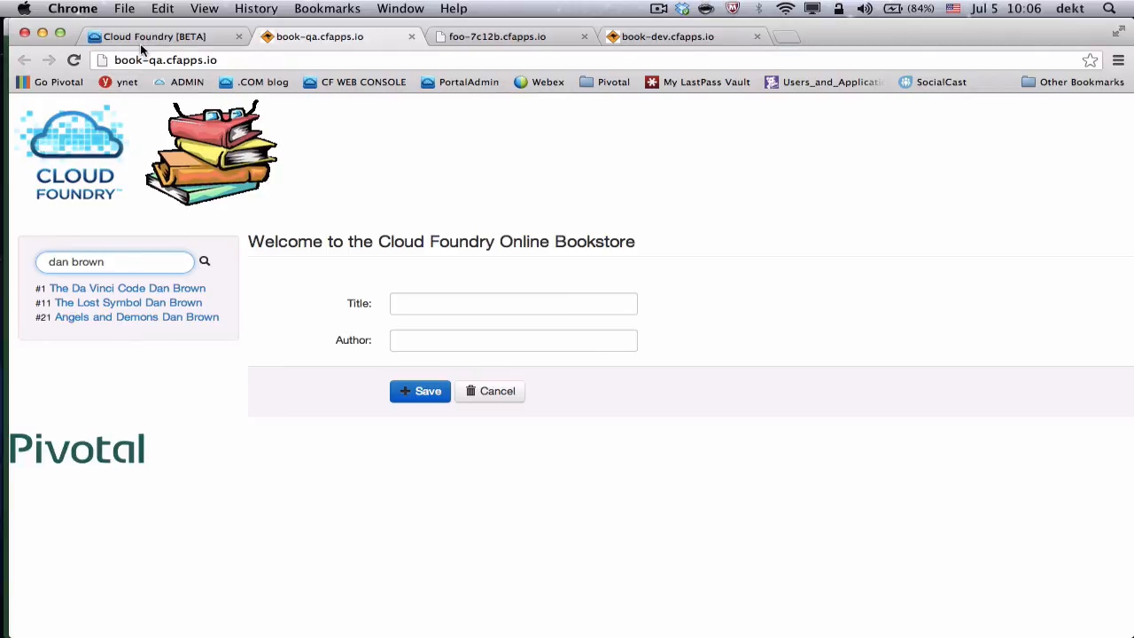
Return to the Cloud Foundry console and view the Development app space
{"action": "left_click", "coordinate": [150, 36]}
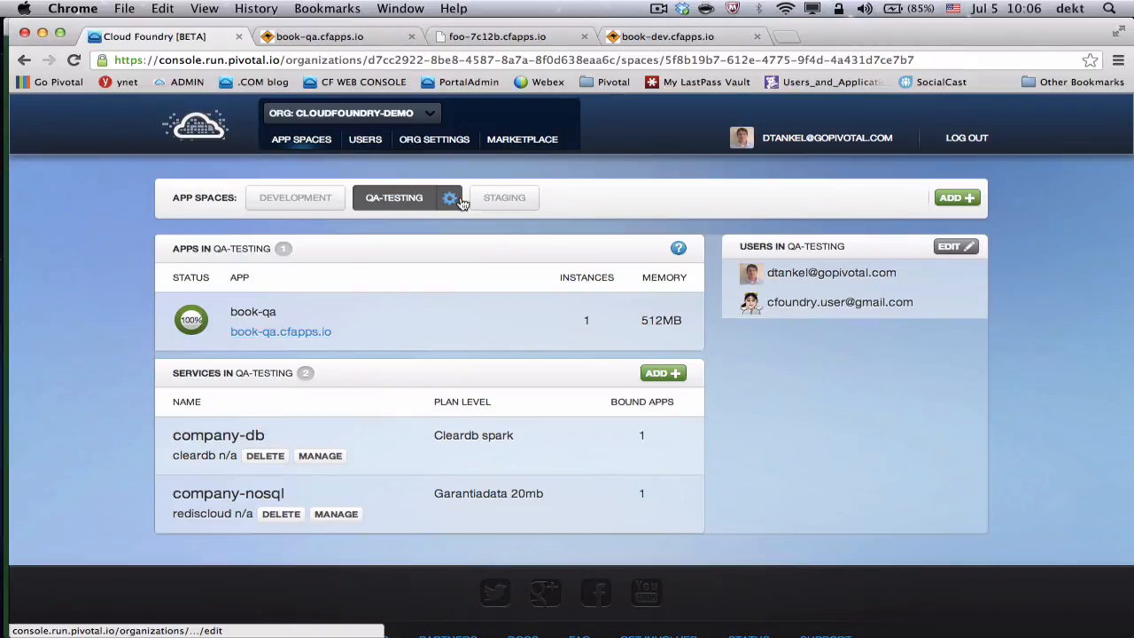
{"action": "mouse_move", "coordinate": [301, 203]}
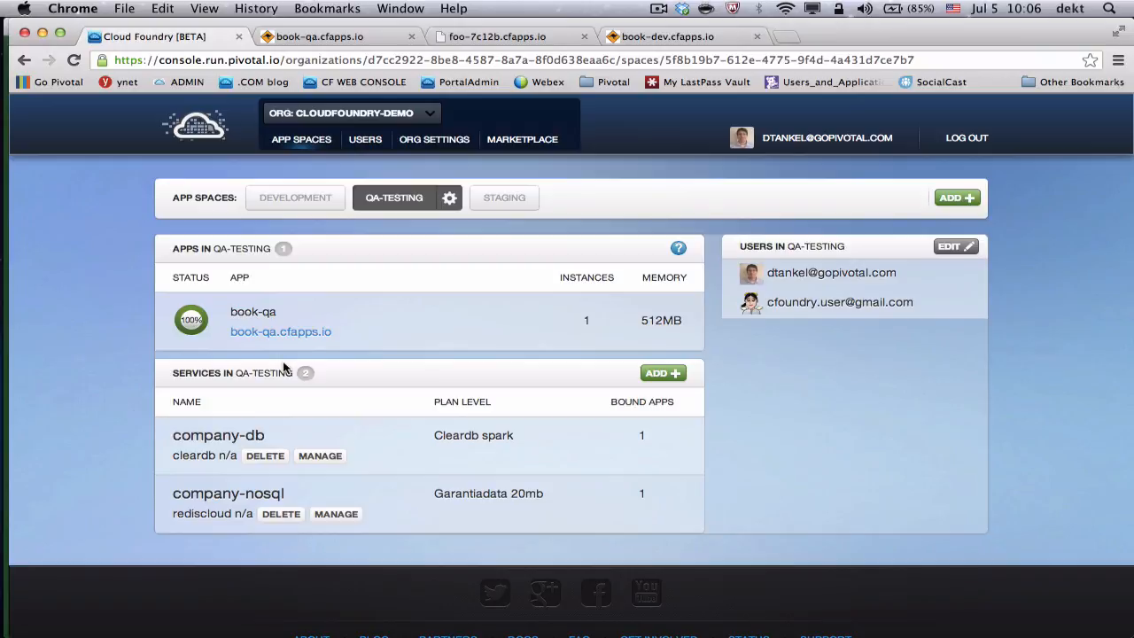
{"action": "left_click", "coordinate": [295, 197]}
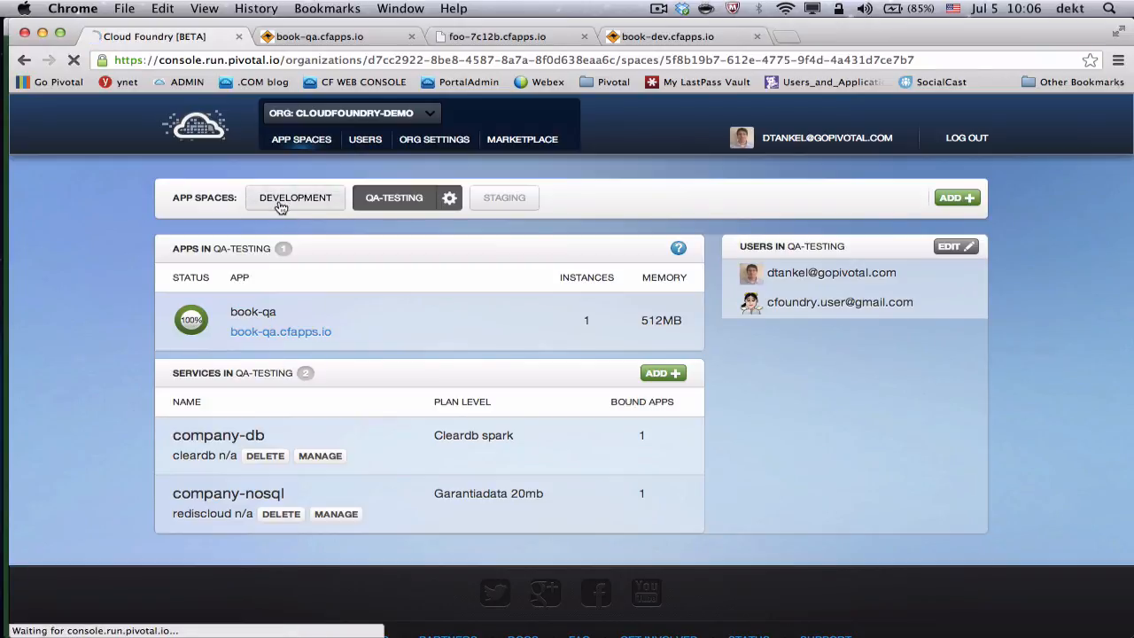
{"action": "left_click", "coordinate": [295, 197]}
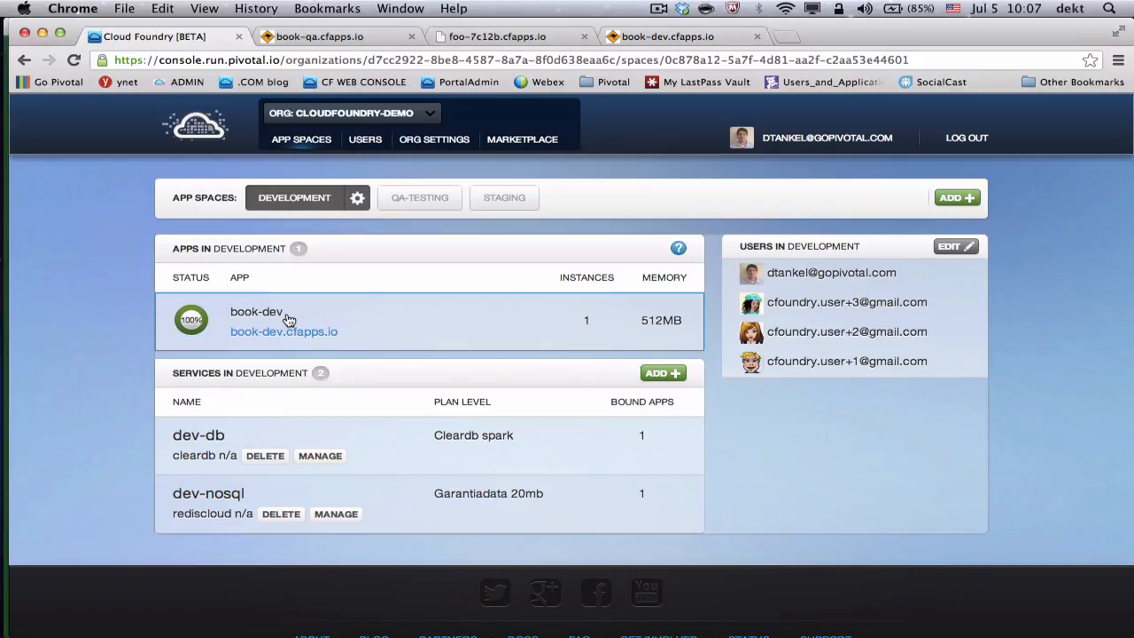
{"action": "left_click", "coordinate": [295, 198]}
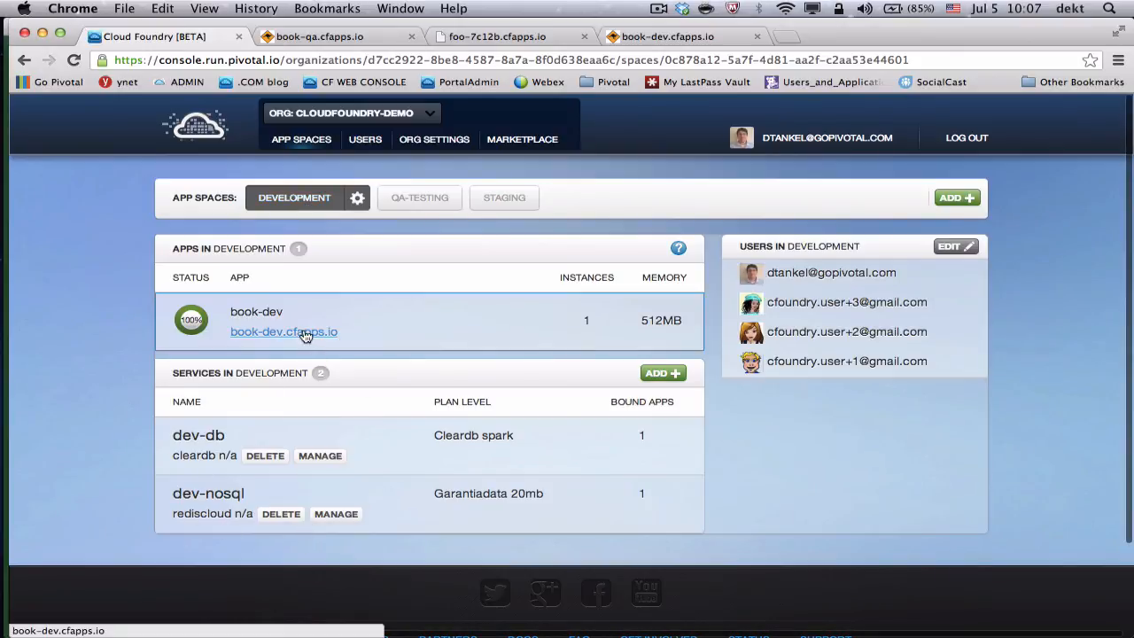
Check the QA-Testing space, then open Staging showing scale-demo at 20 instances, 128MB
{"action": "left_click", "coordinate": [419, 198]}
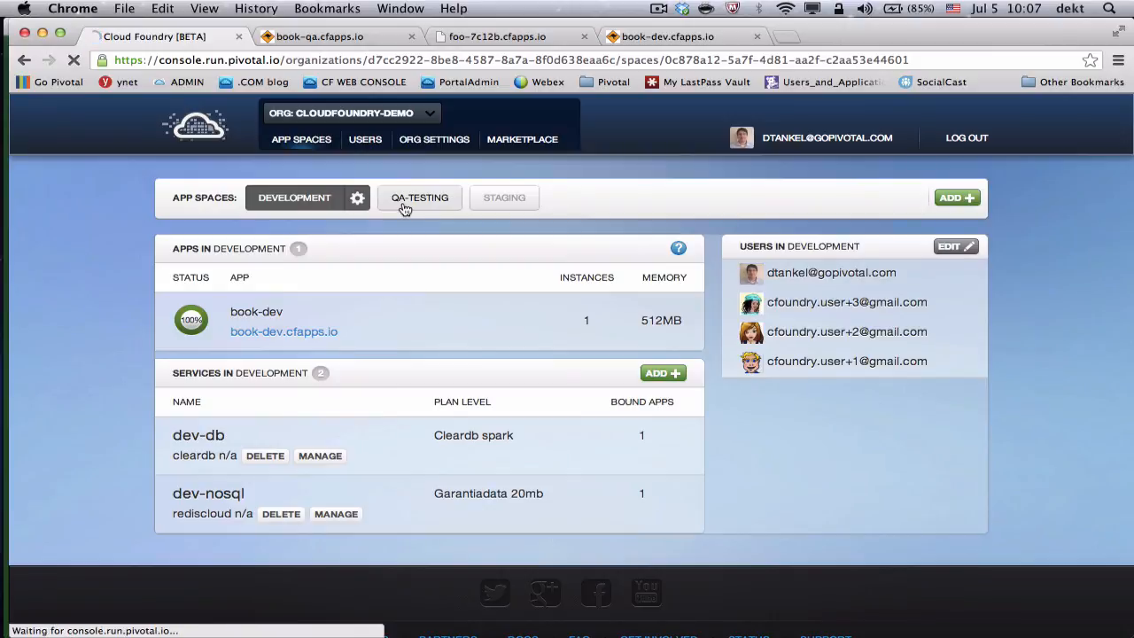
{"action": "left_click", "coordinate": [419, 197]}
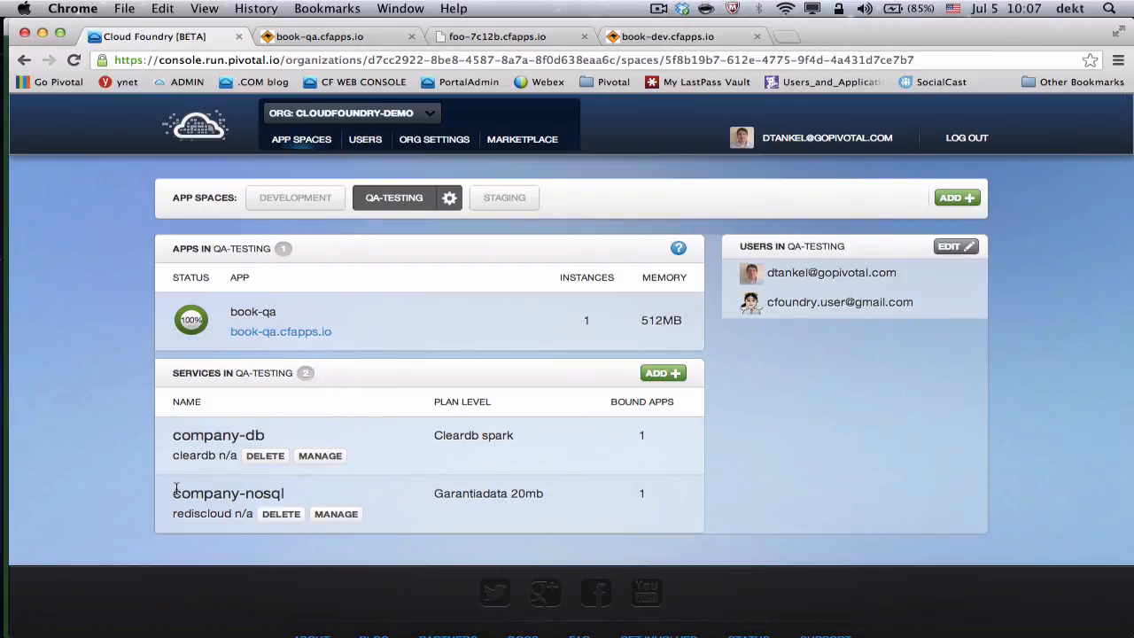
{"action": "mouse_move", "coordinate": [508, 205]}
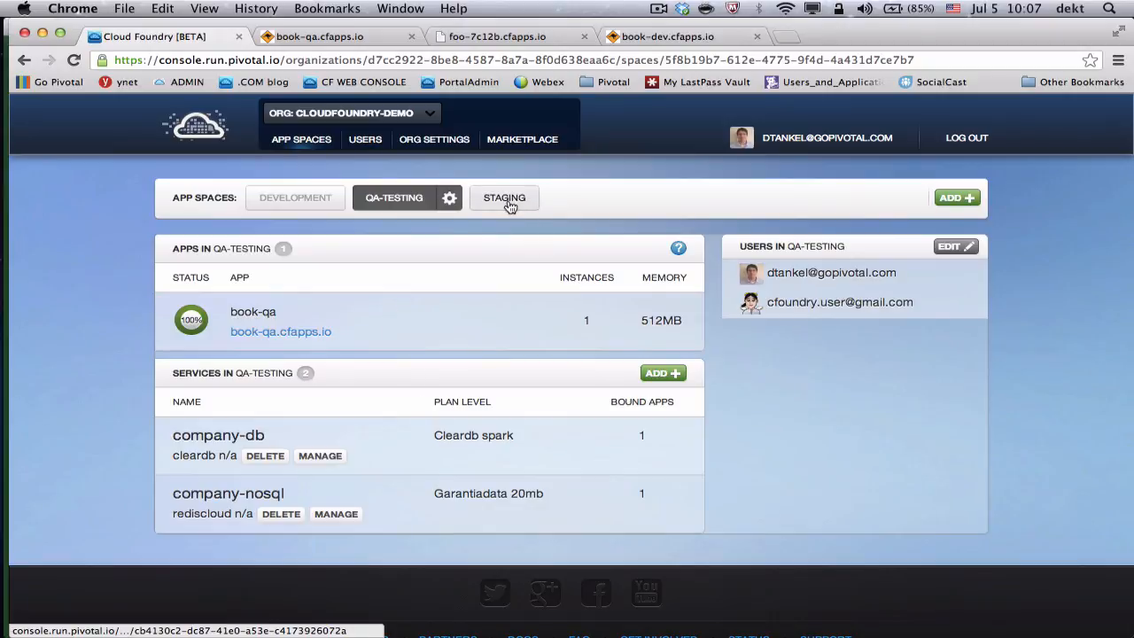
{"action": "left_click", "coordinate": [504, 197]}
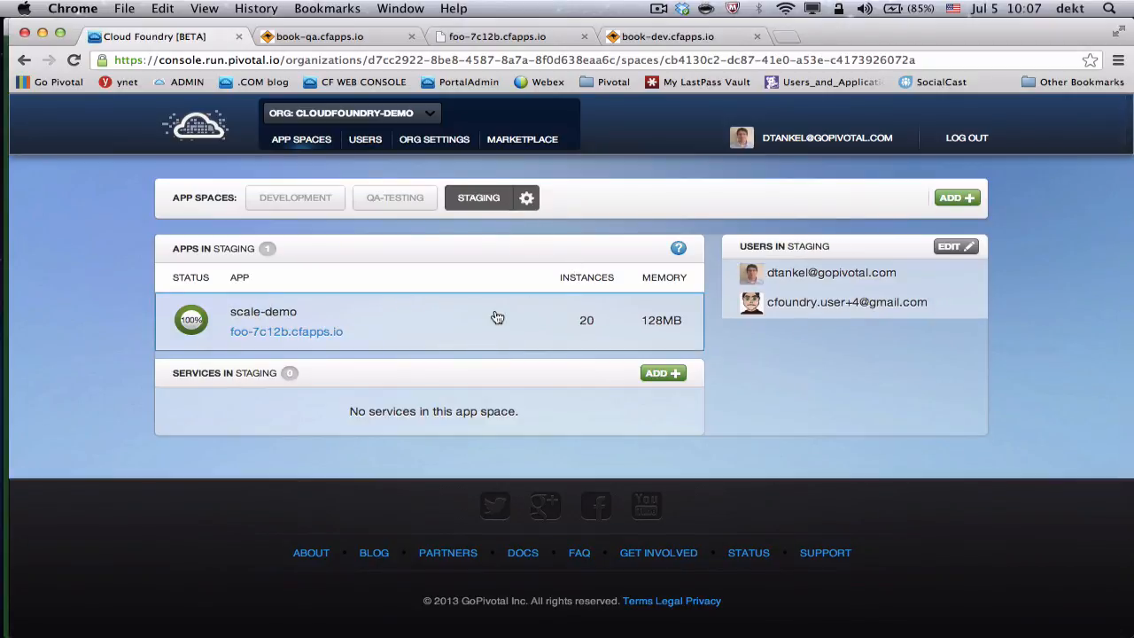
{"action": "mouse_move", "coordinate": [319, 251]}
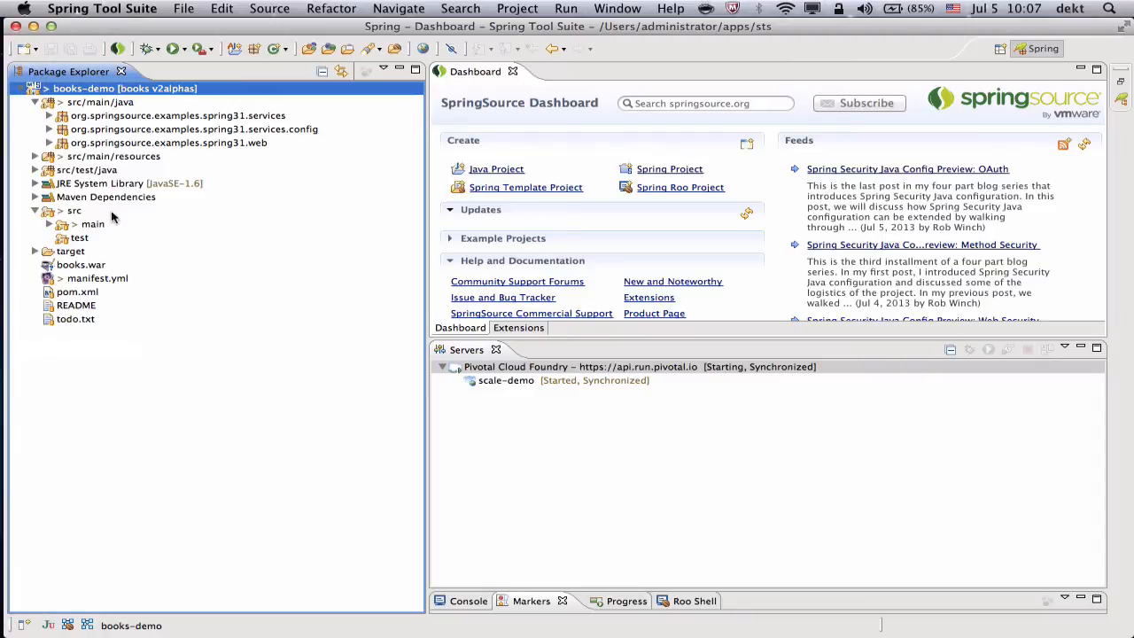
{"action": "mouse_move", "coordinate": [244, 261]}
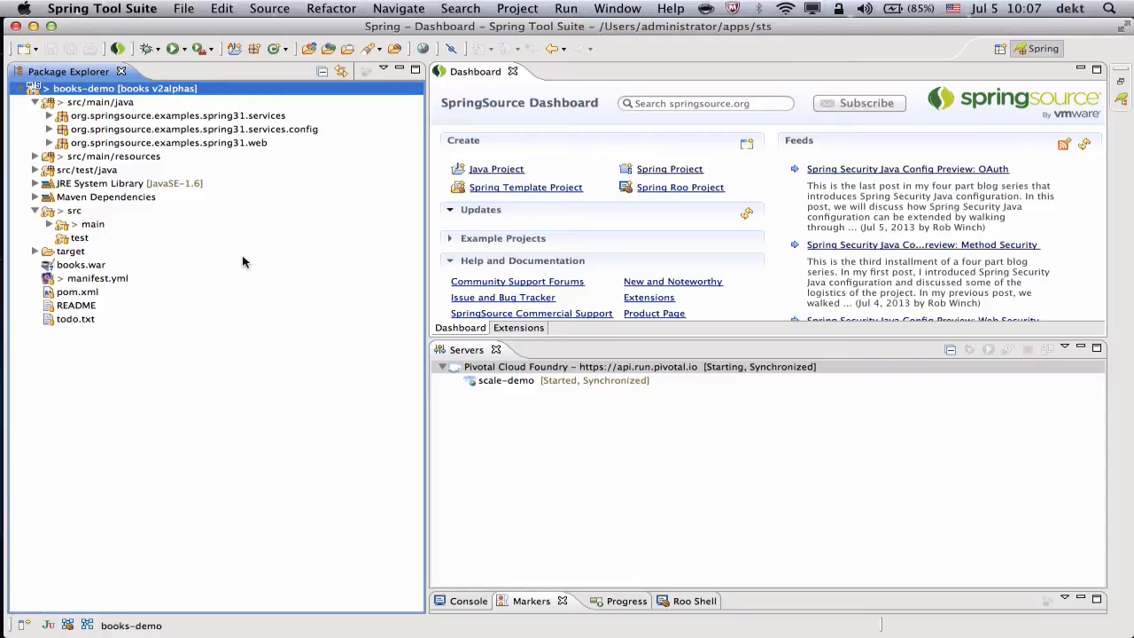